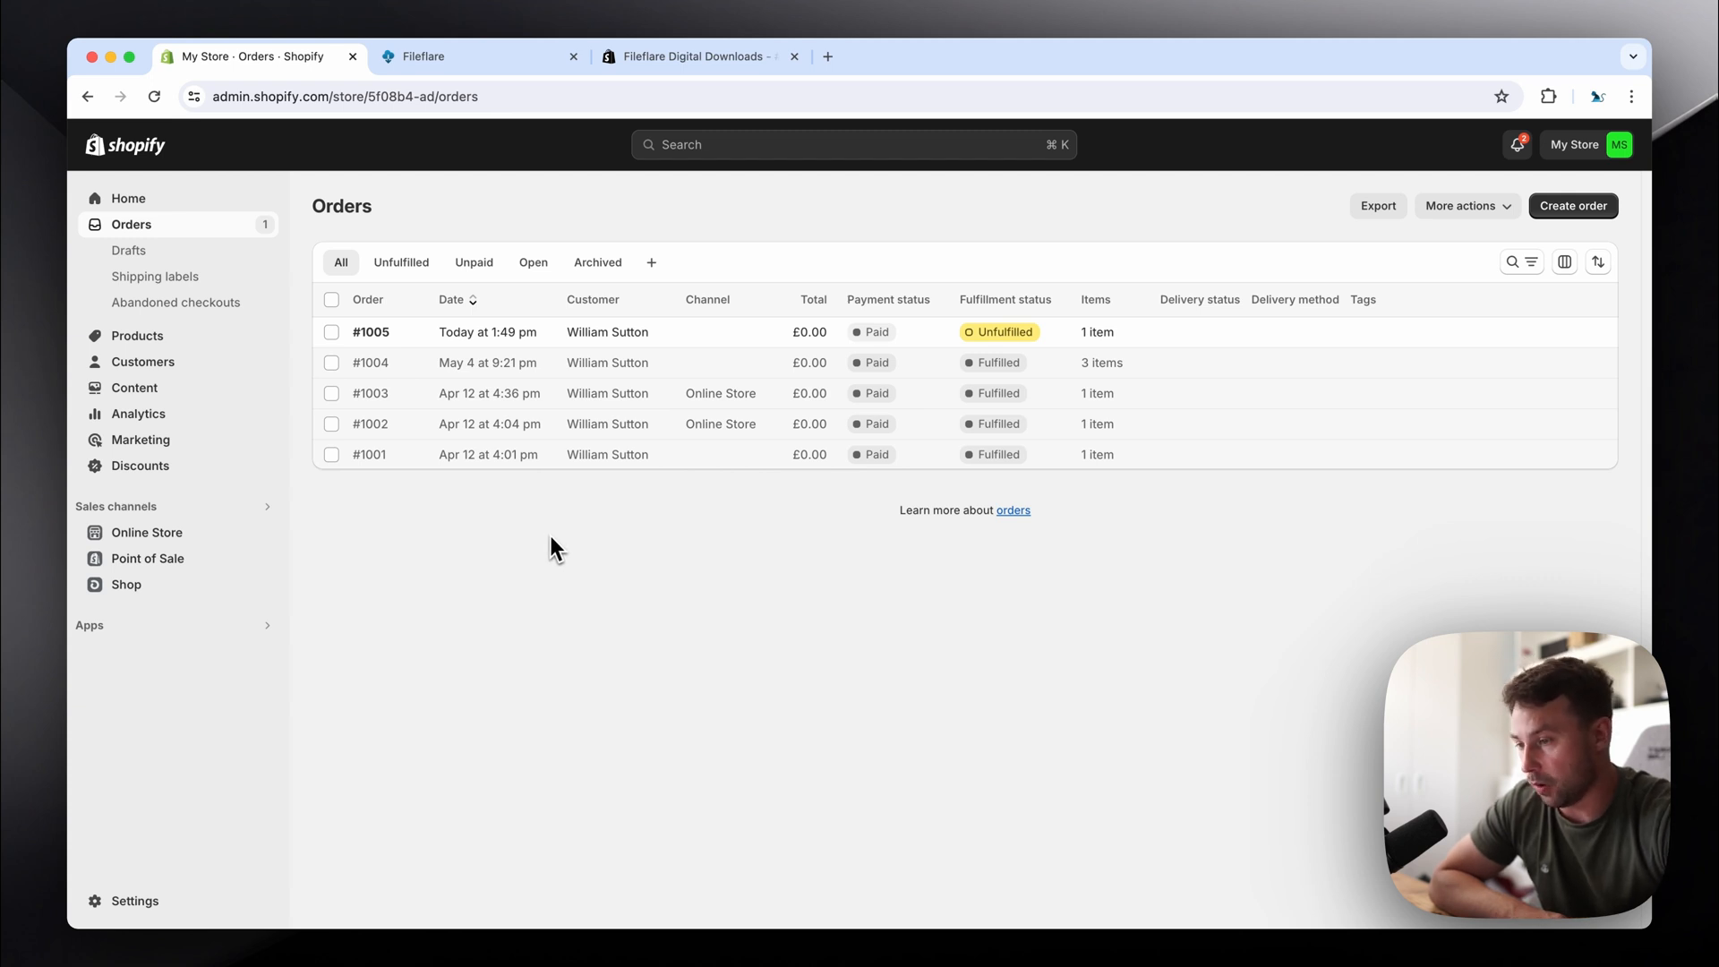
mouse_move(918, 442)
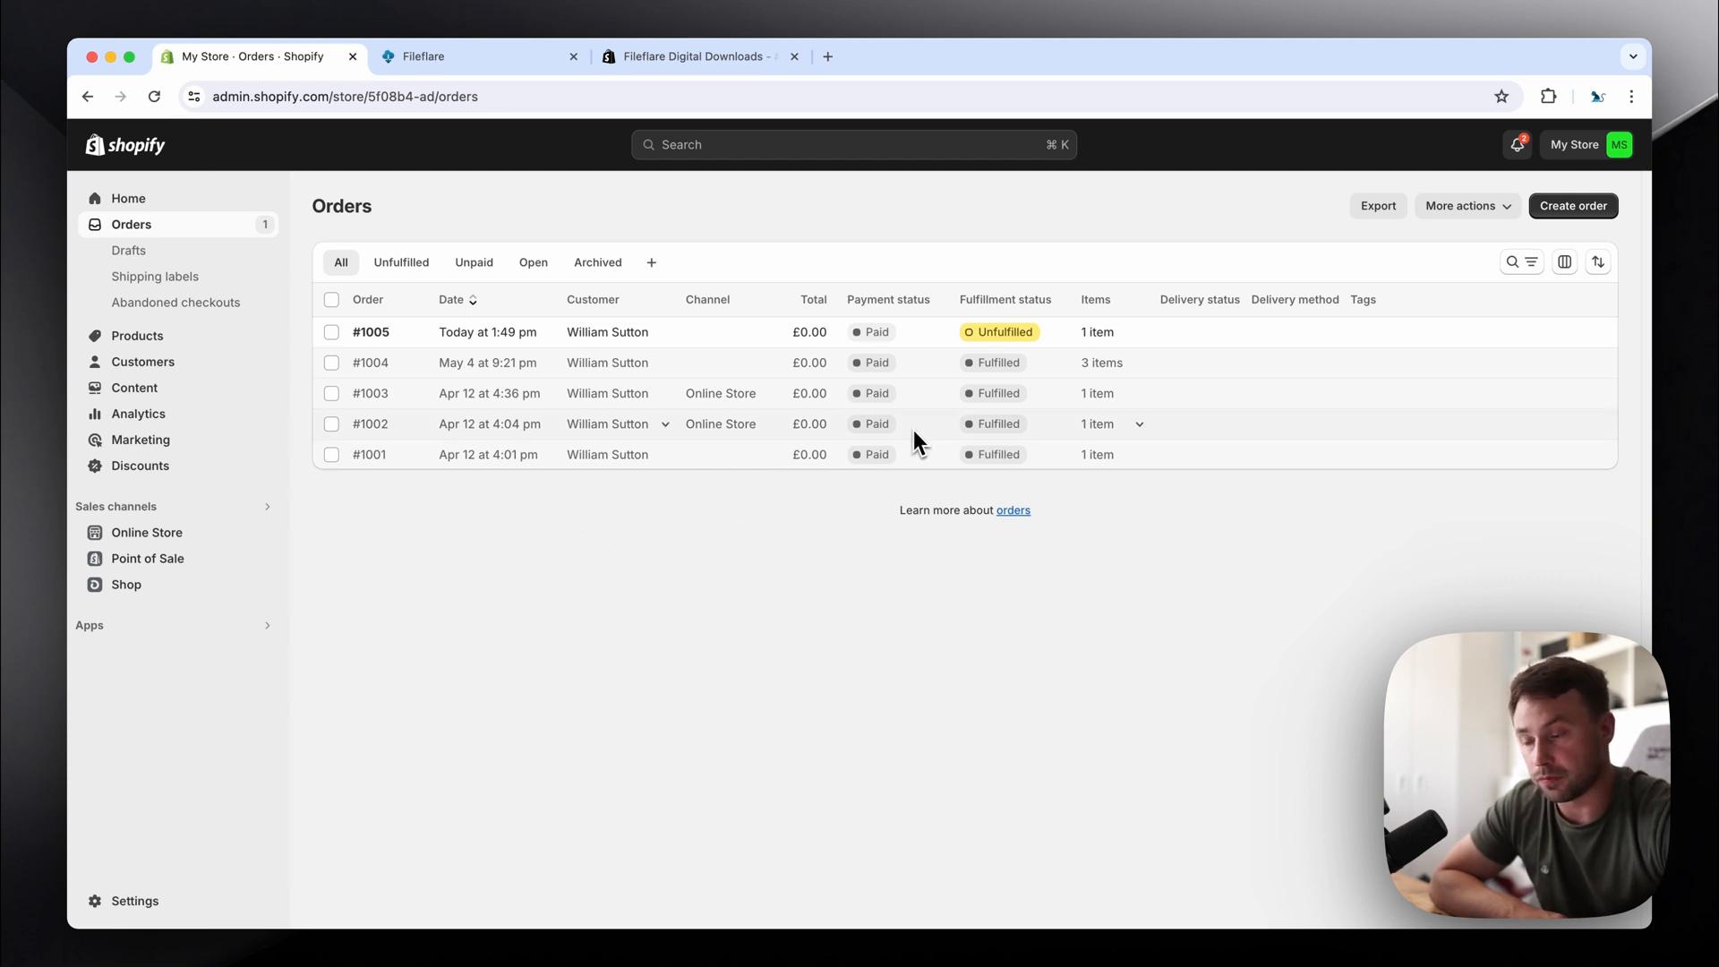
mouse_move(1018, 304)
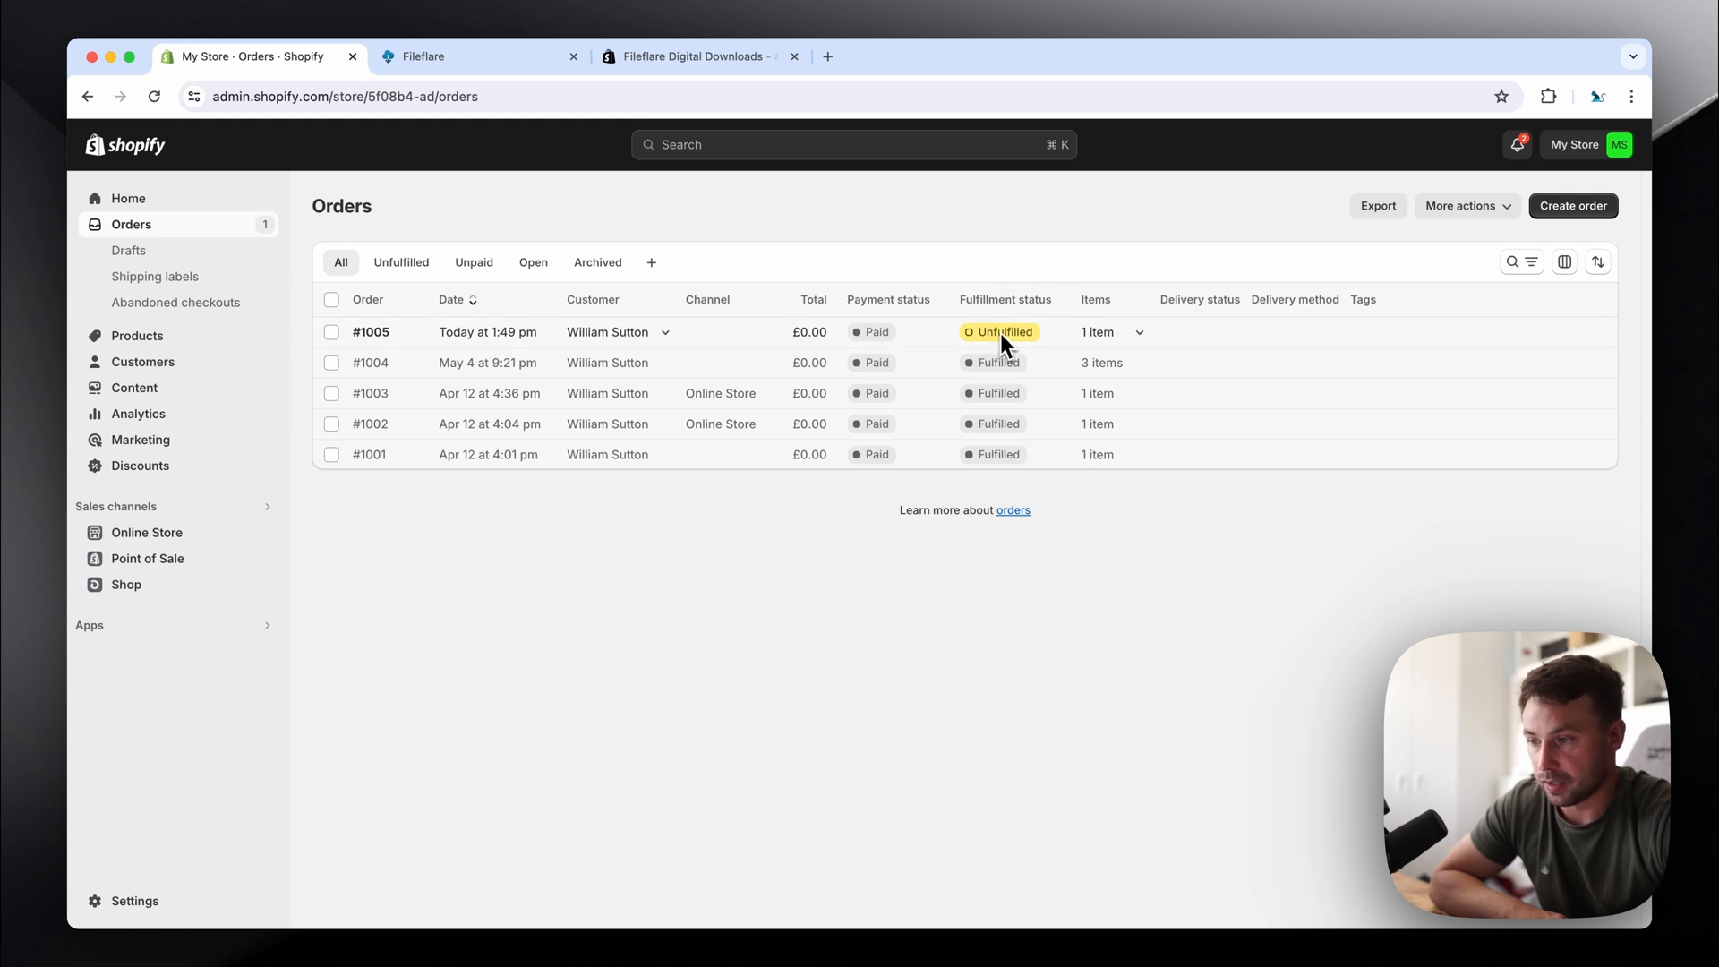
mouse_move(1063, 350)
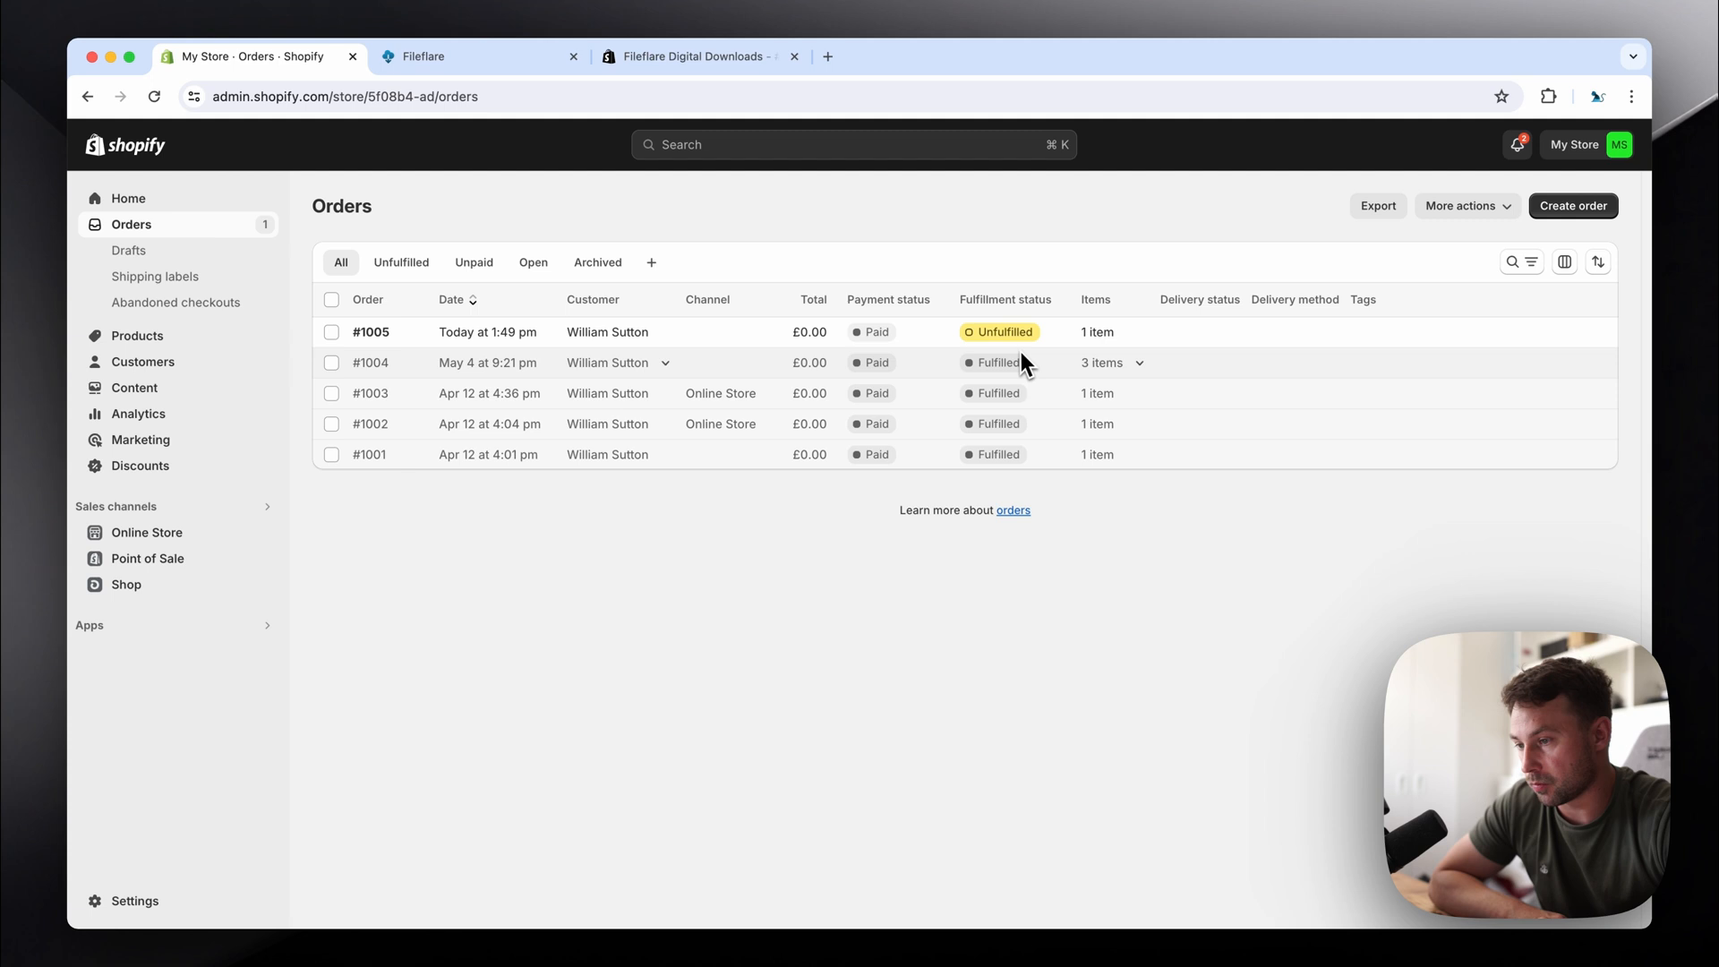
mouse_move(980, 389)
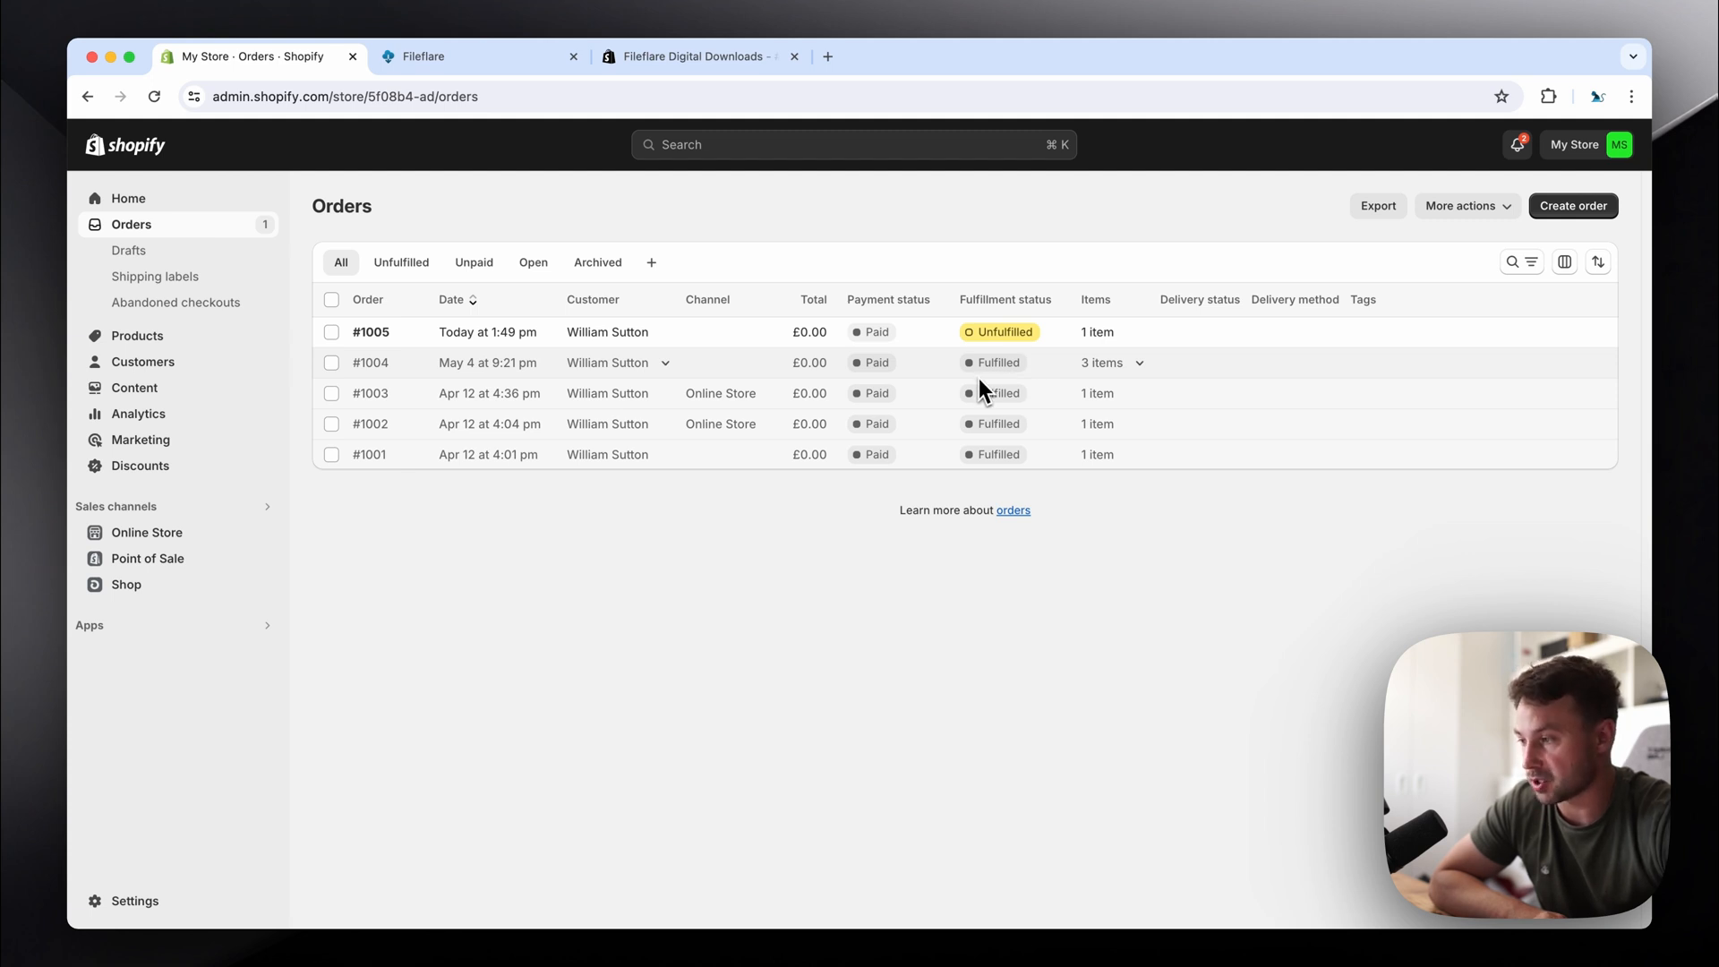
mouse_move(497, 318)
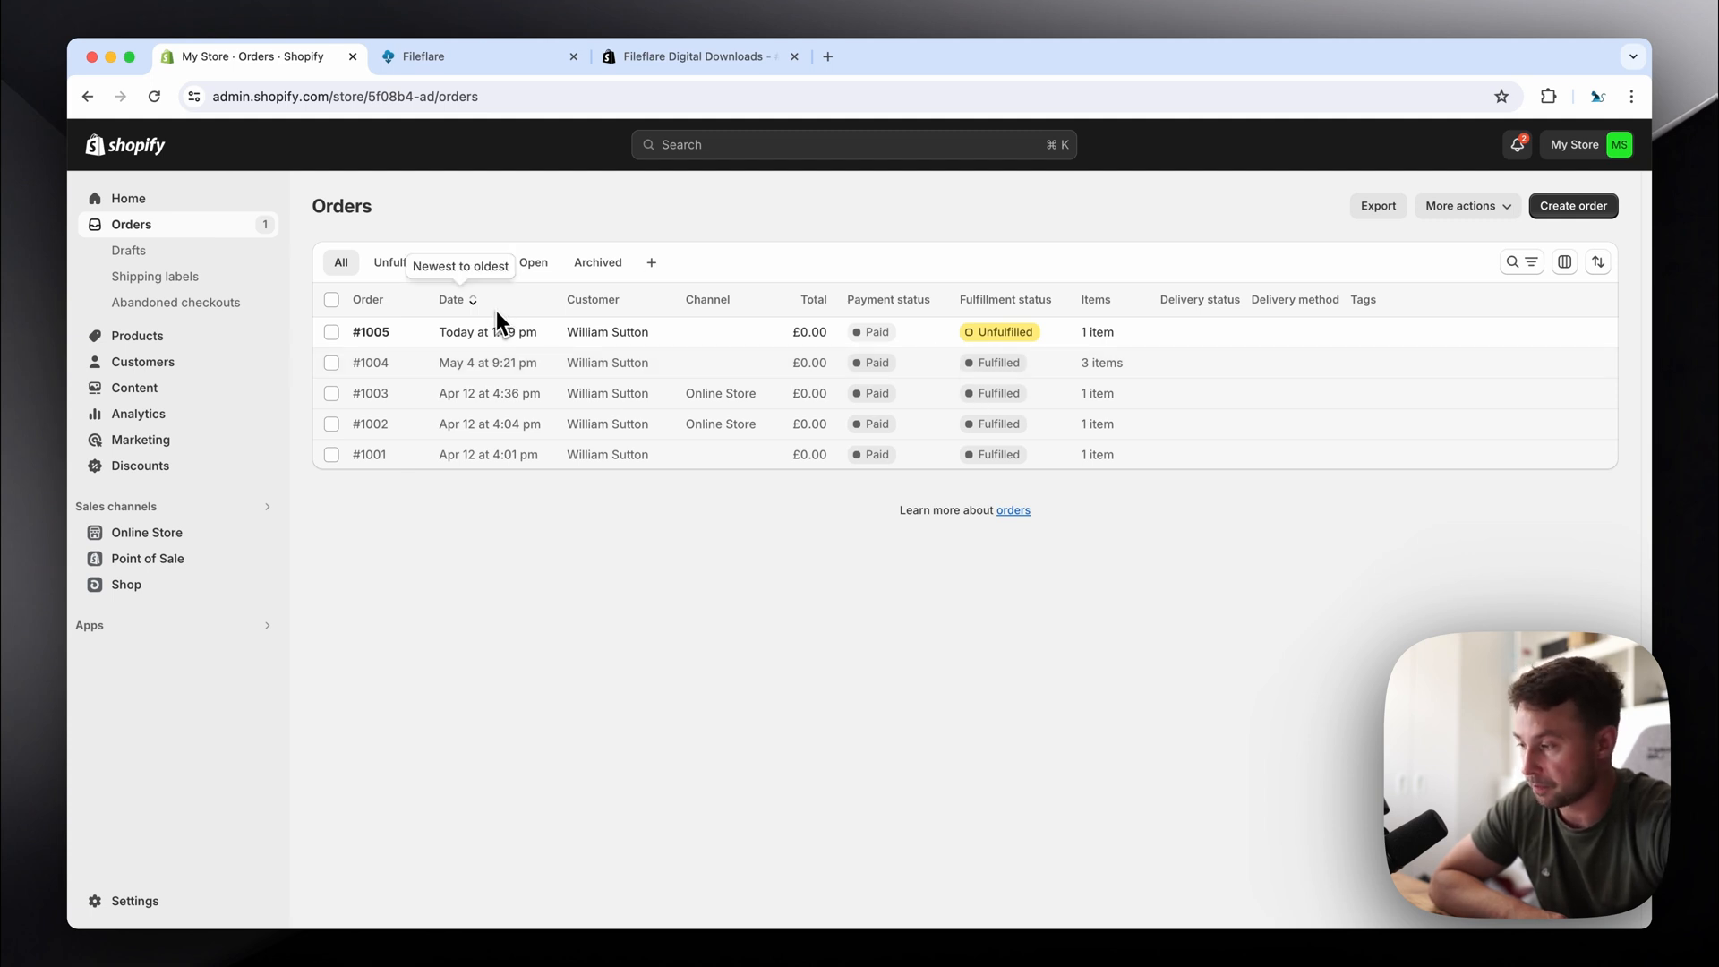
mouse_move(544, 299)
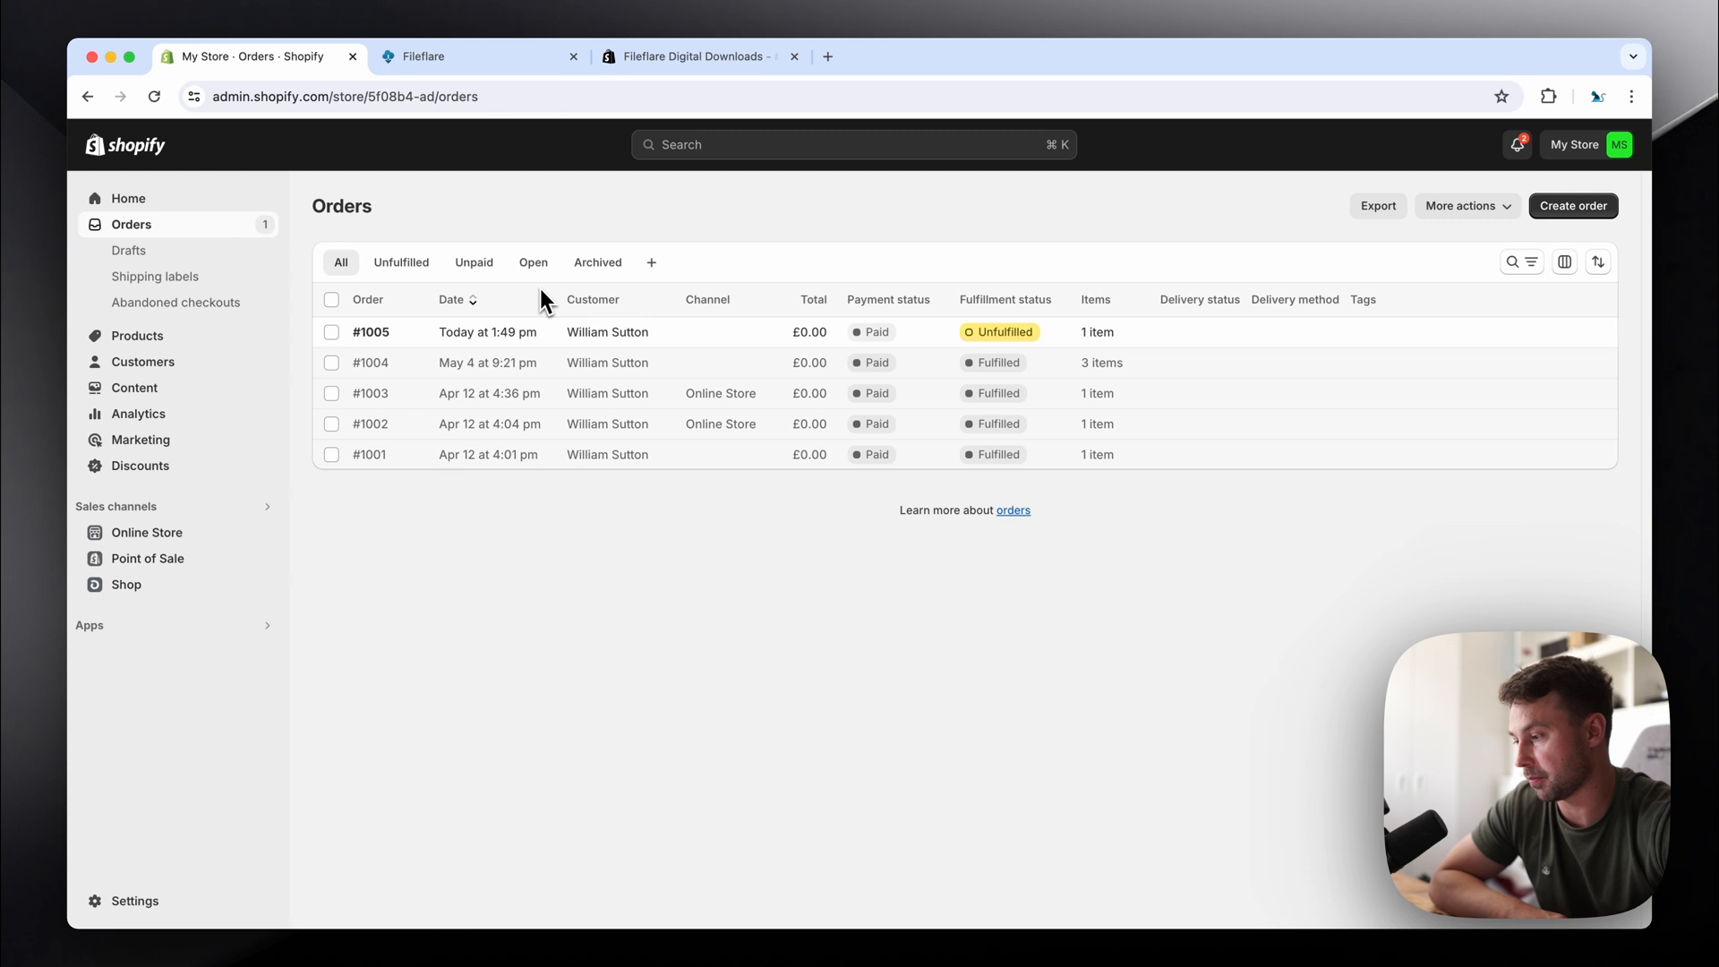
mouse_move(264, 568)
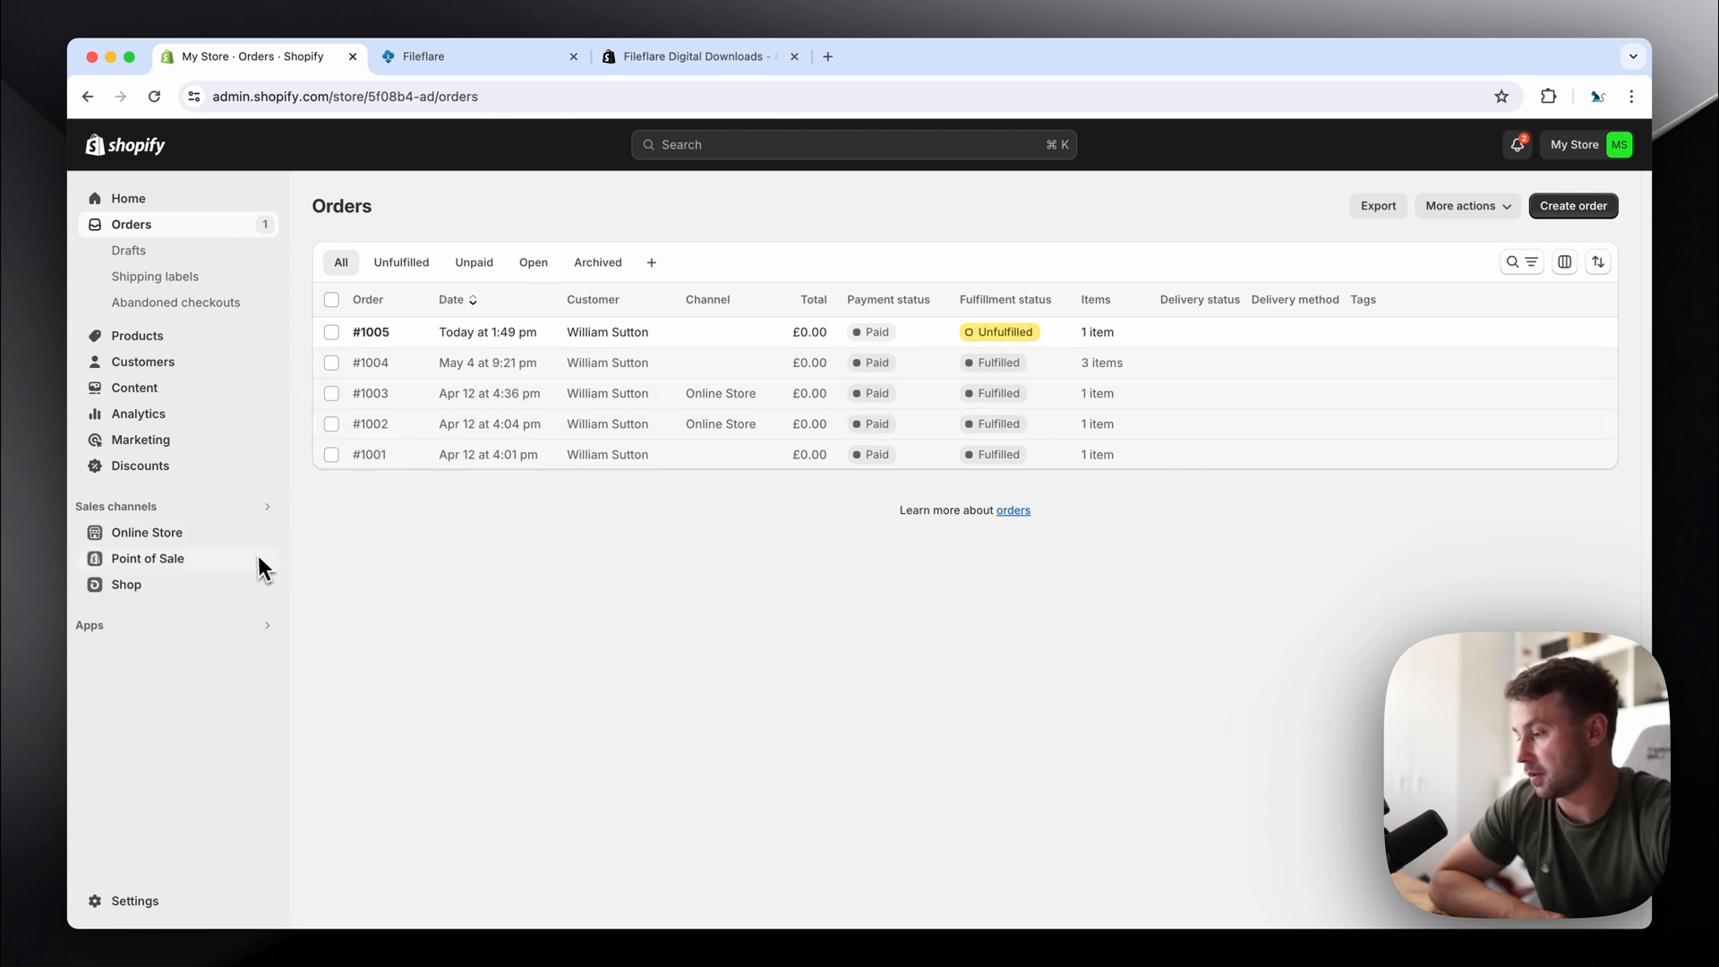
Step: Switch from the orders list to the Fileflare Digital Downloads App Store listing
left_click(696, 57)
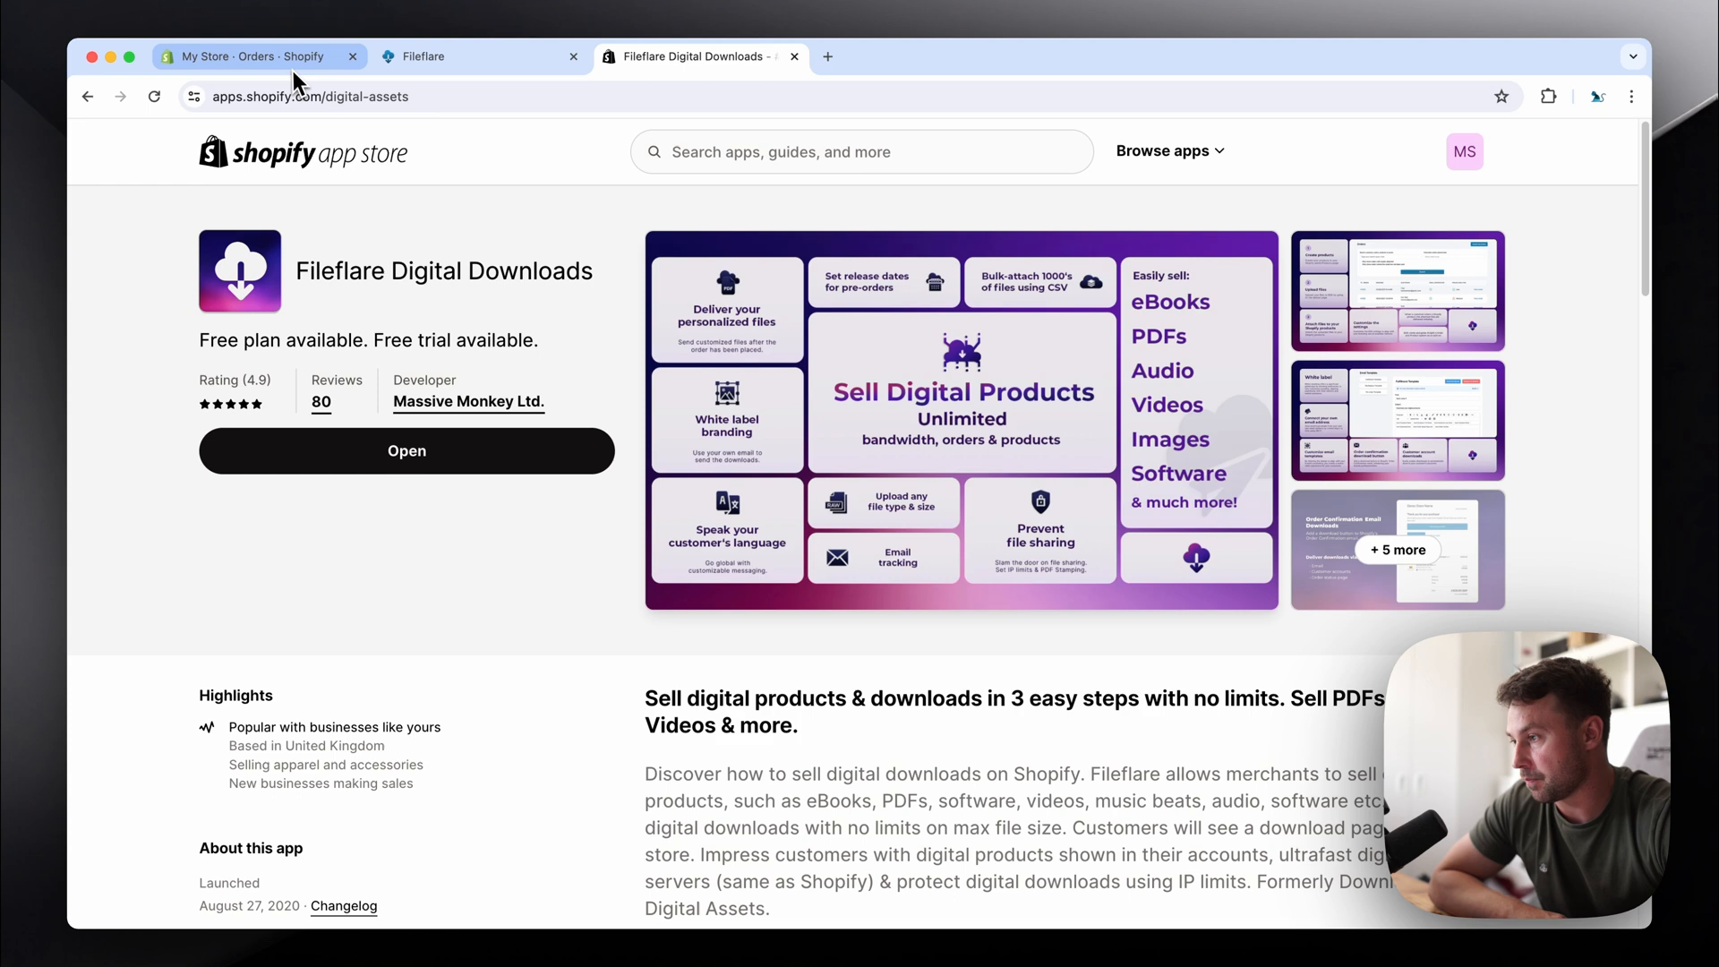
Step: Launch Fileflare, go to its Assets page and start uploading a new asset
left_click(251, 56)
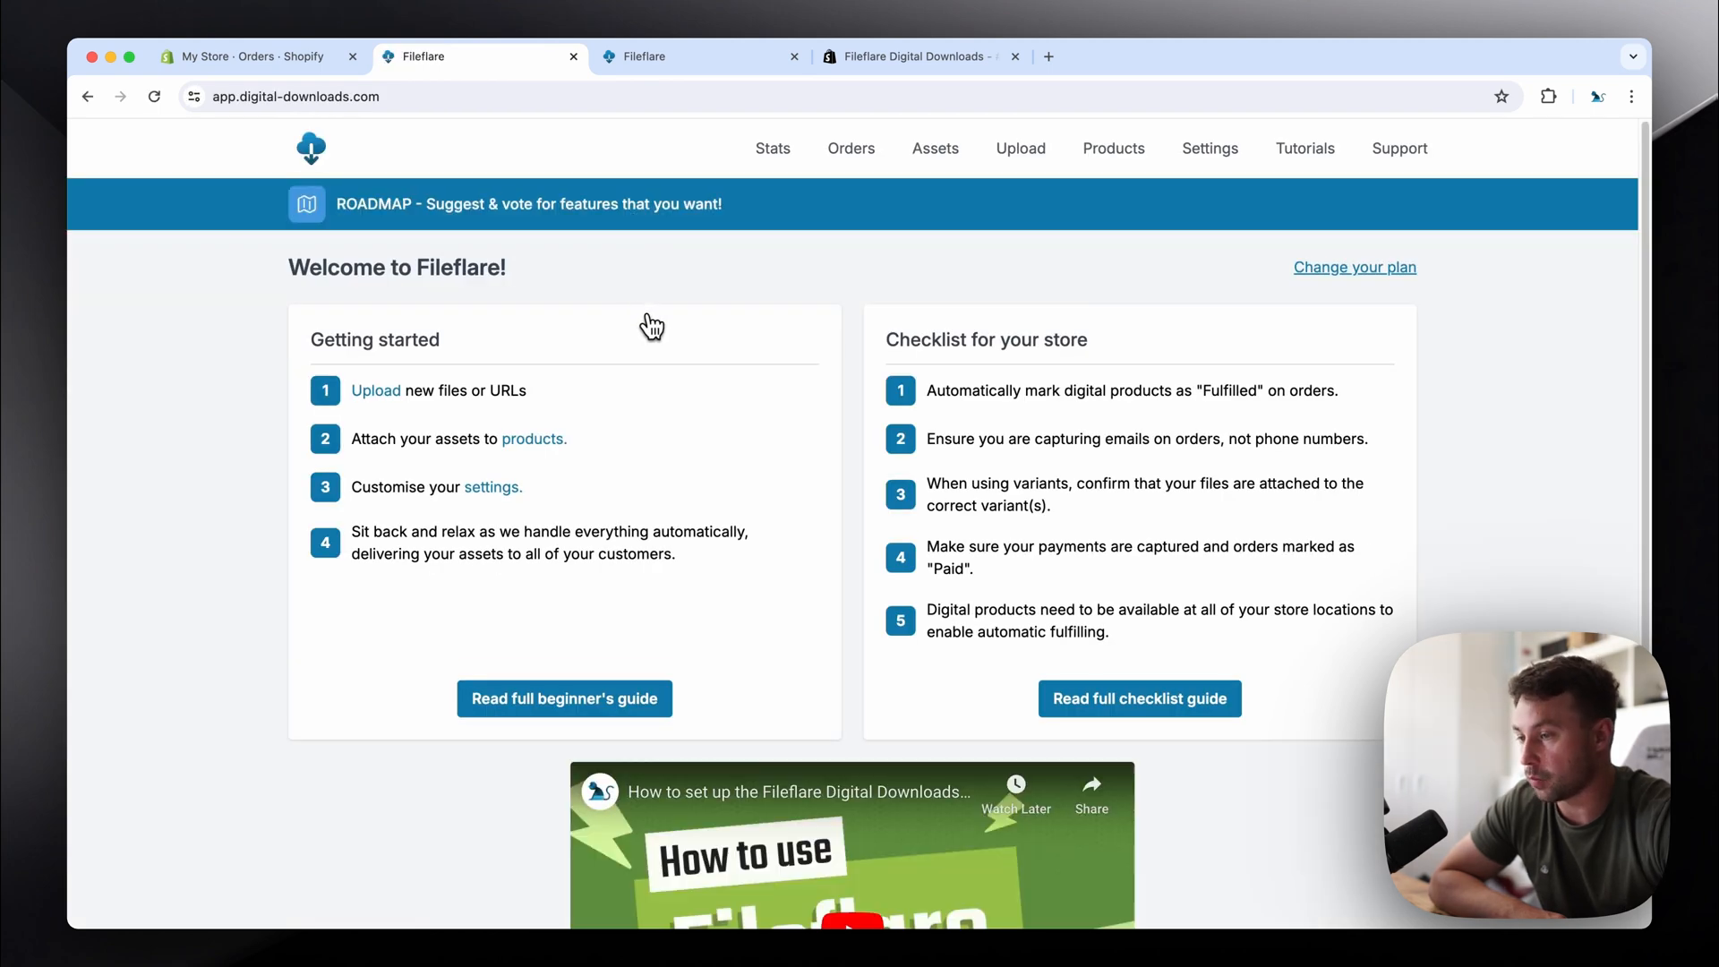
left_click(936, 149)
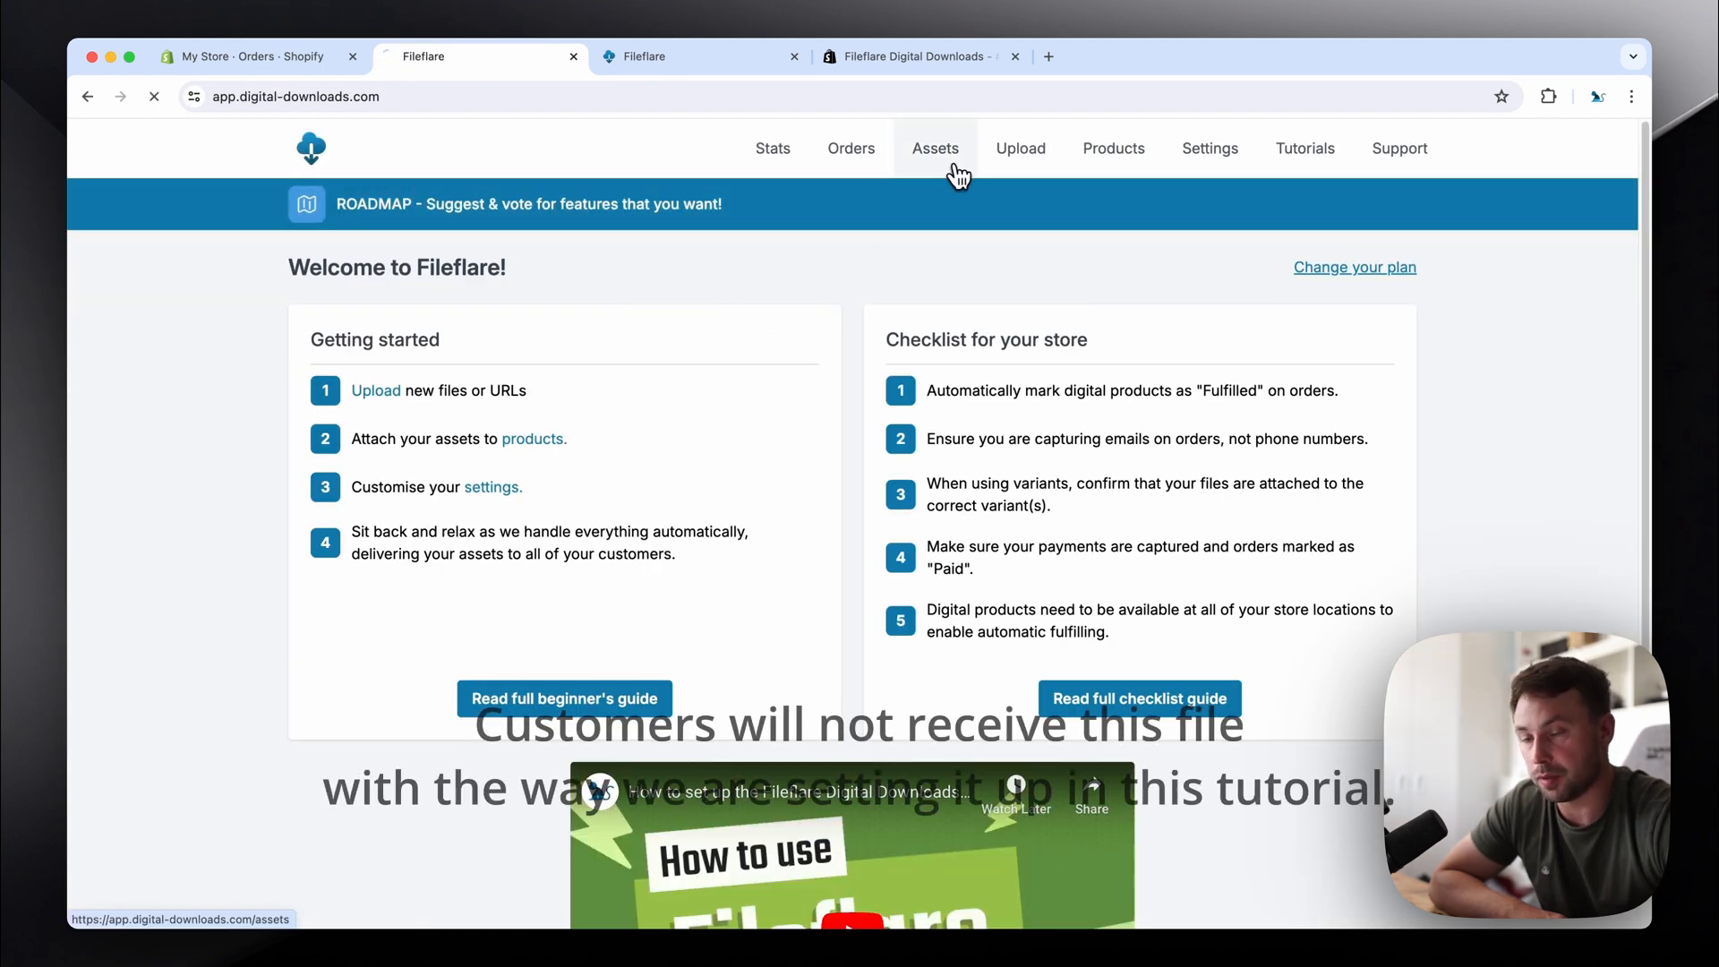
left_click(936, 149)
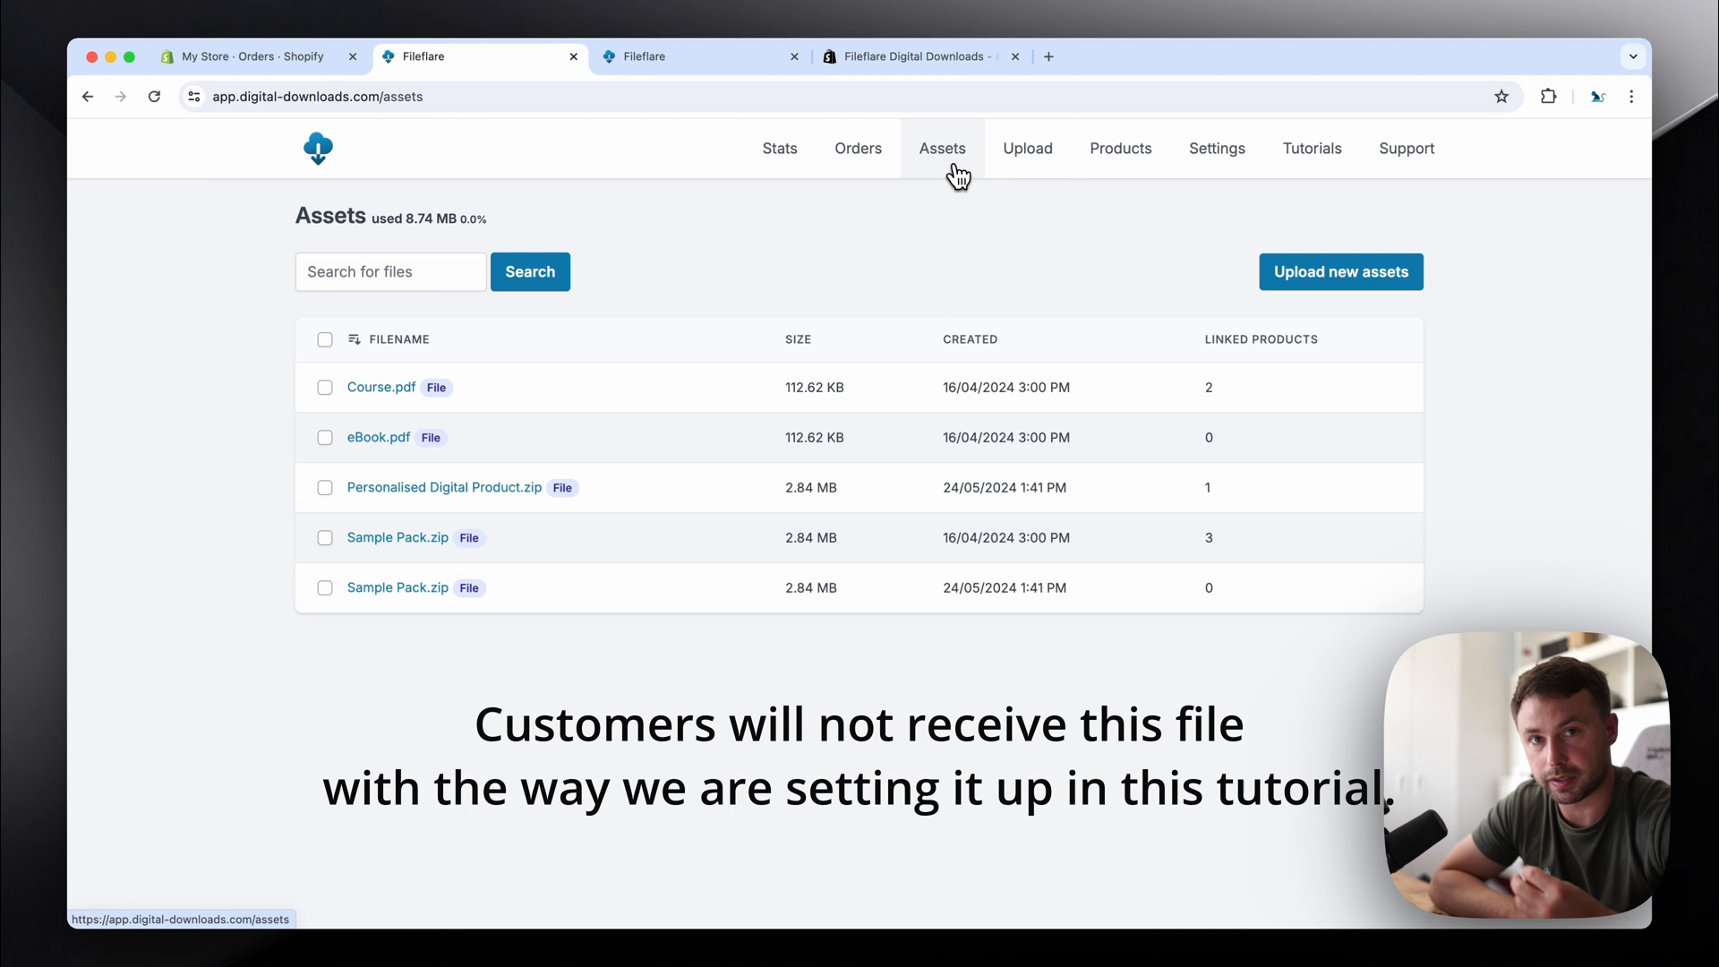
mouse_move(969, 172)
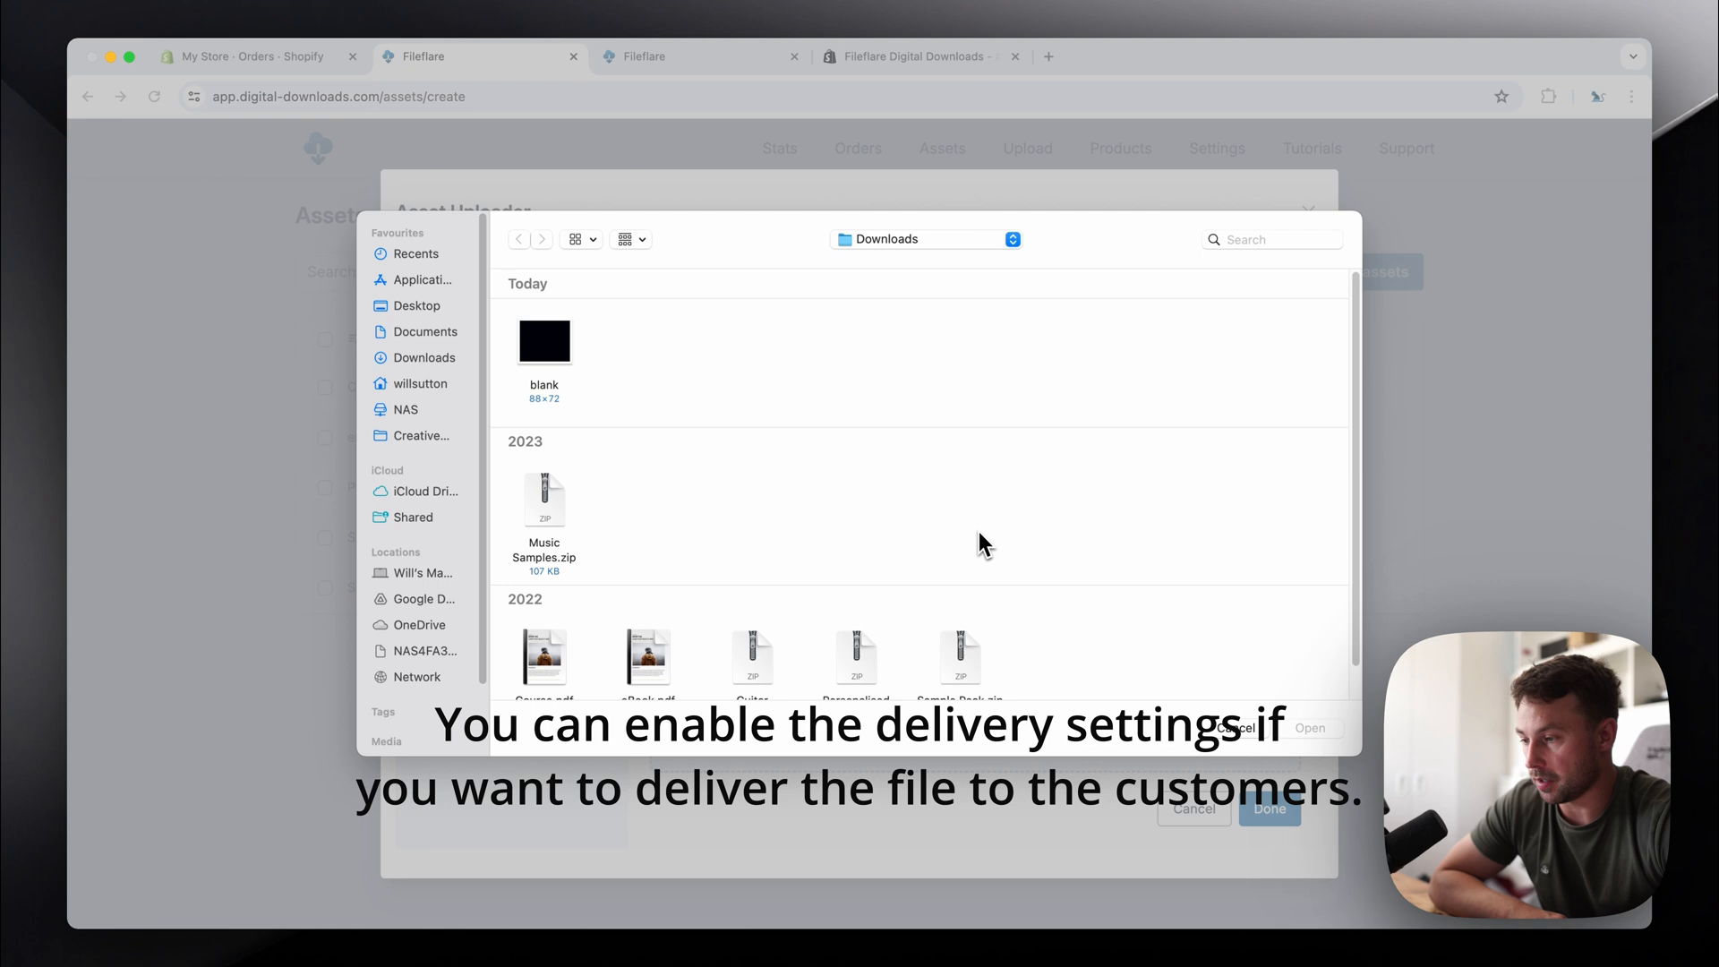
Step: Upload blank.png from Downloads, refresh the asset list, and view the products list
left_click(544, 342)
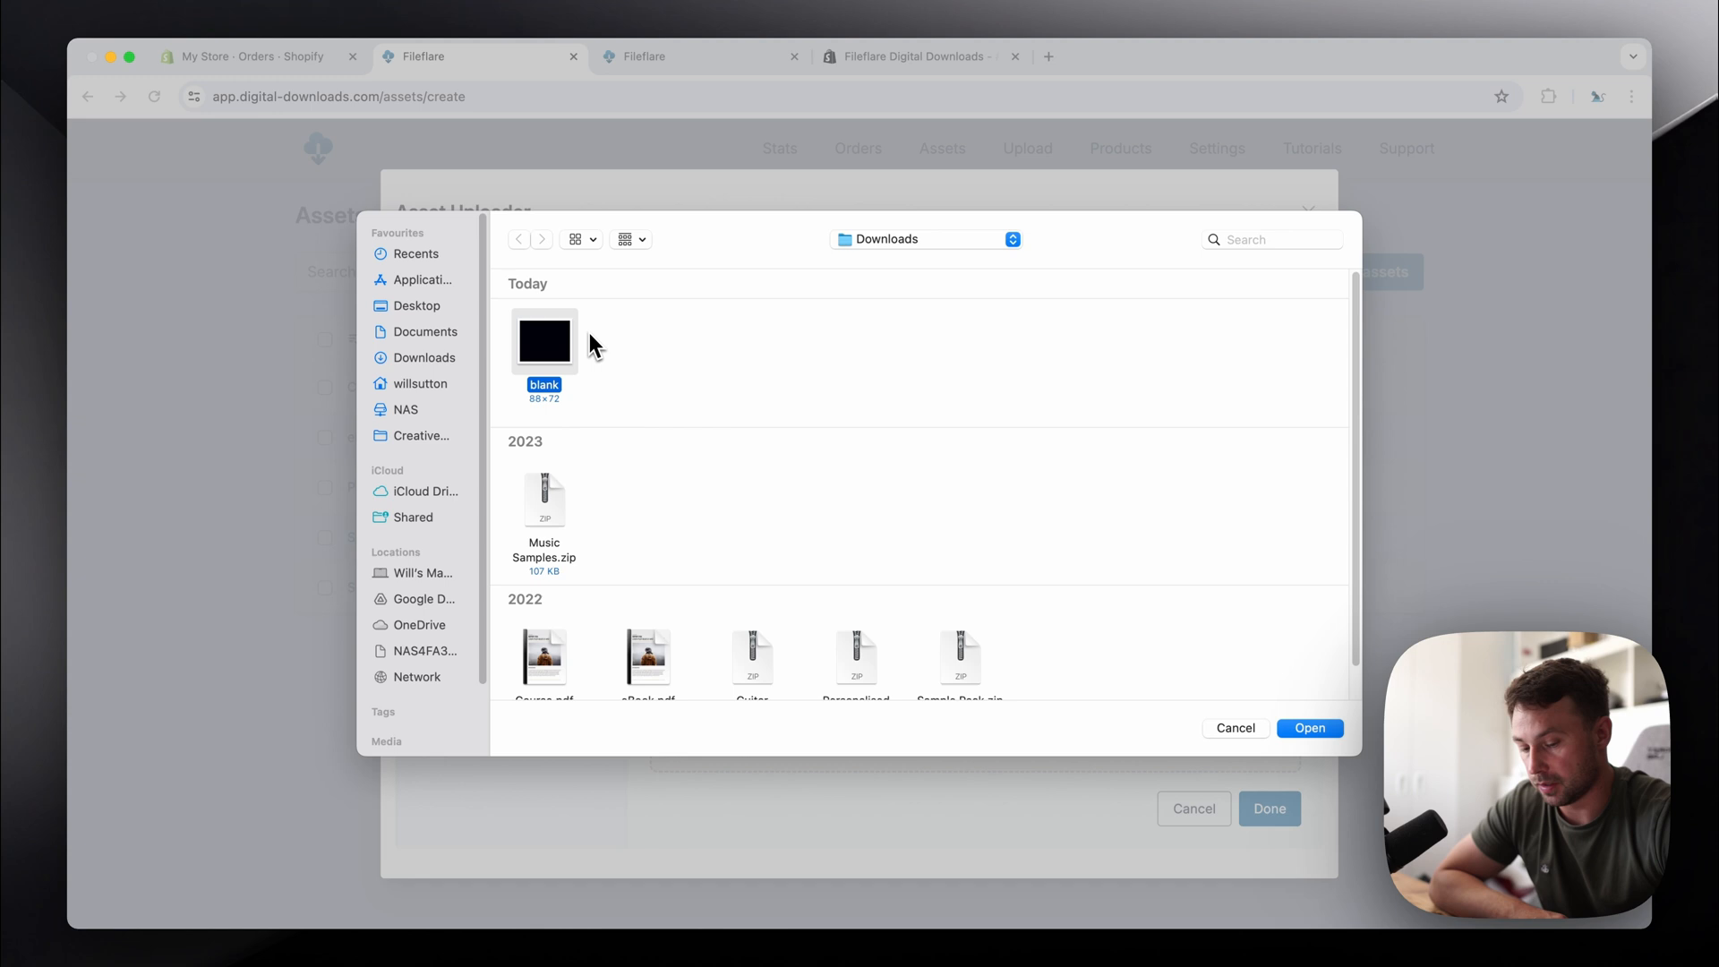
left_click(1311, 728)
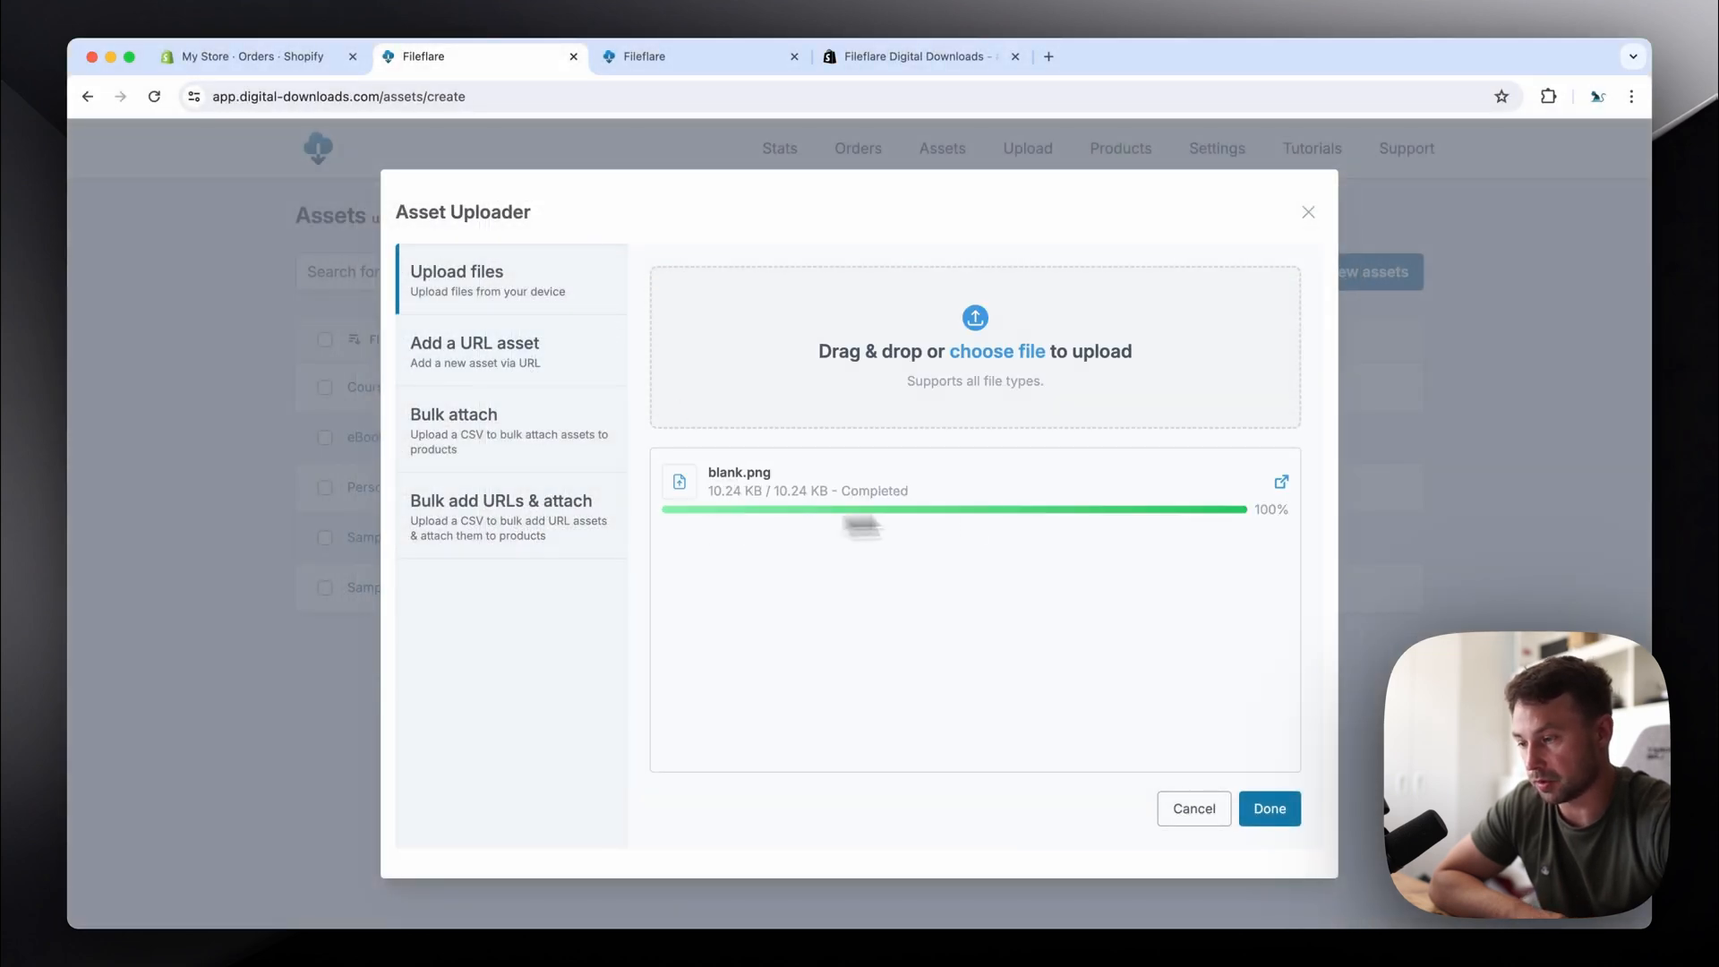
left_click(1270, 808)
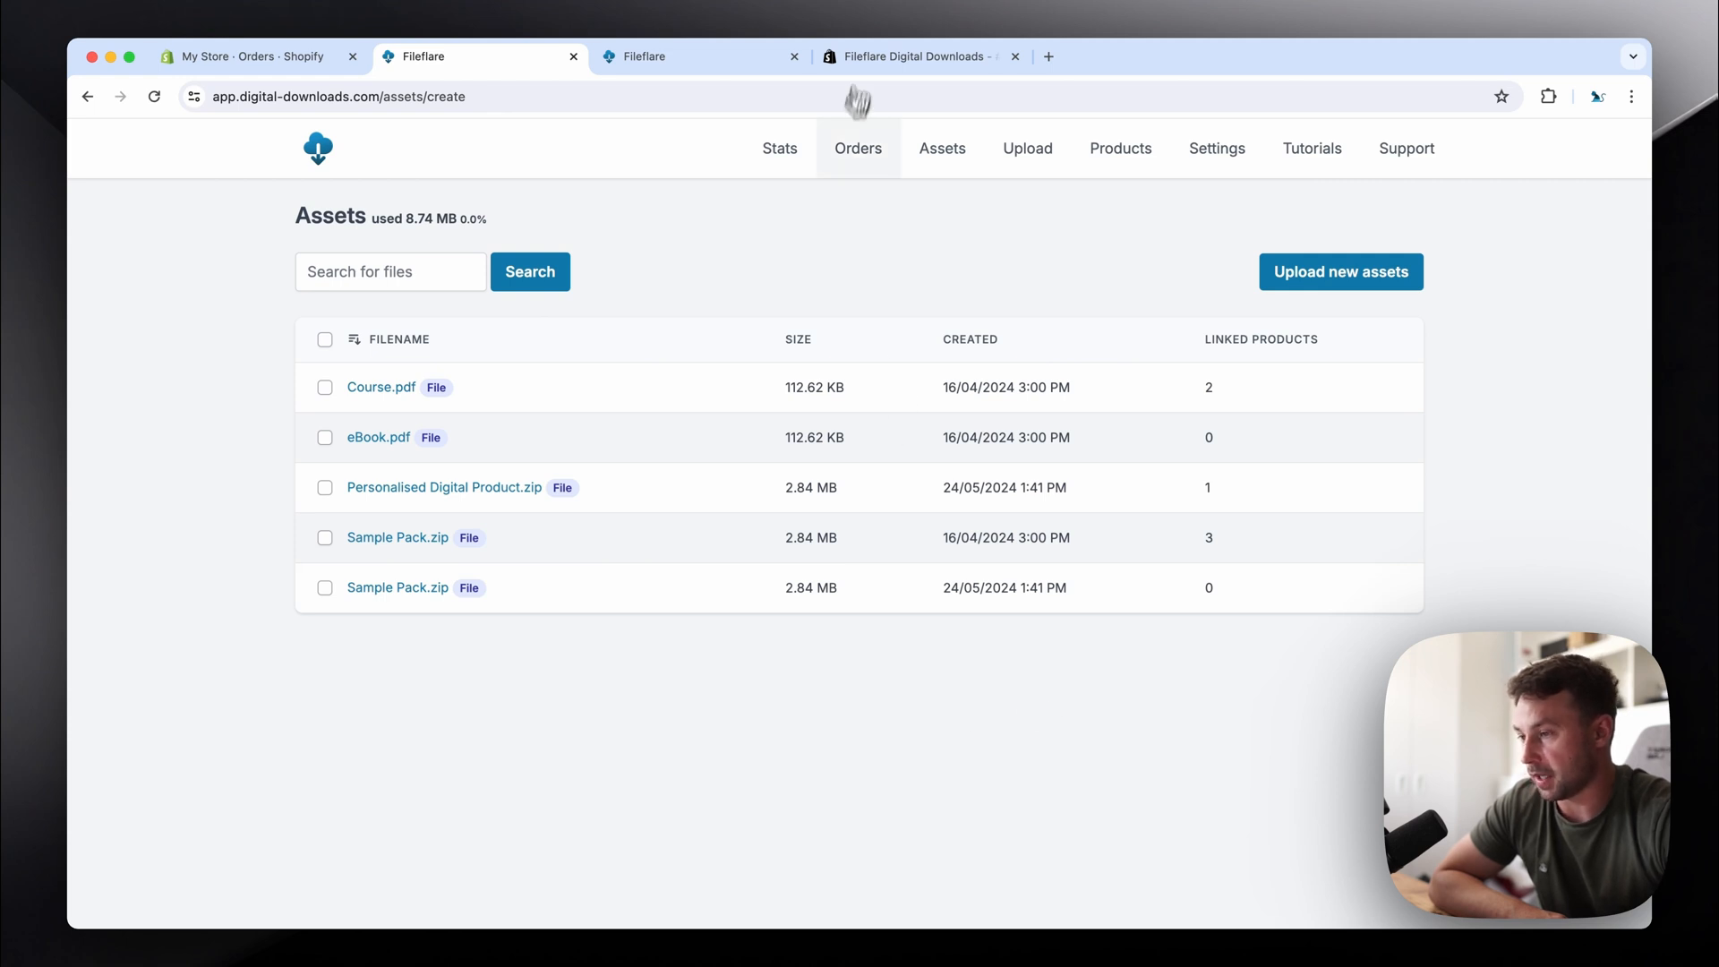
left_click(942, 148)
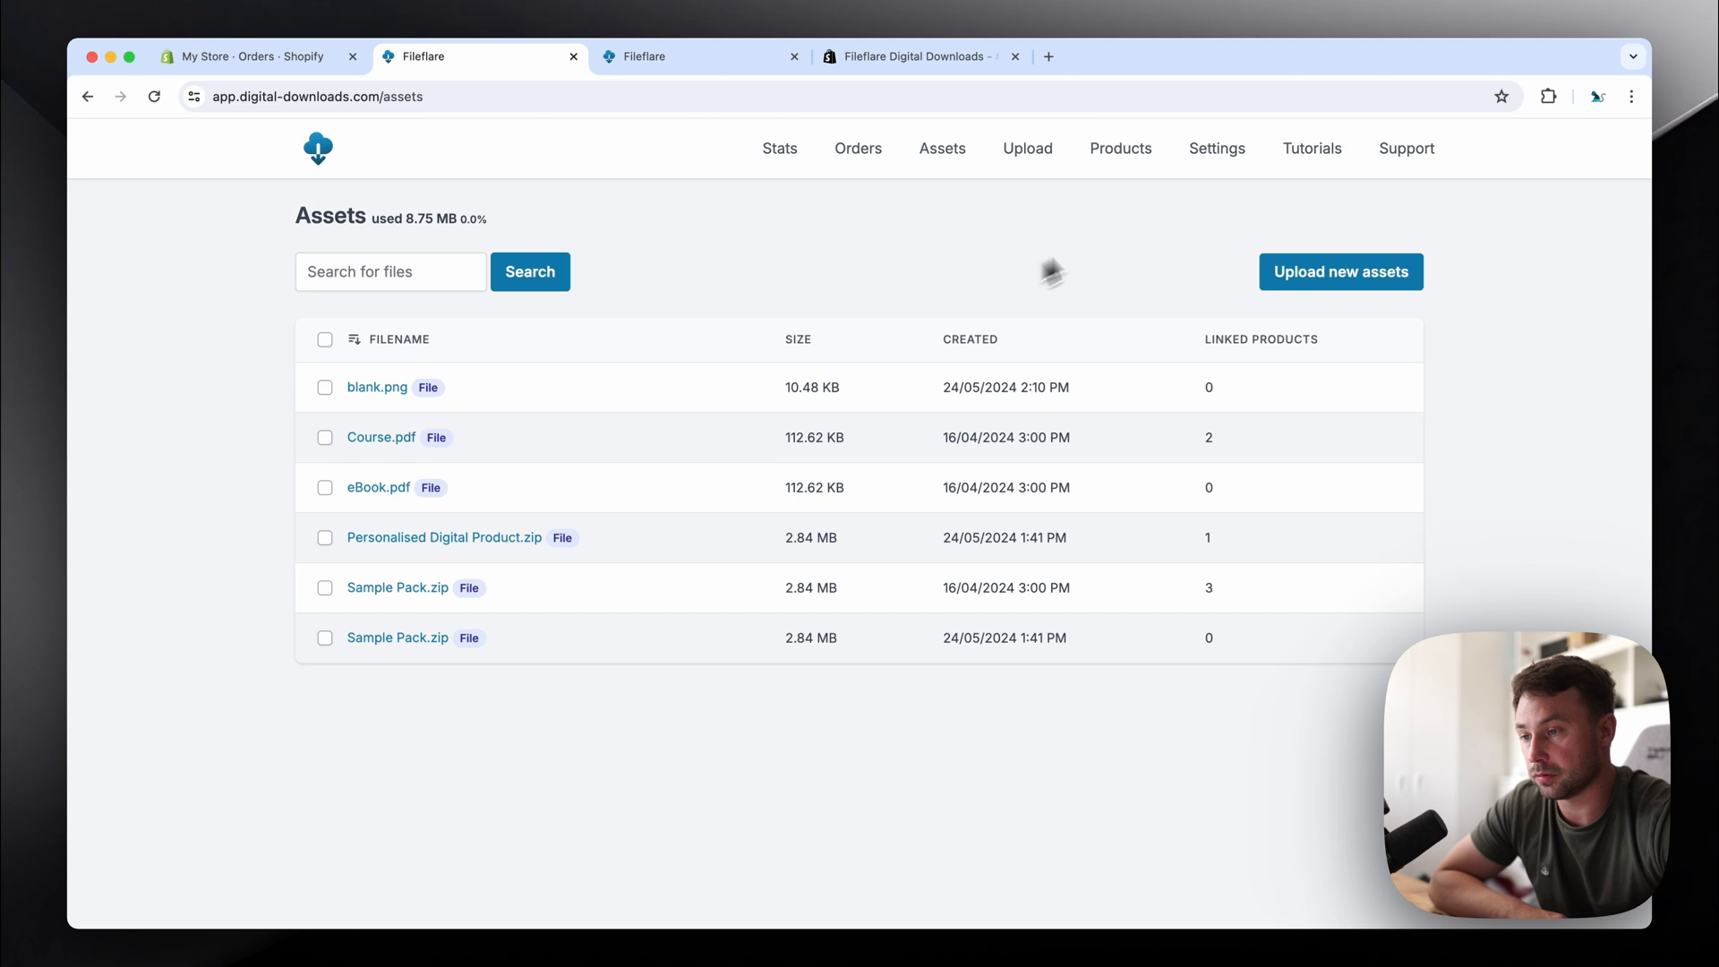
left_click(1113, 149)
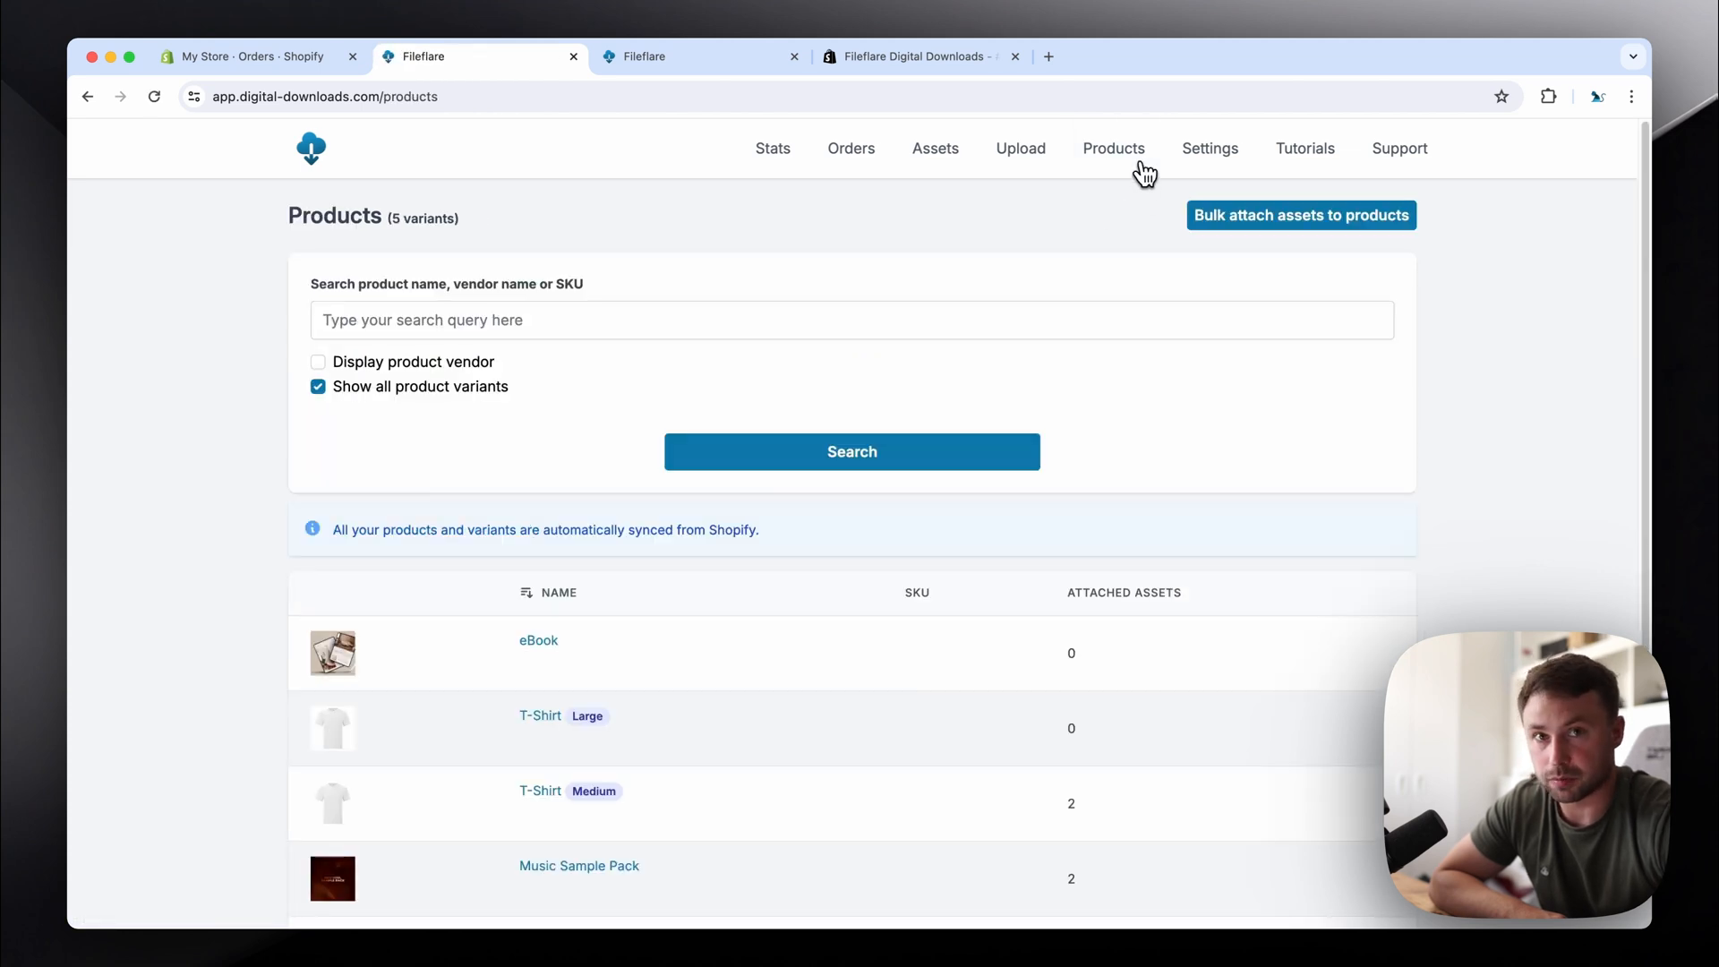
mouse_move(627, 659)
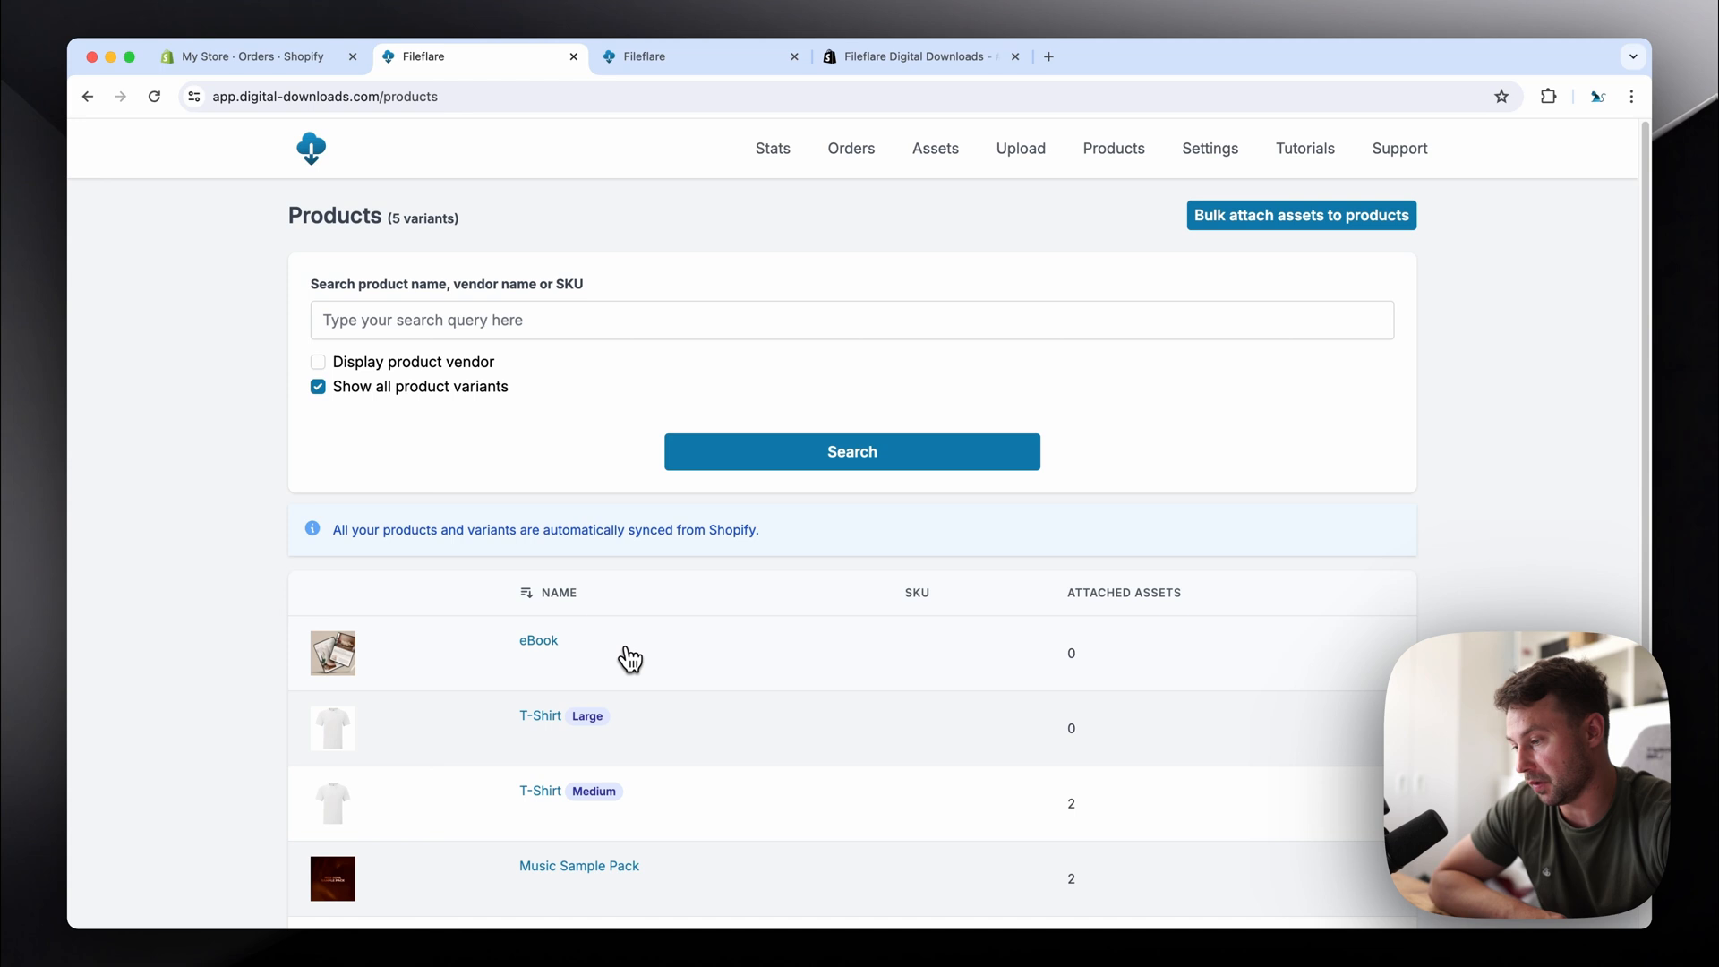
Step: Attach the blank.png asset to the eBook product, then go to Settings
left_click(538, 640)
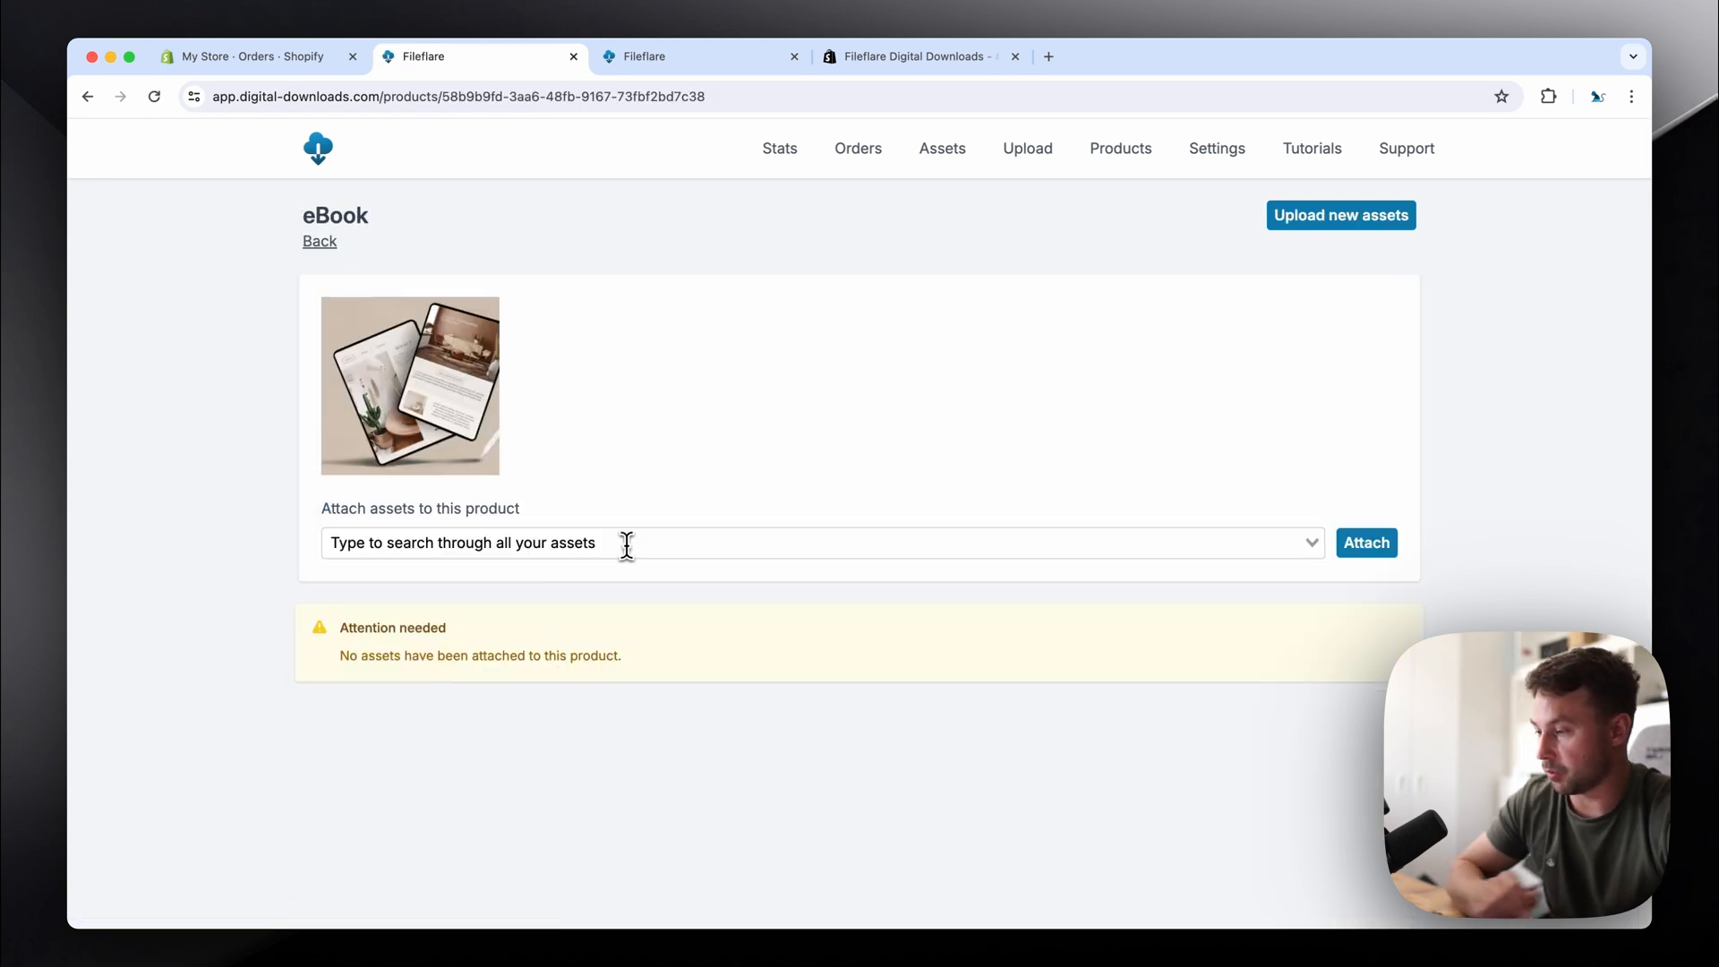
type("bla")
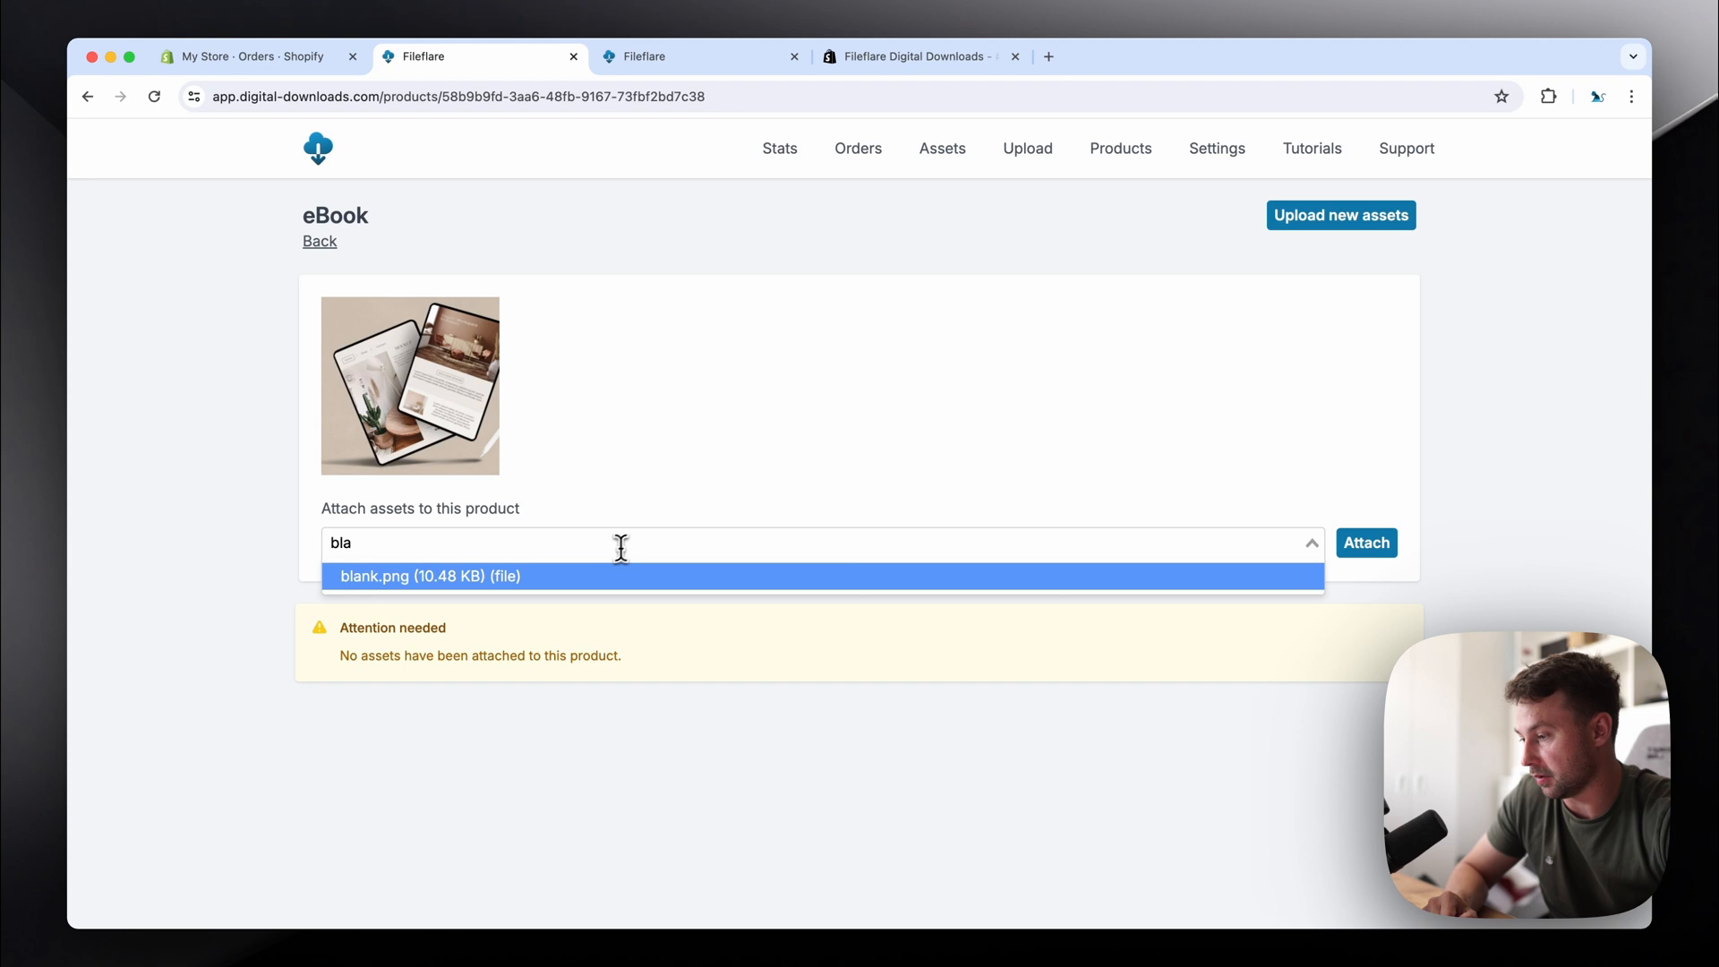
left_click(429, 576)
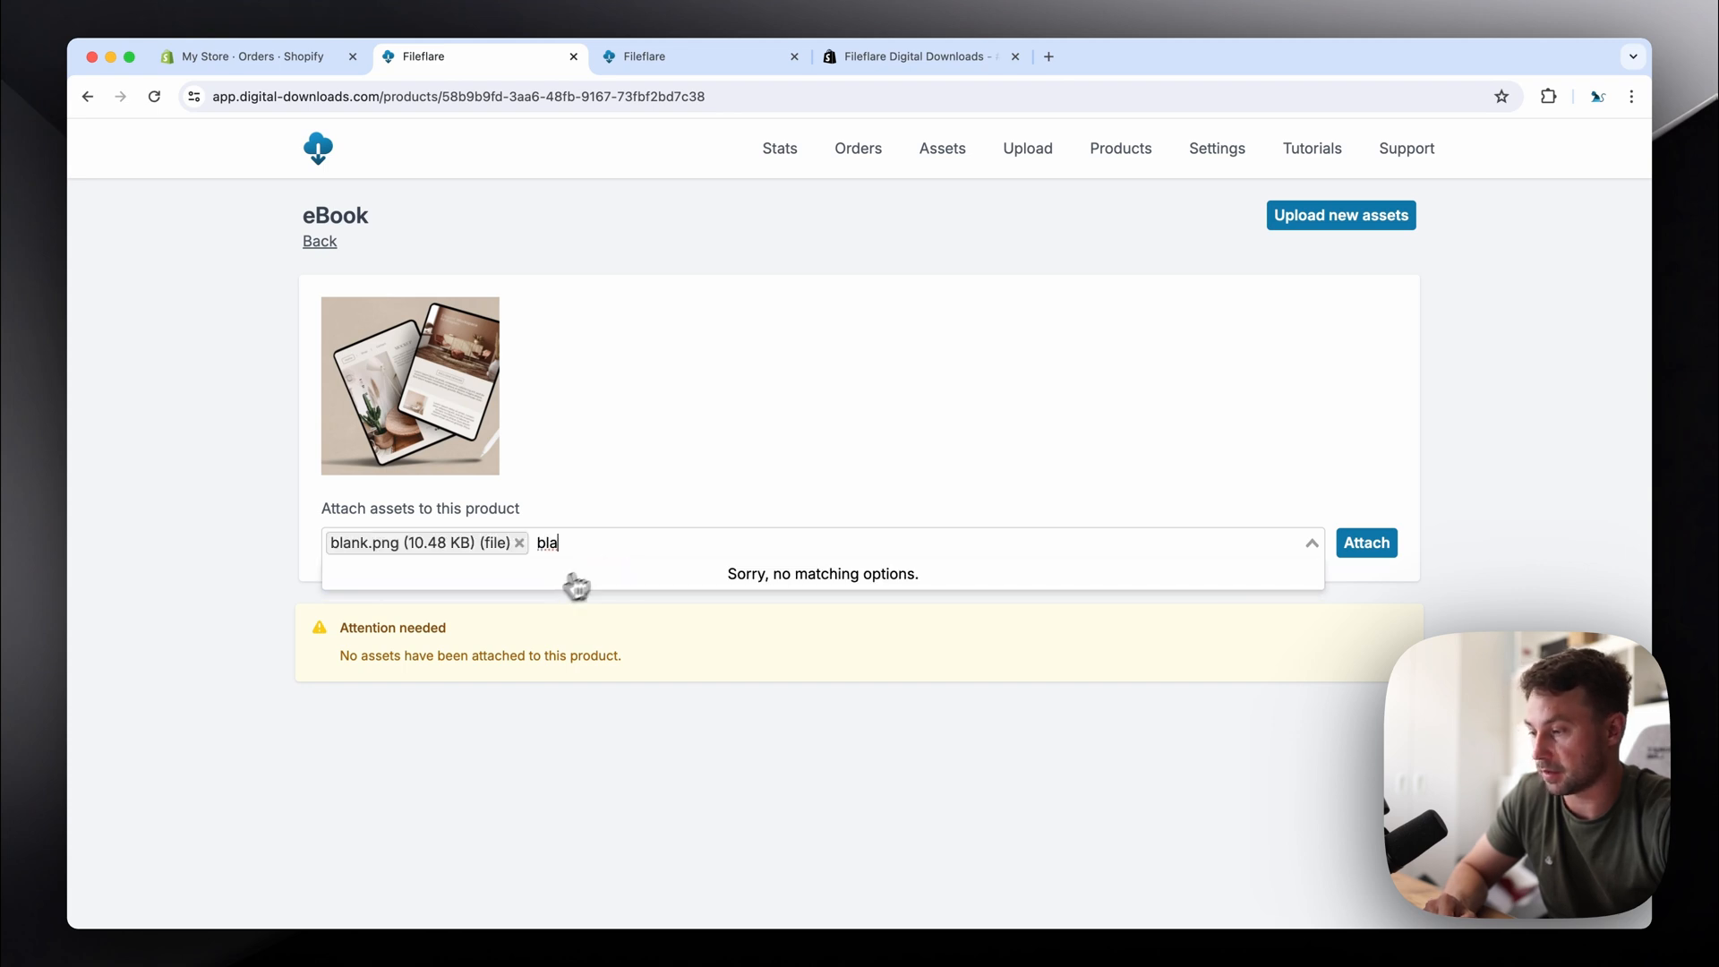
left_click(1366, 542)
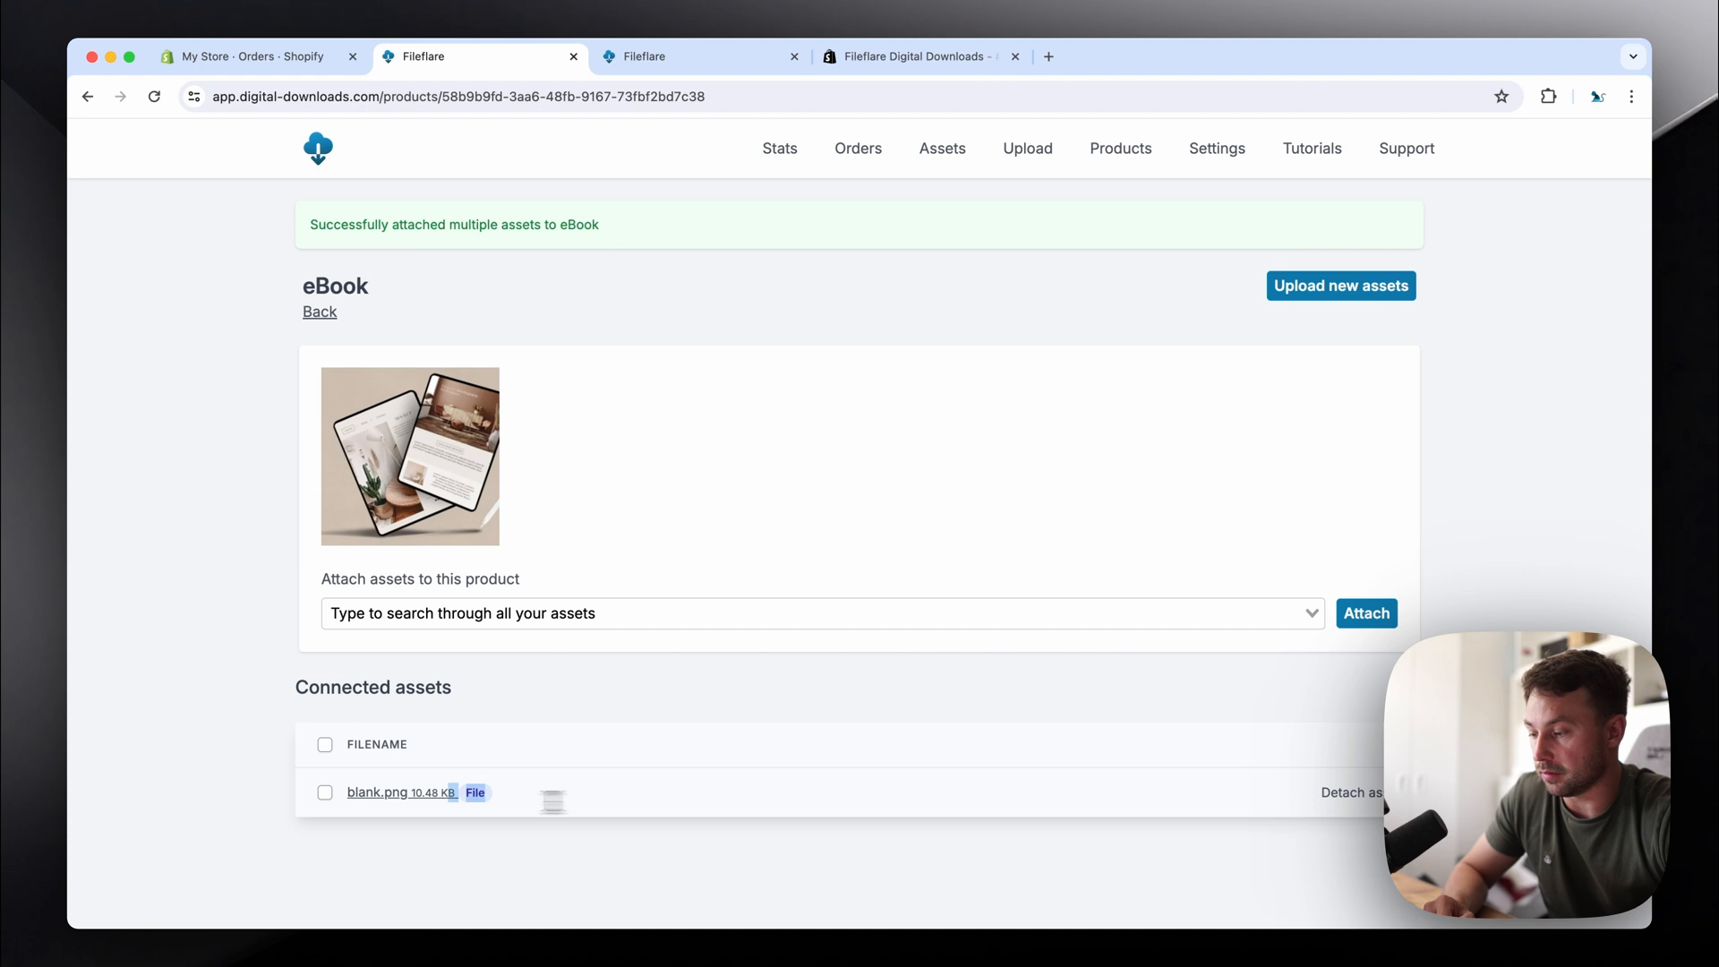
mouse_move(653, 797)
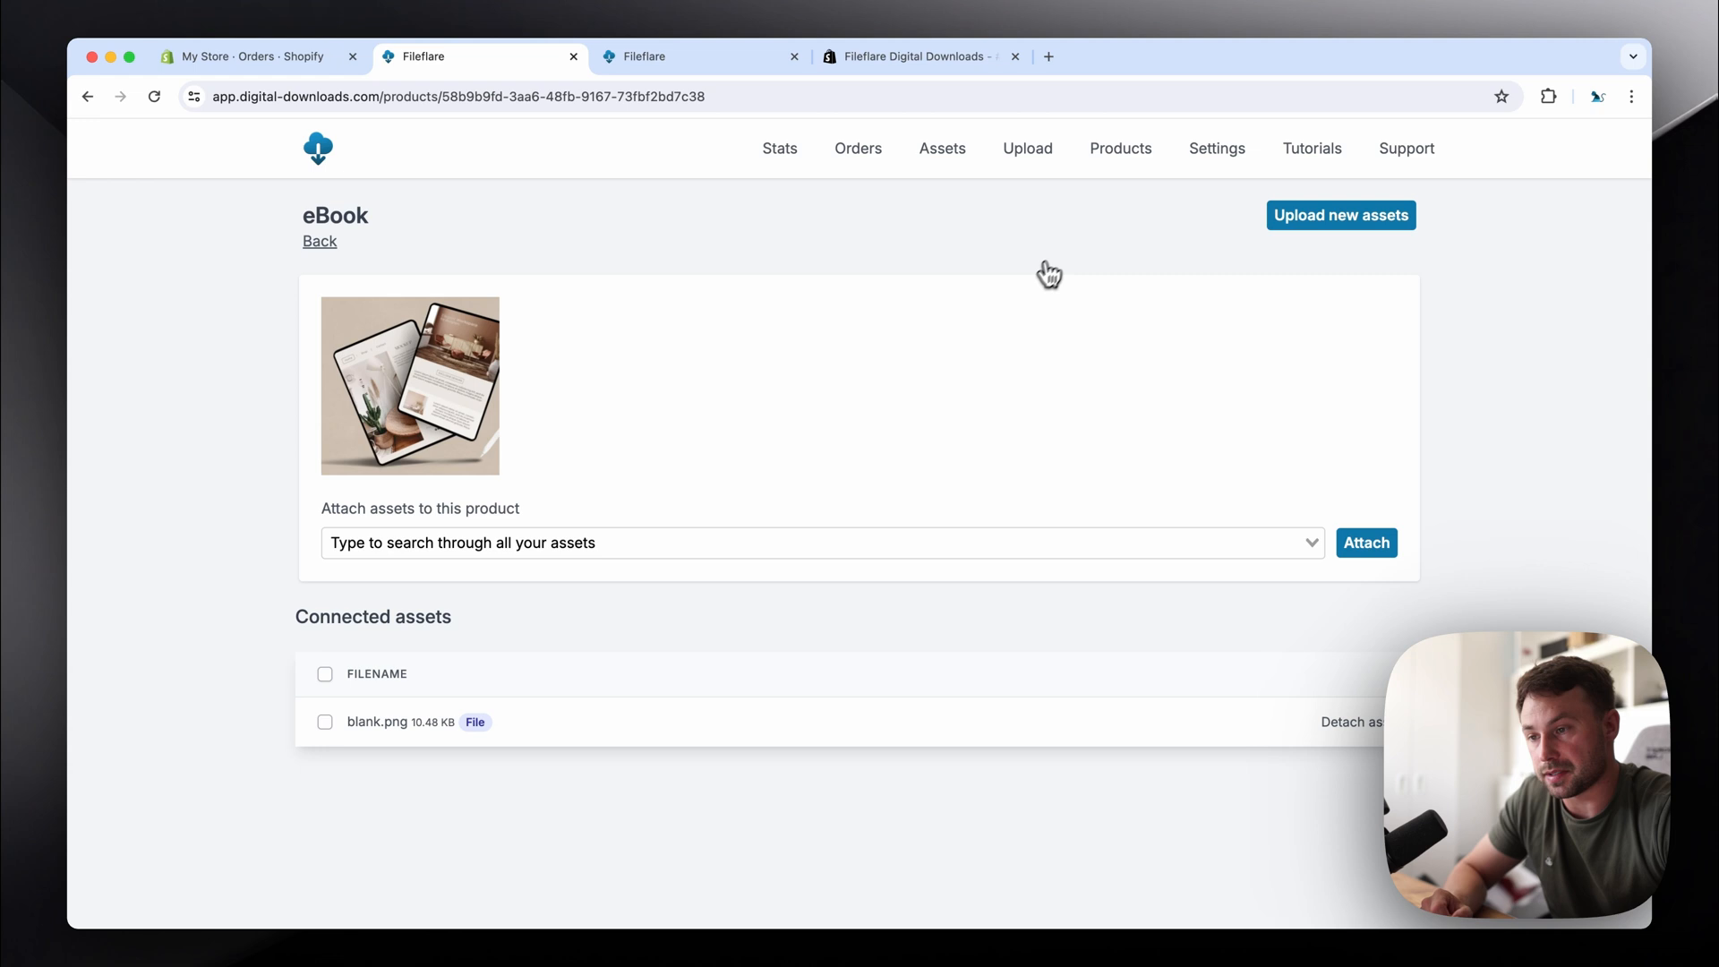
left_click(1211, 149)
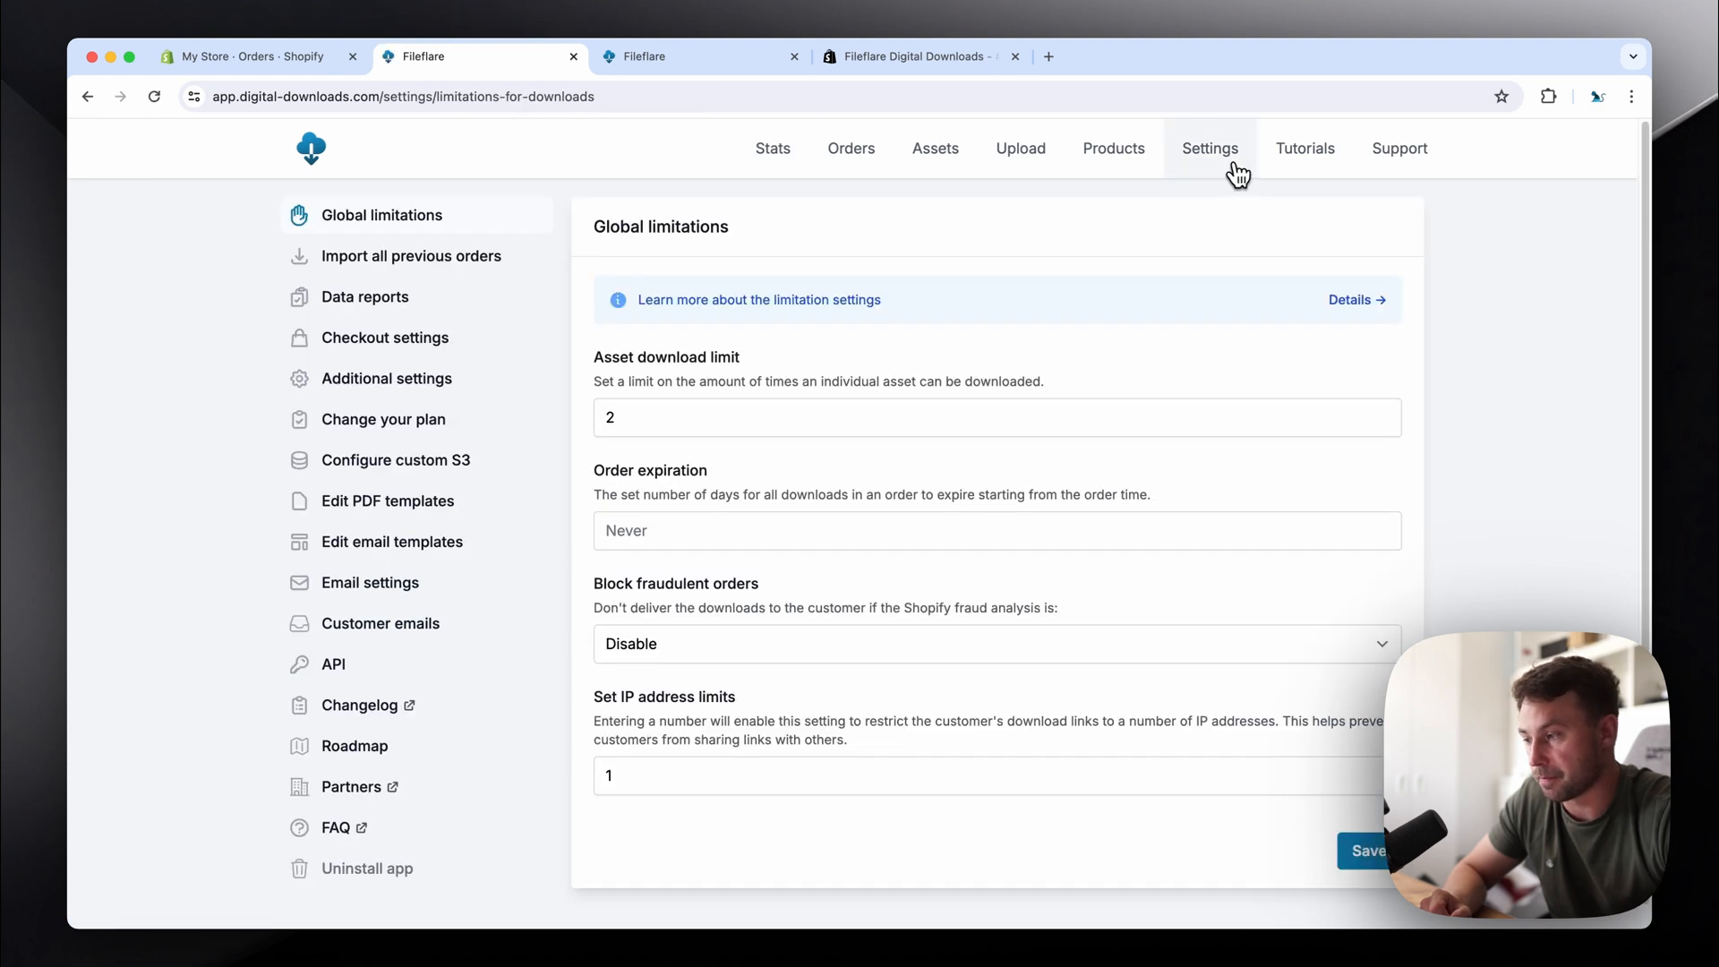
Step: Review the checkout download display options in Checkout settings
left_click(384, 337)
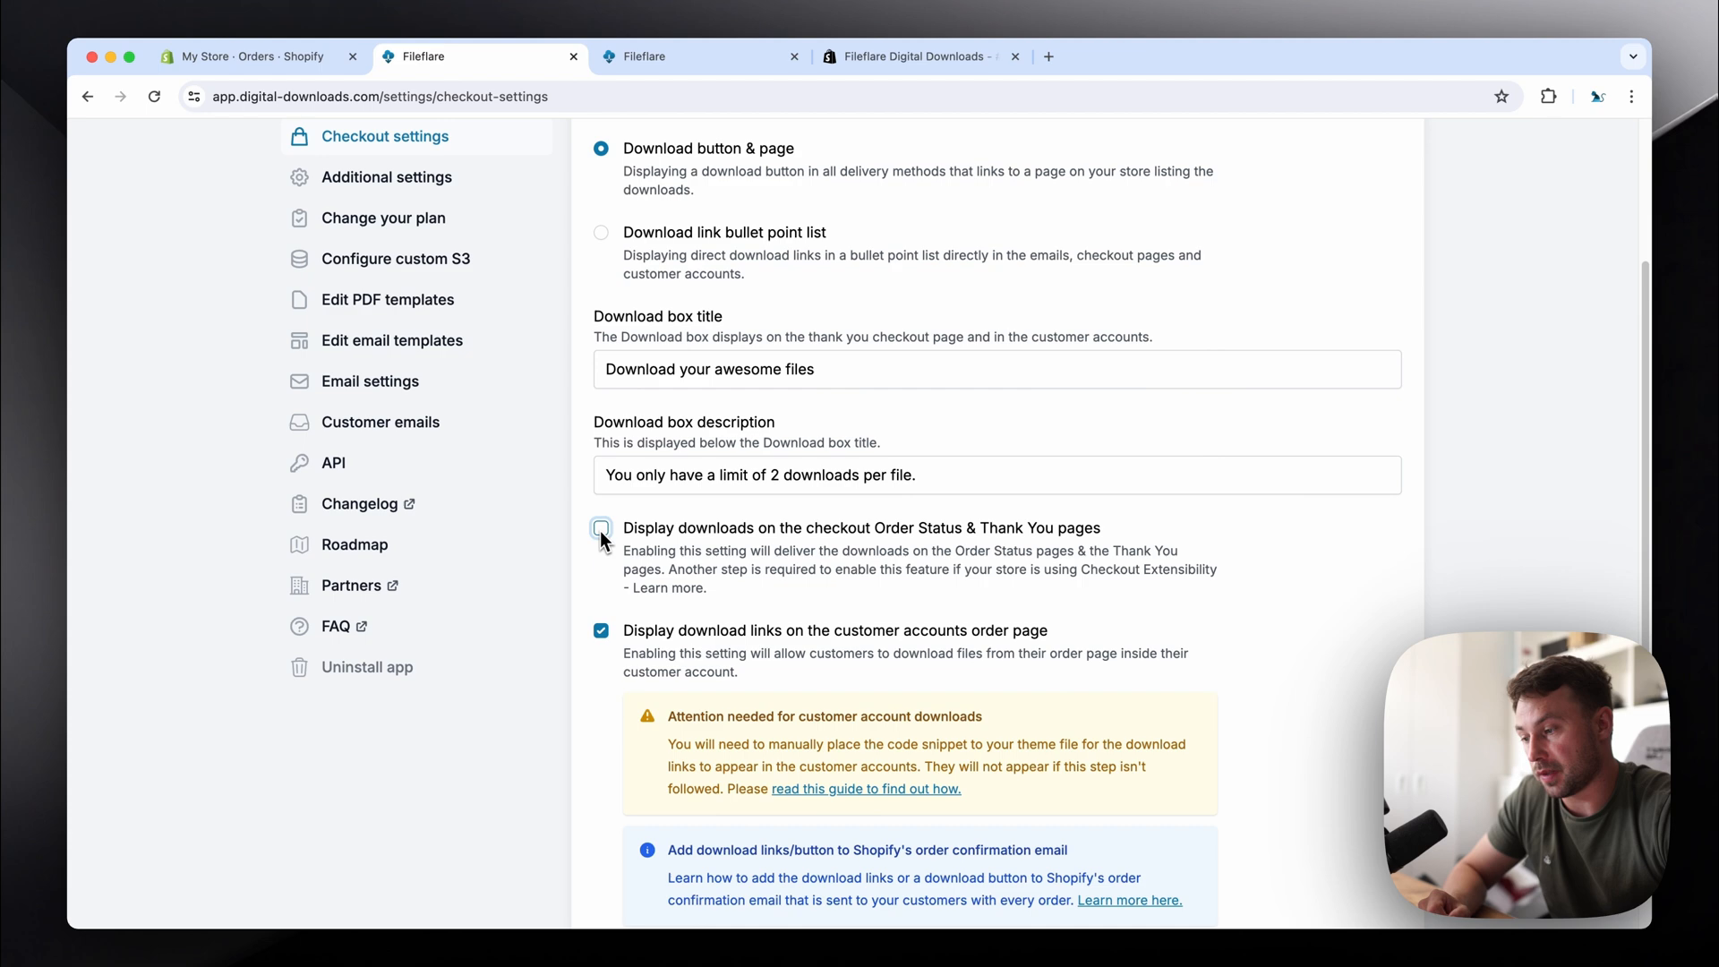
scroll("down", 3)
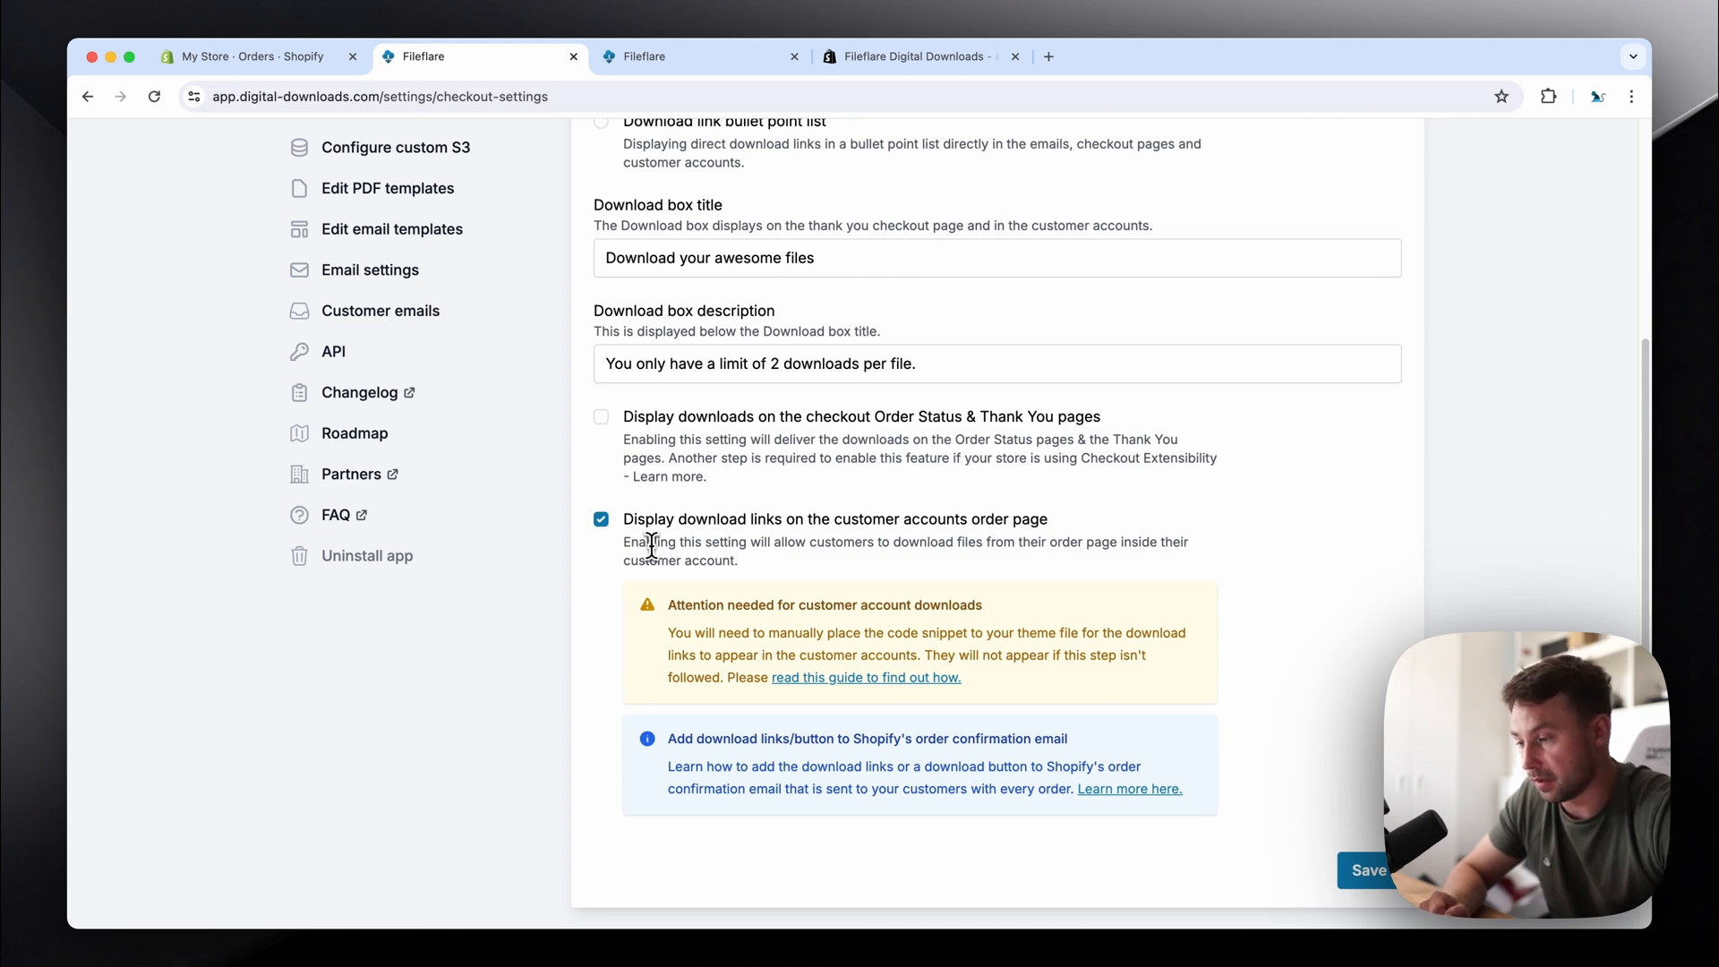
mouse_move(552, 487)
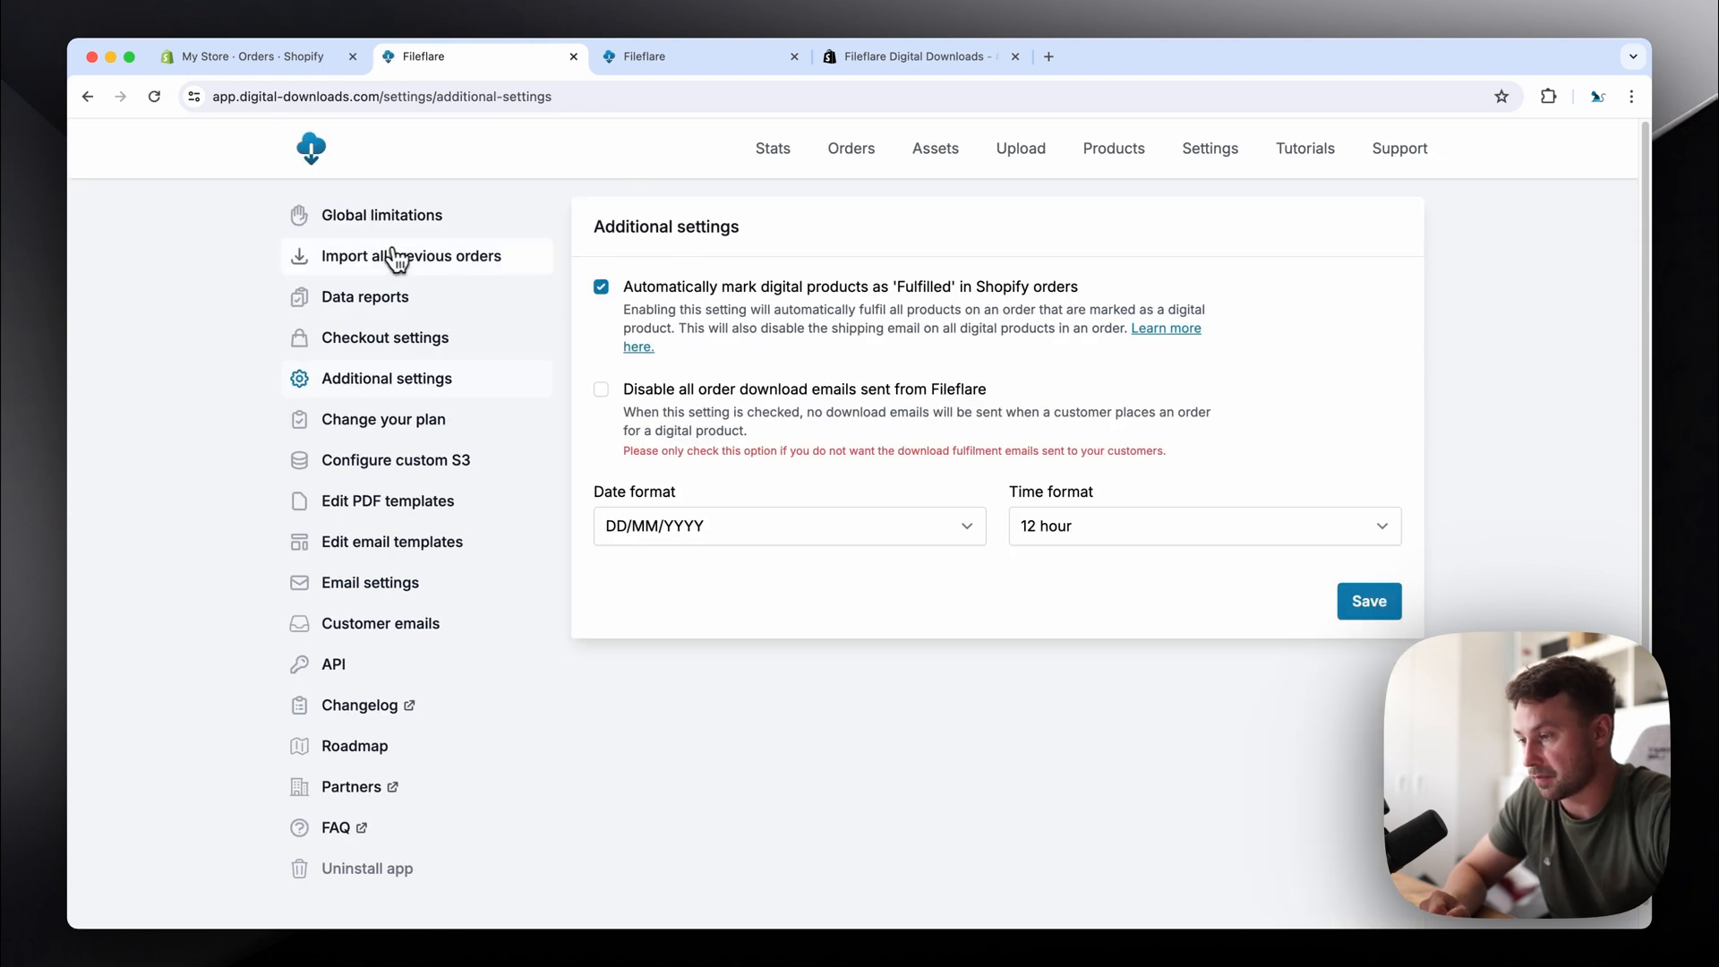
Step: Disable all order download emails sent from Fileflare and save the additional settings
left_click(601, 389)
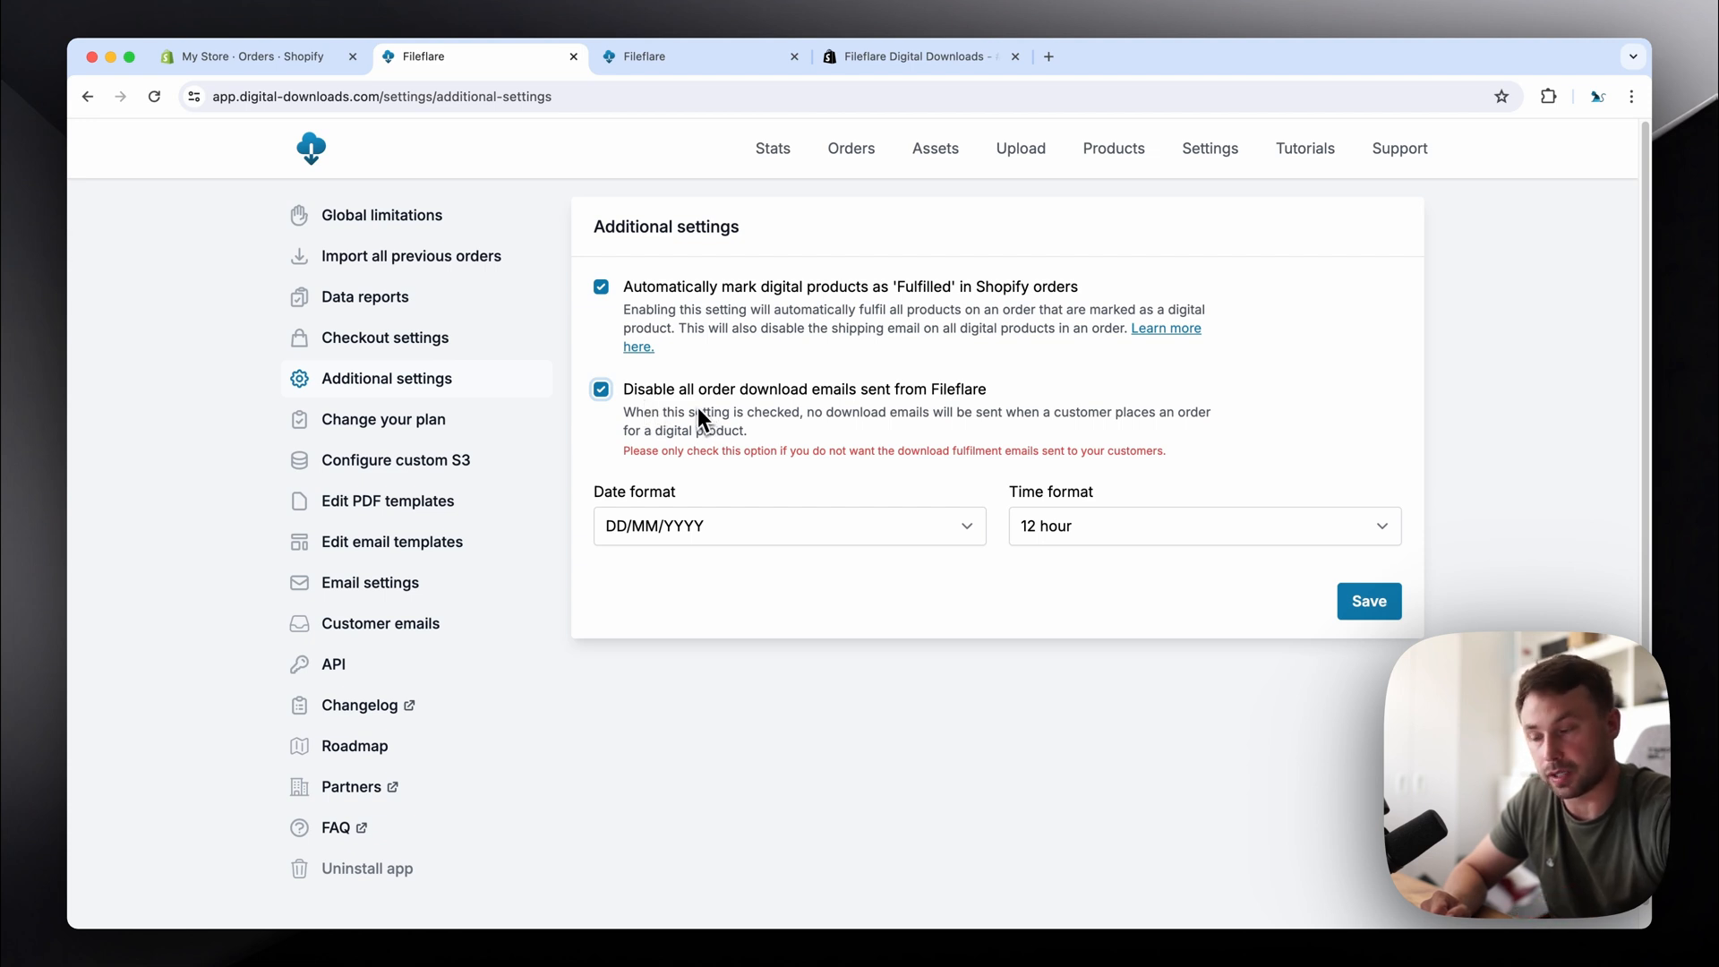
left_click(1369, 600)
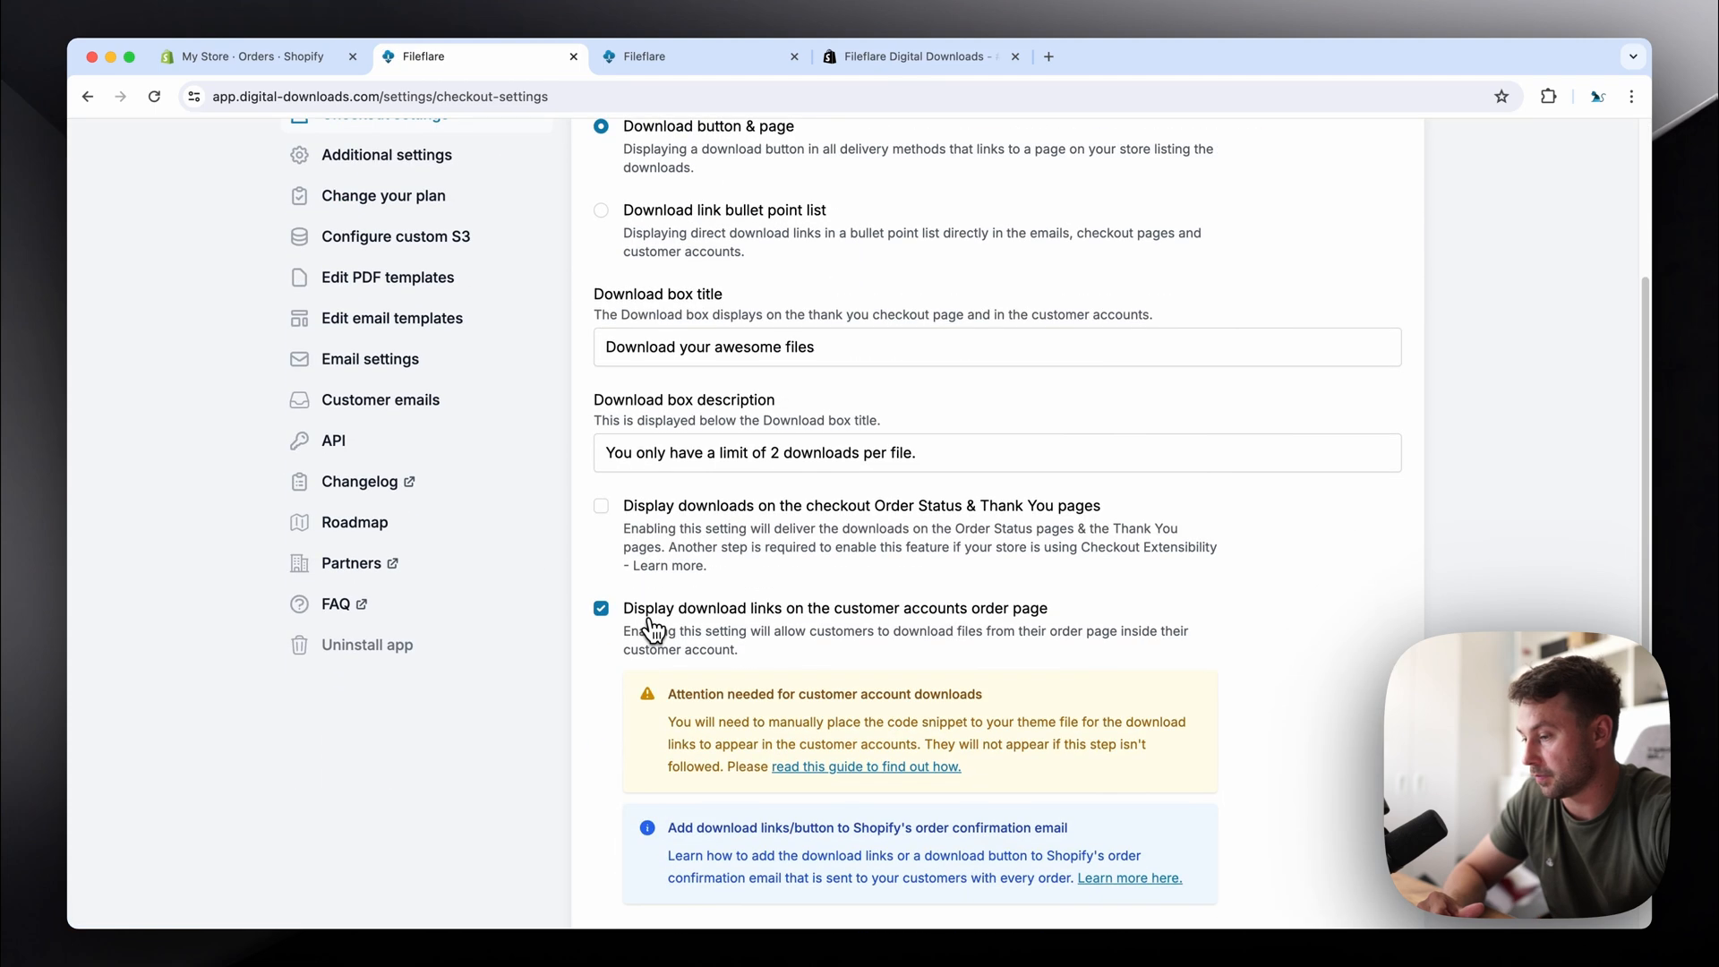
Step: Keep download links enabled on customer account pages, then return to Shopify orders
left_click(601, 607)
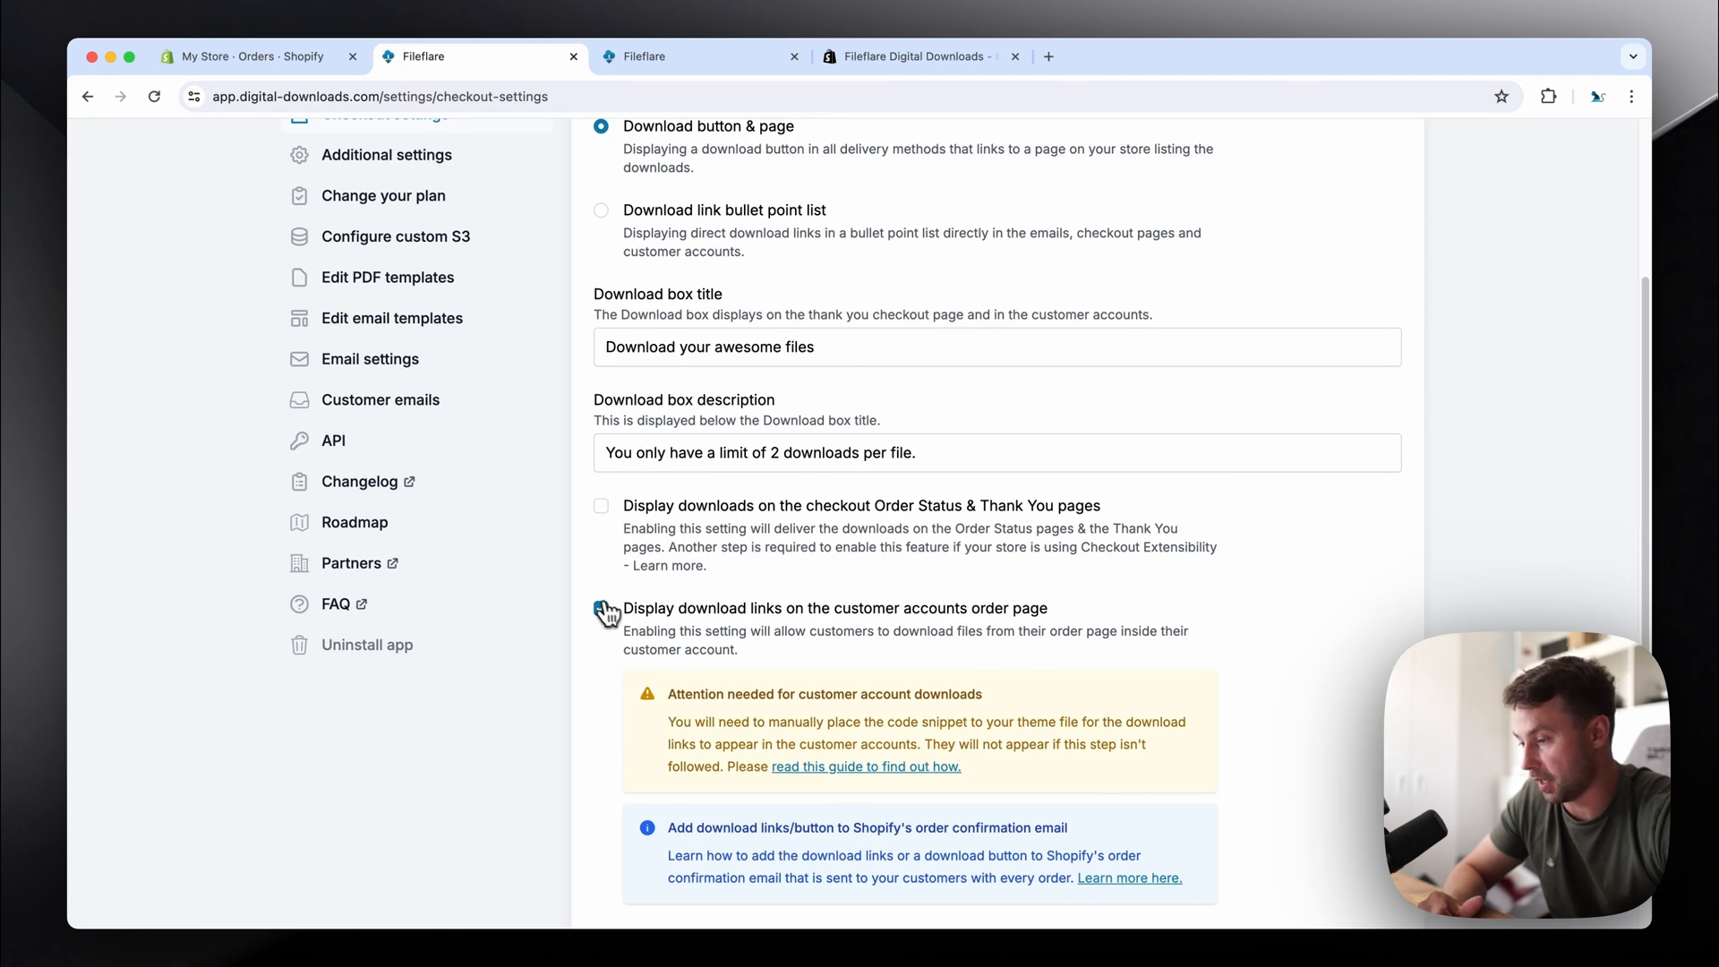
left_click(601, 608)
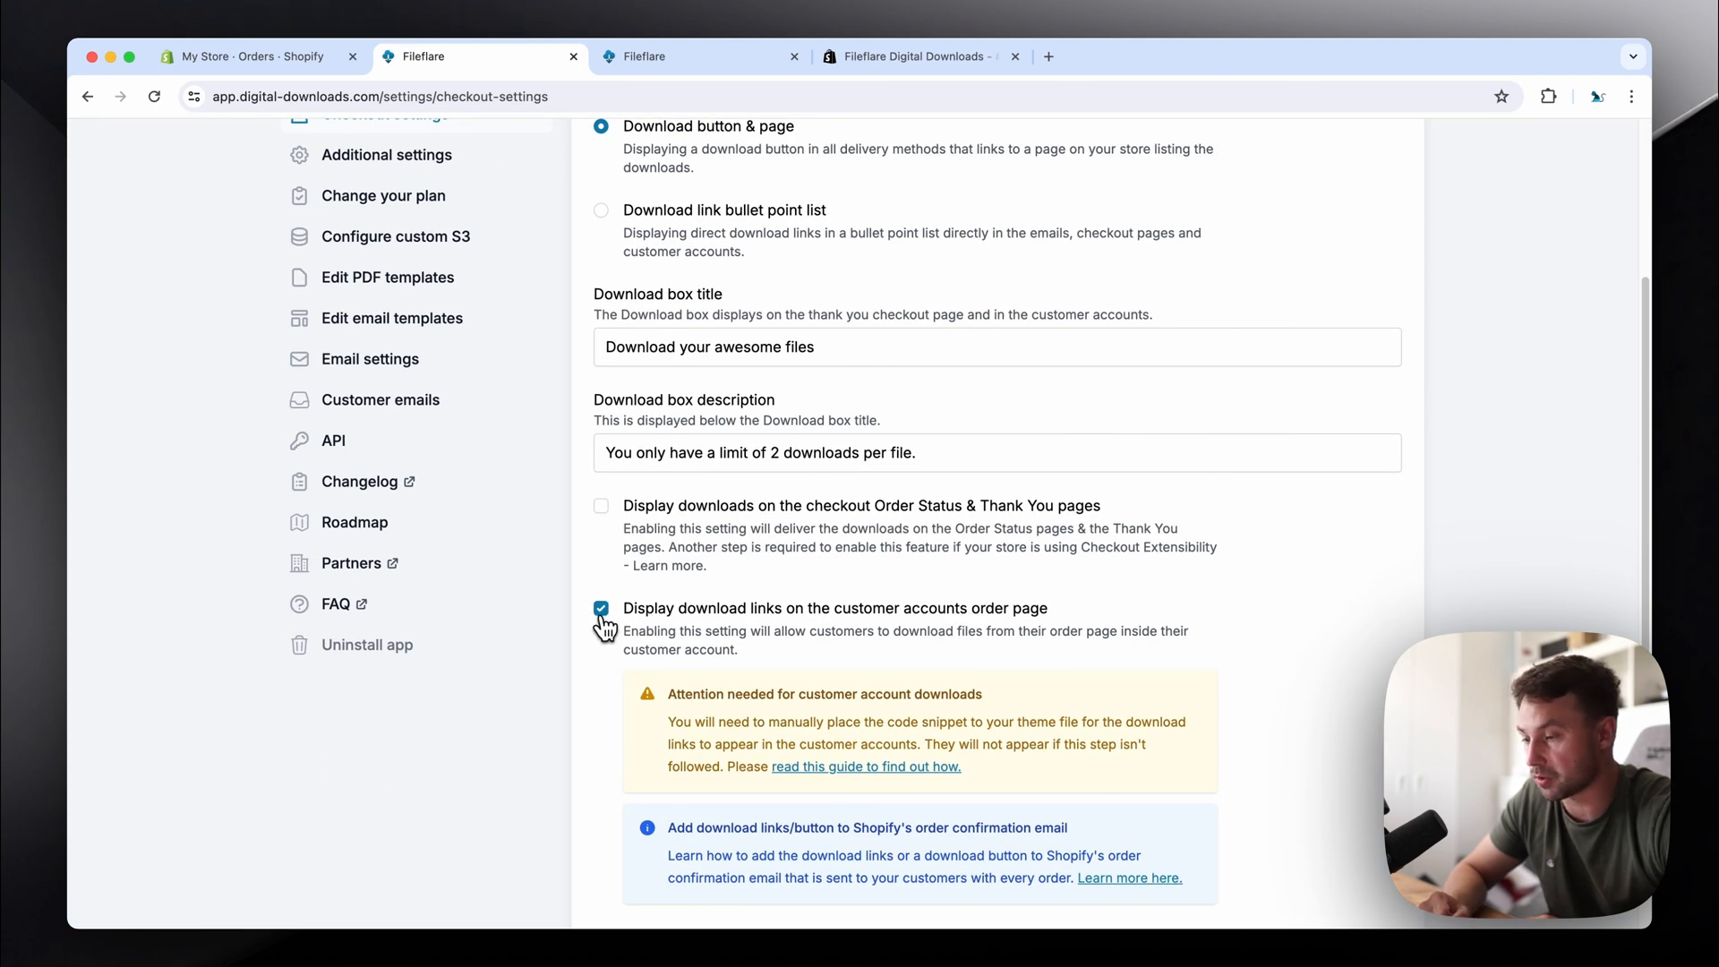
left_click(251, 57)
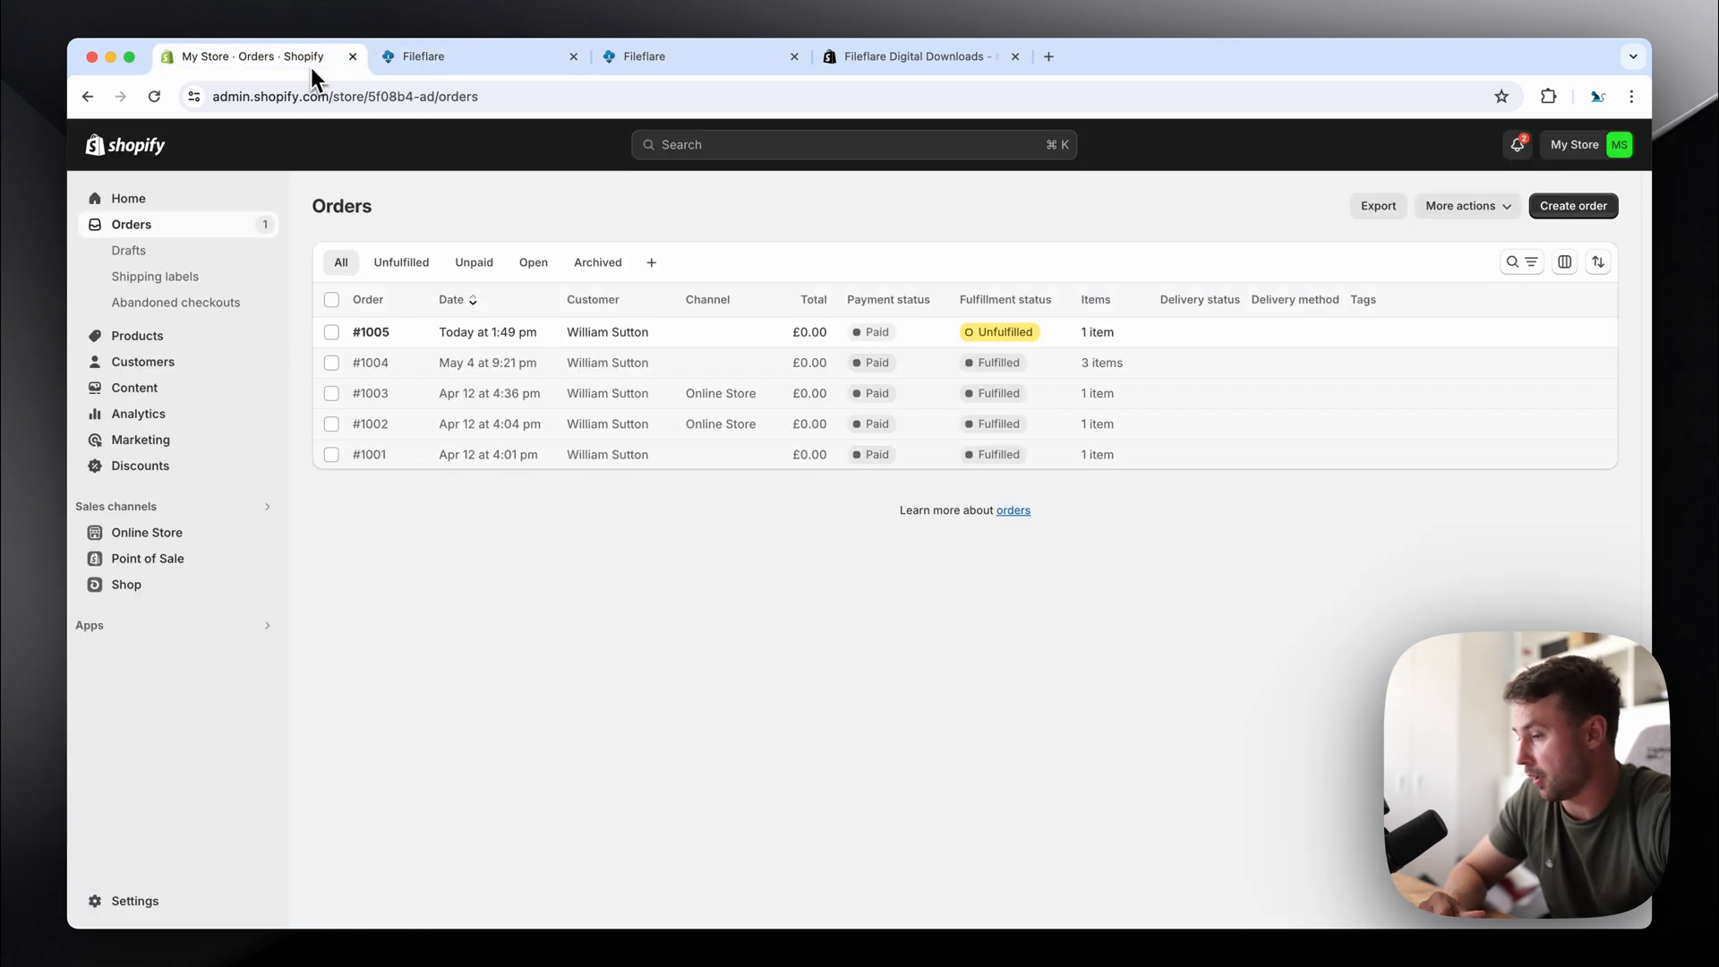
left_click(137, 336)
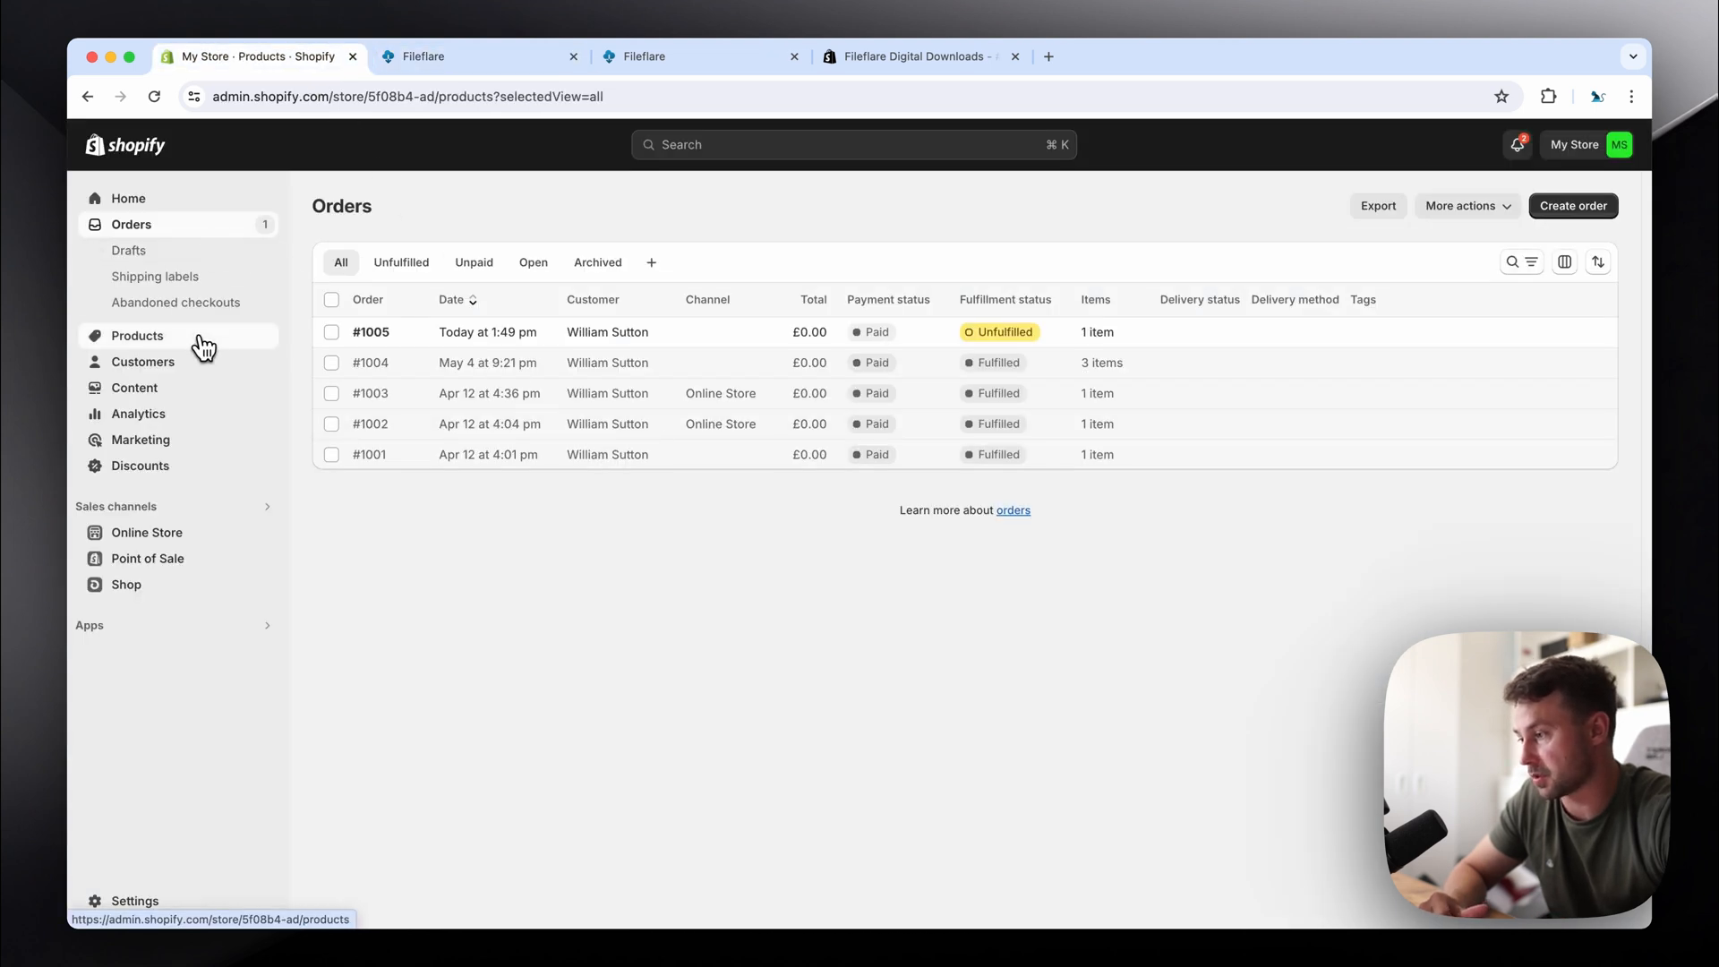
left_click(138, 336)
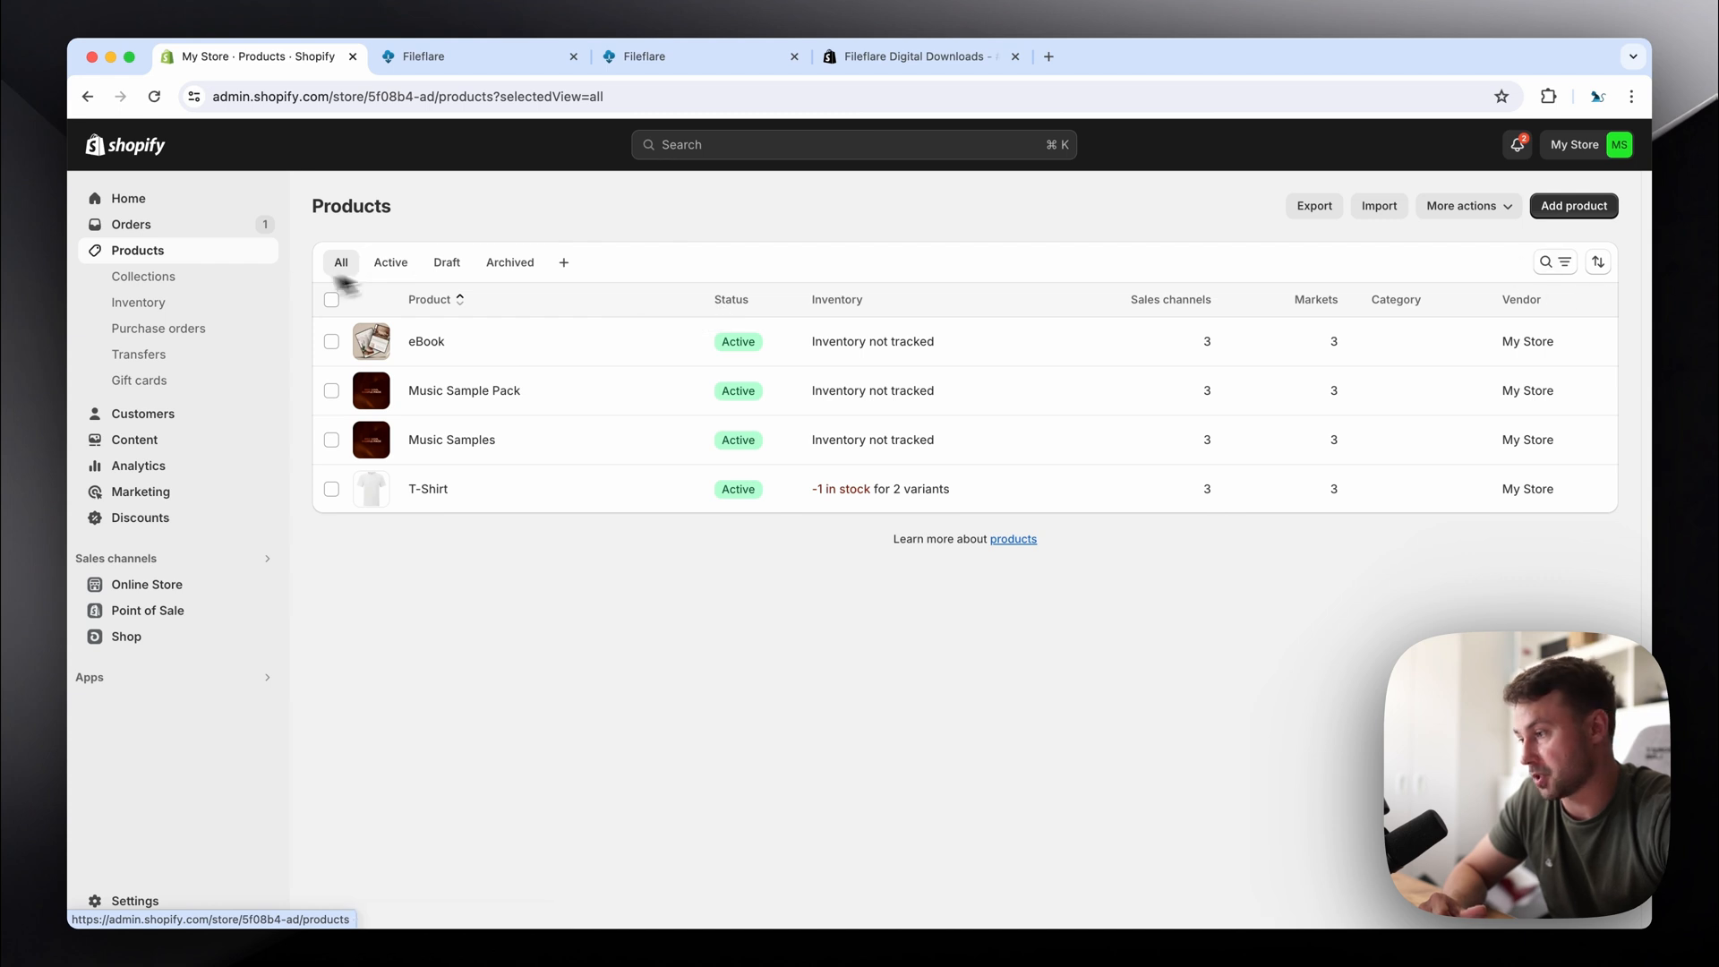
left_click(130, 225)
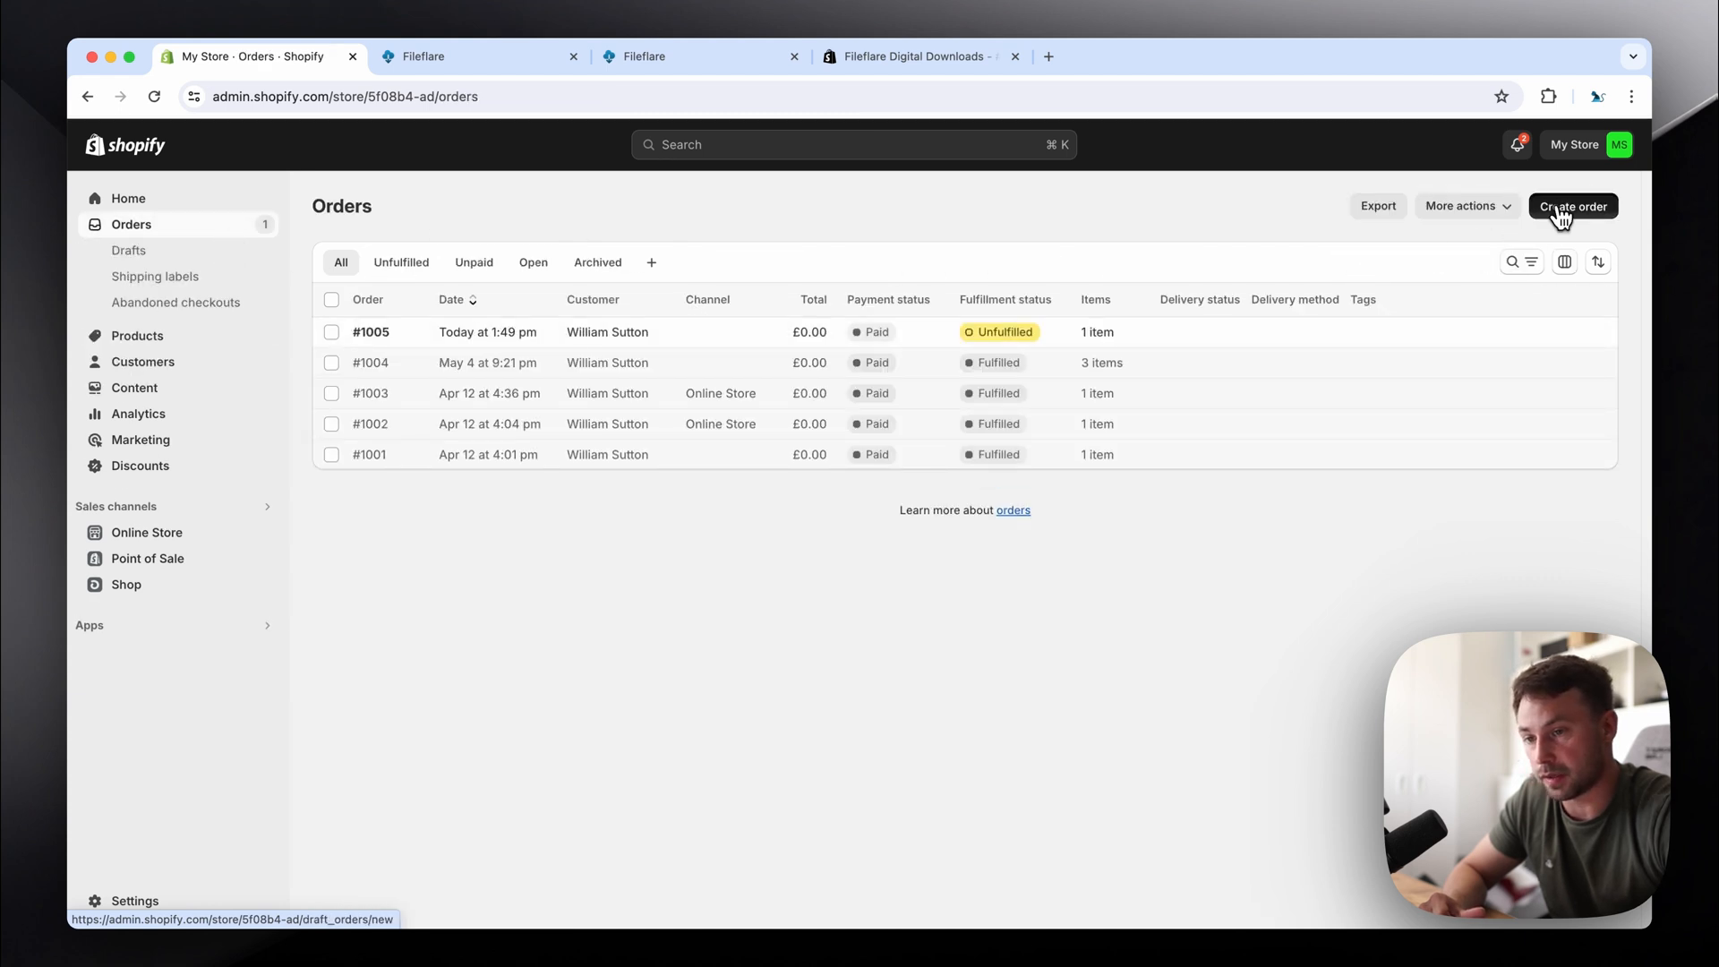
Step: Create order #1006 for the £10 eBook and mark it as paid
left_click(1572, 206)
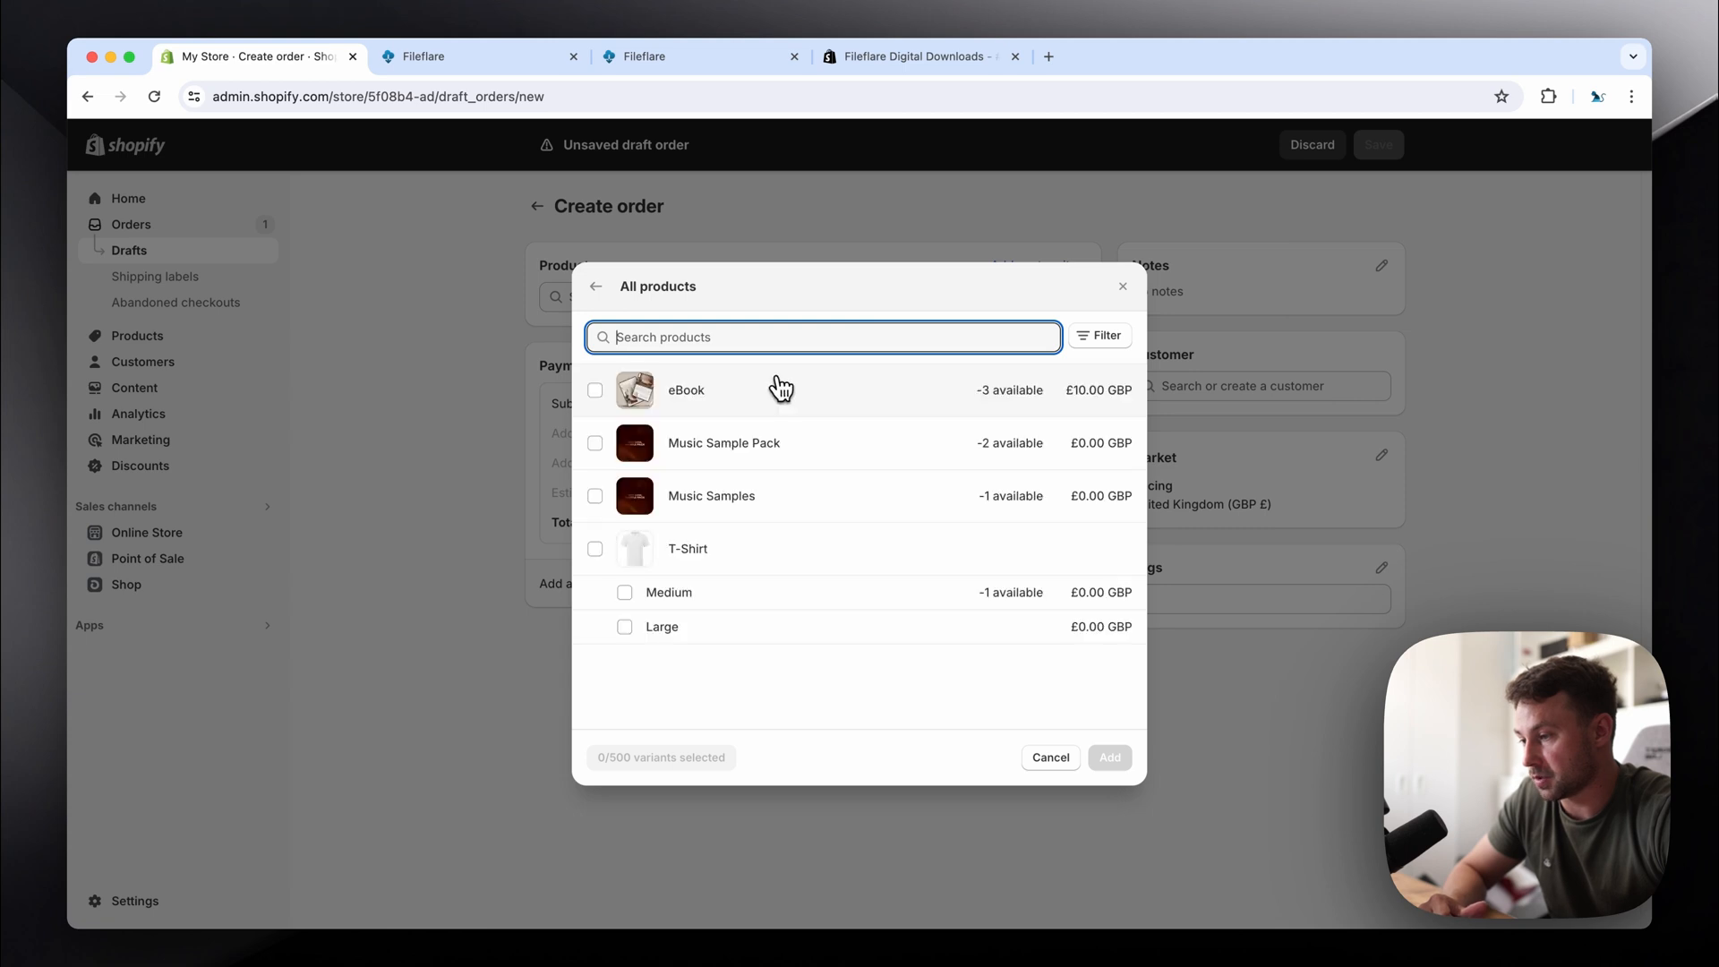
left_click(1051, 757)
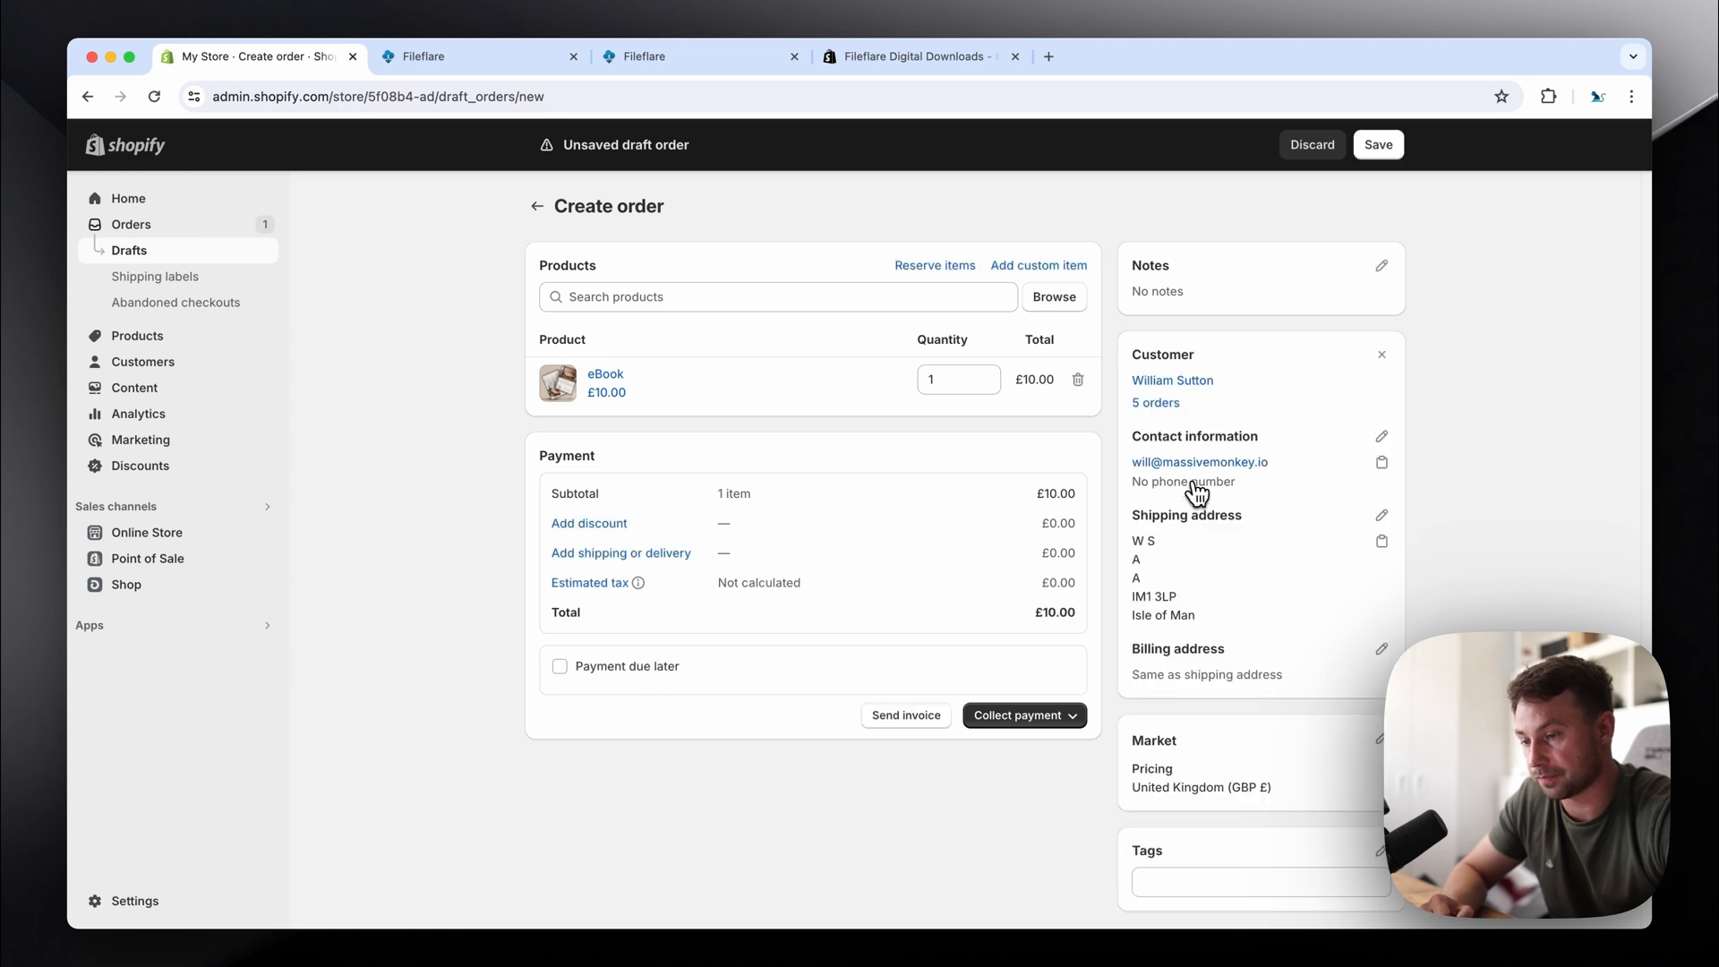
left_click(1025, 715)
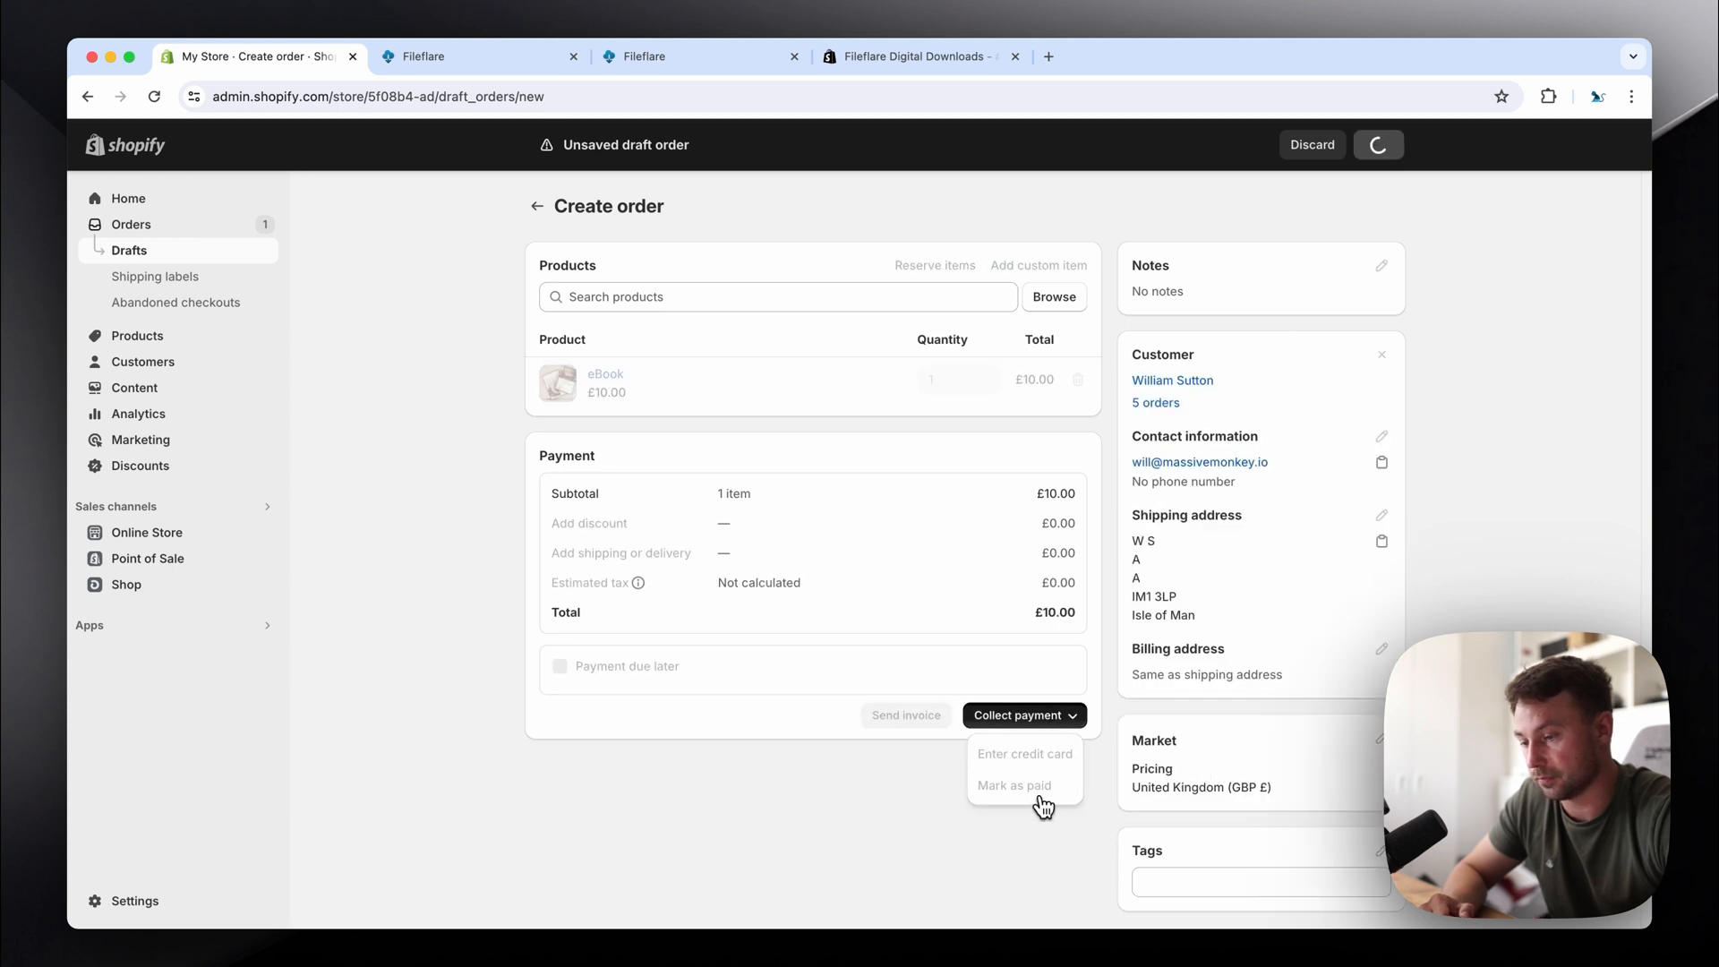
left_click(1013, 785)
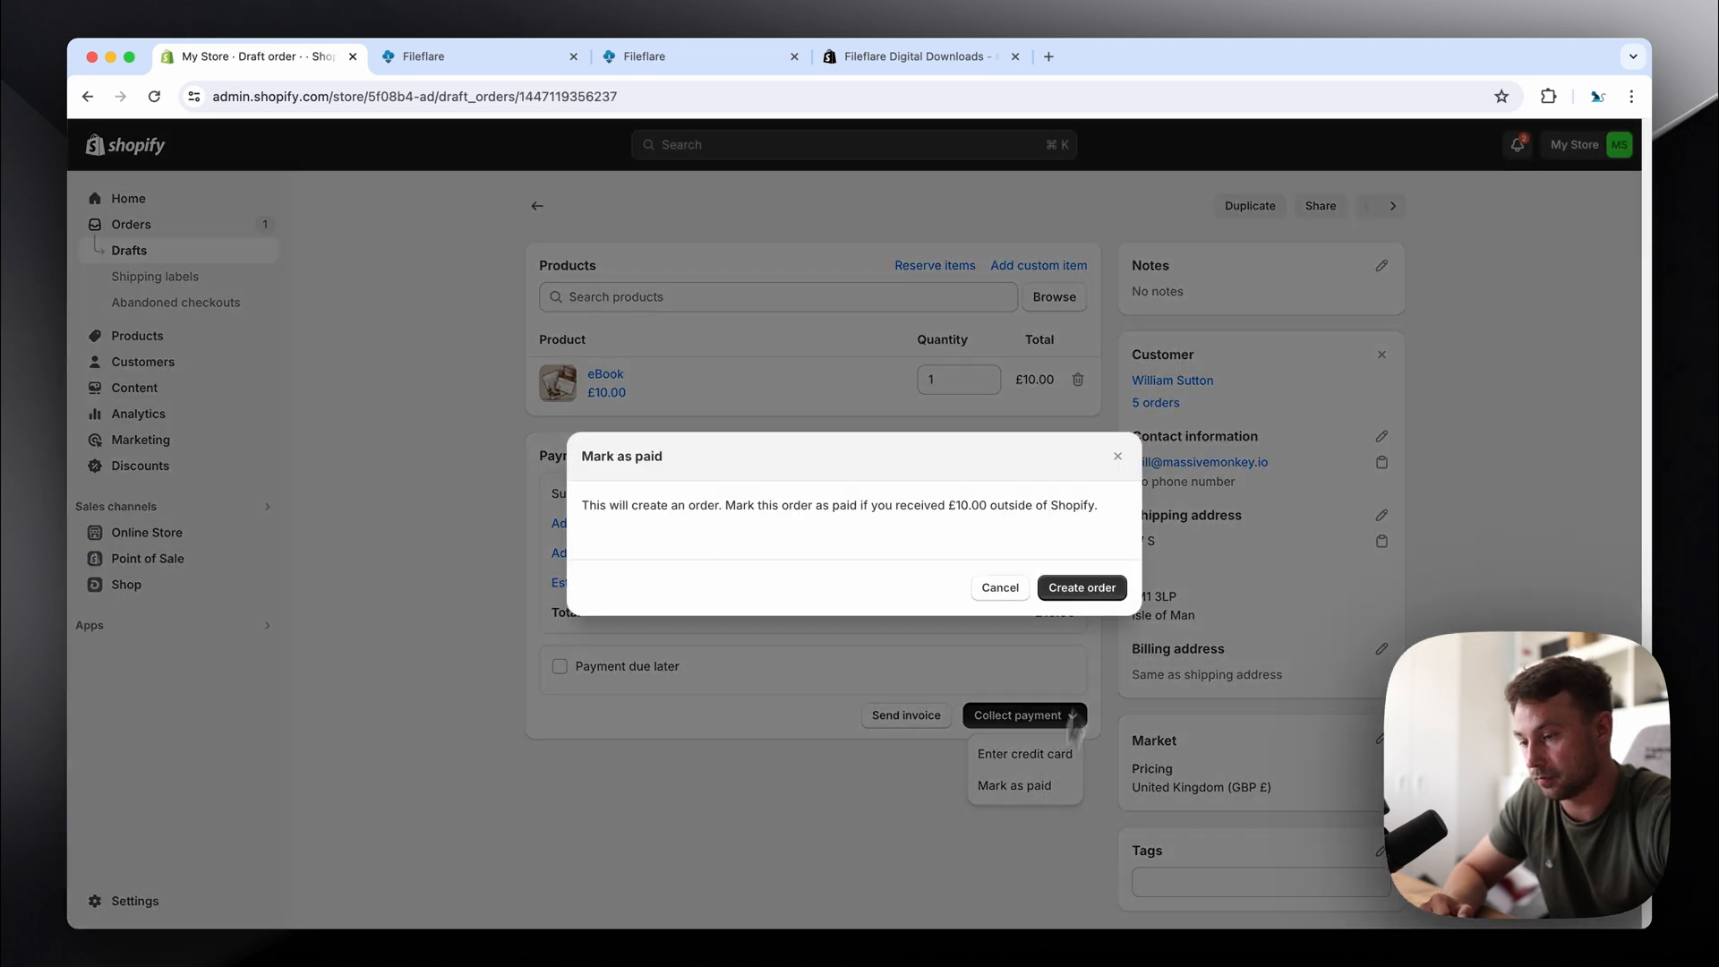
left_click(1081, 587)
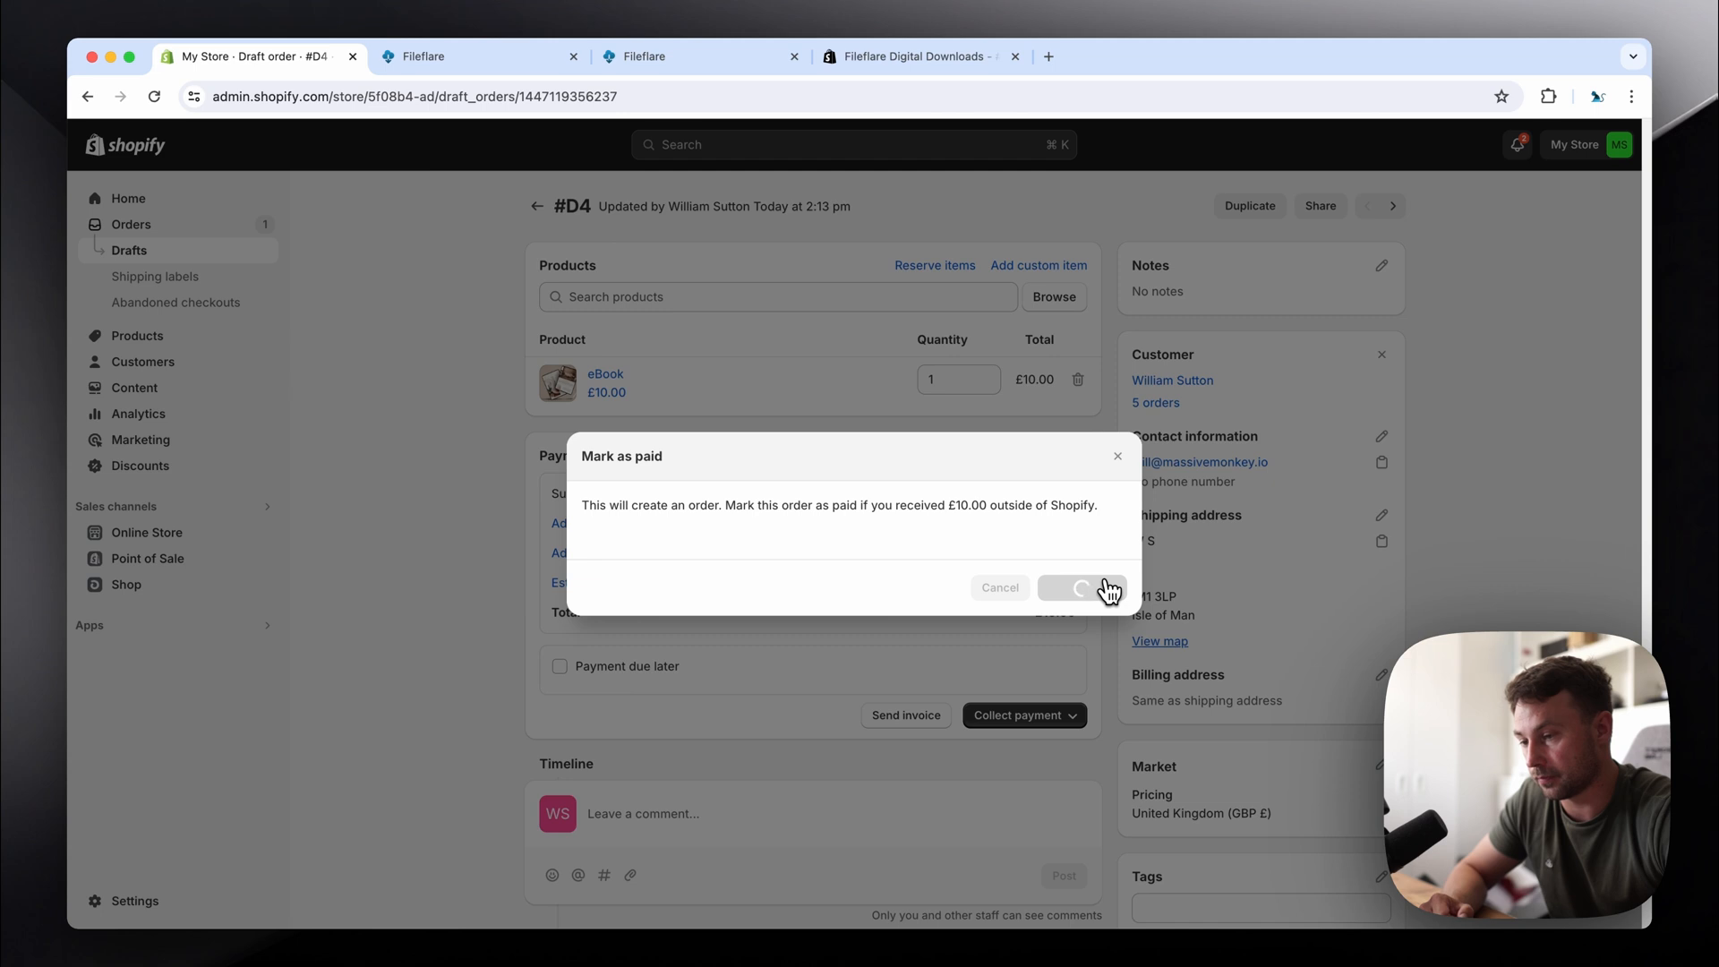
left_click(1082, 587)
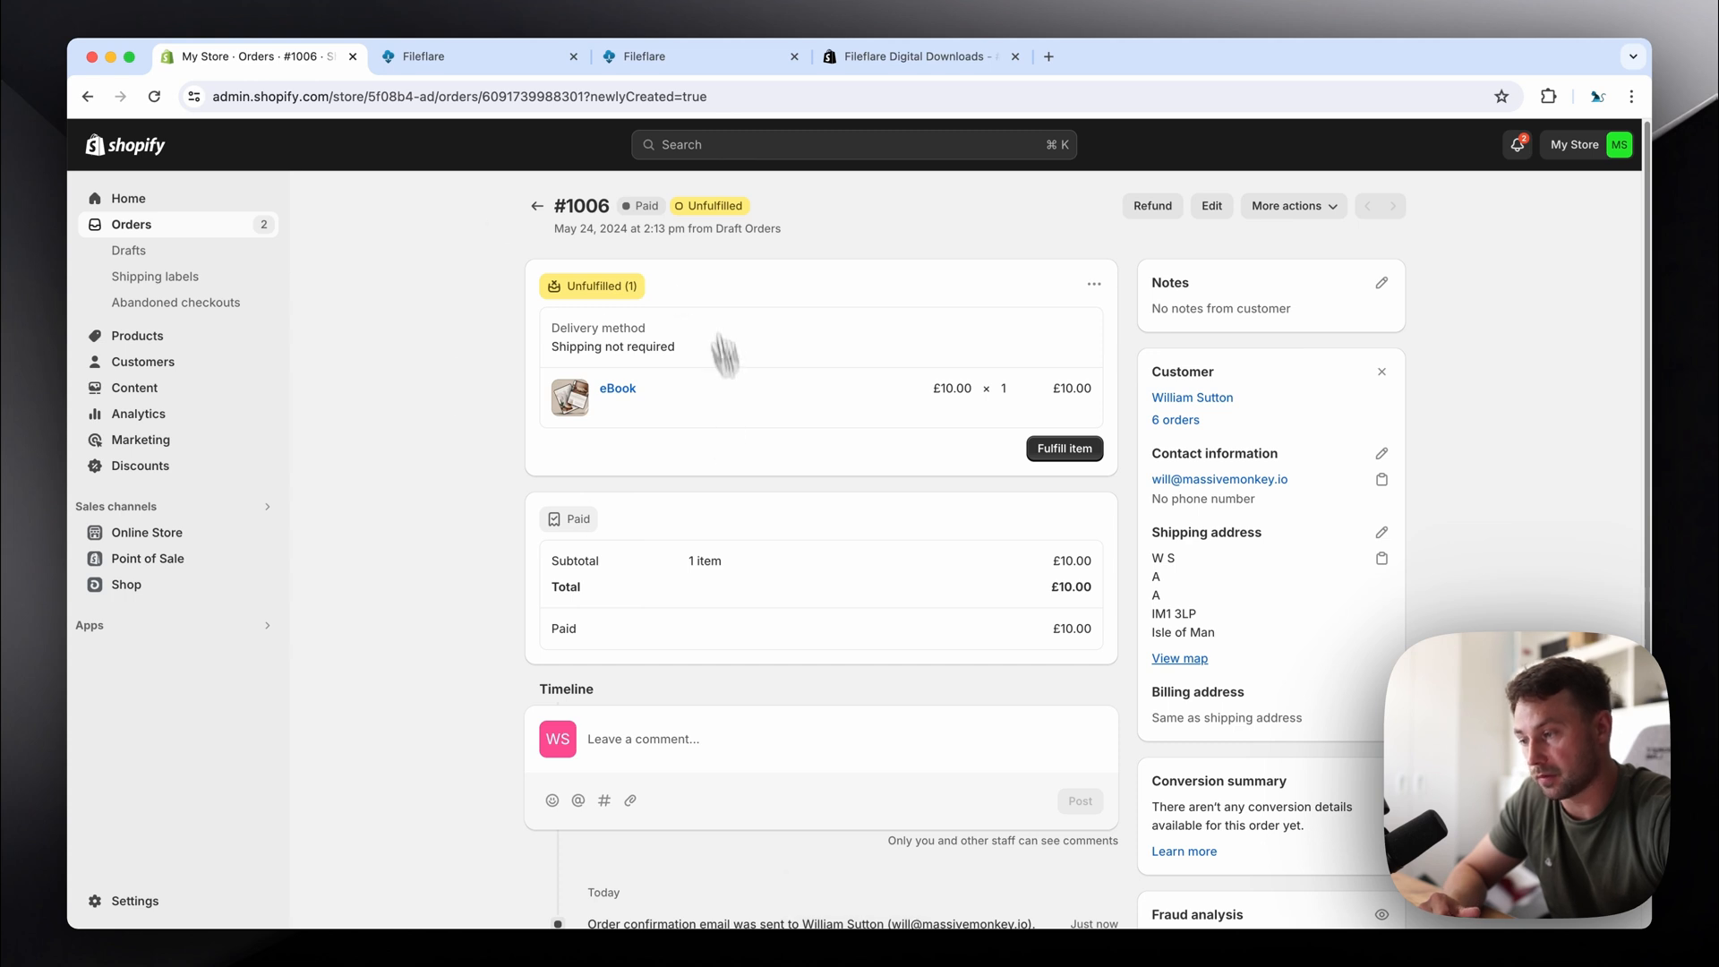
Step: Refresh order #1006 and check its timeline for the Fileflare automatic fulfilment entry
left_click(1064, 449)
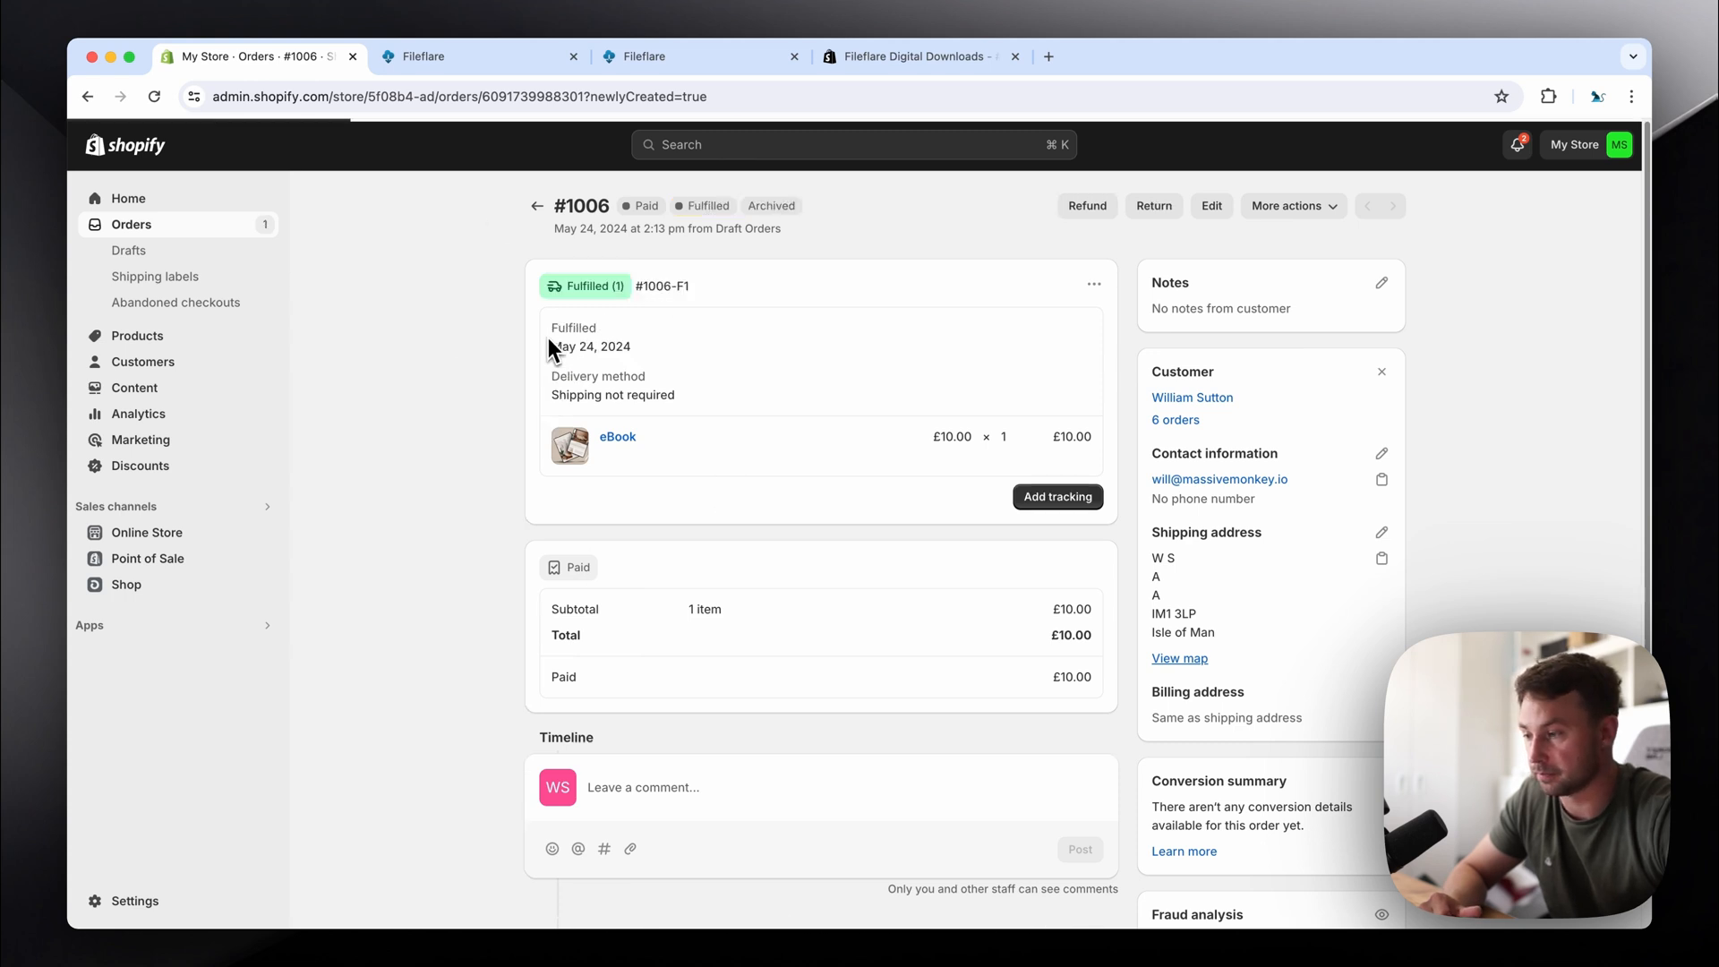
scroll("down", 3)
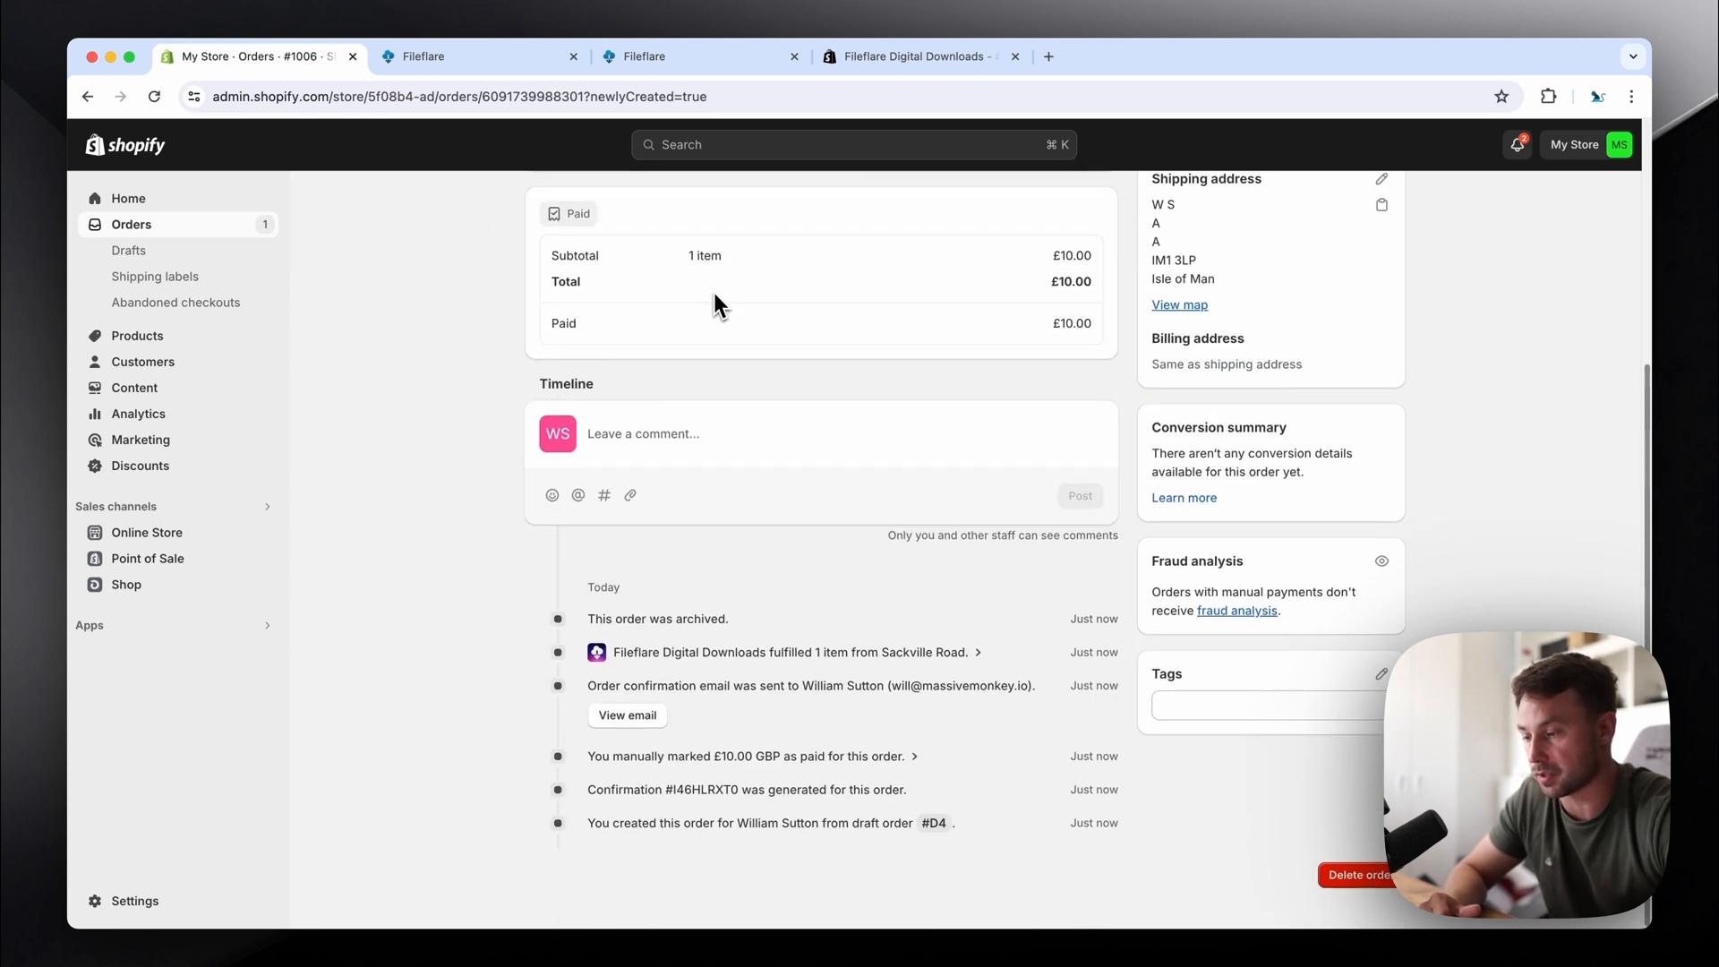